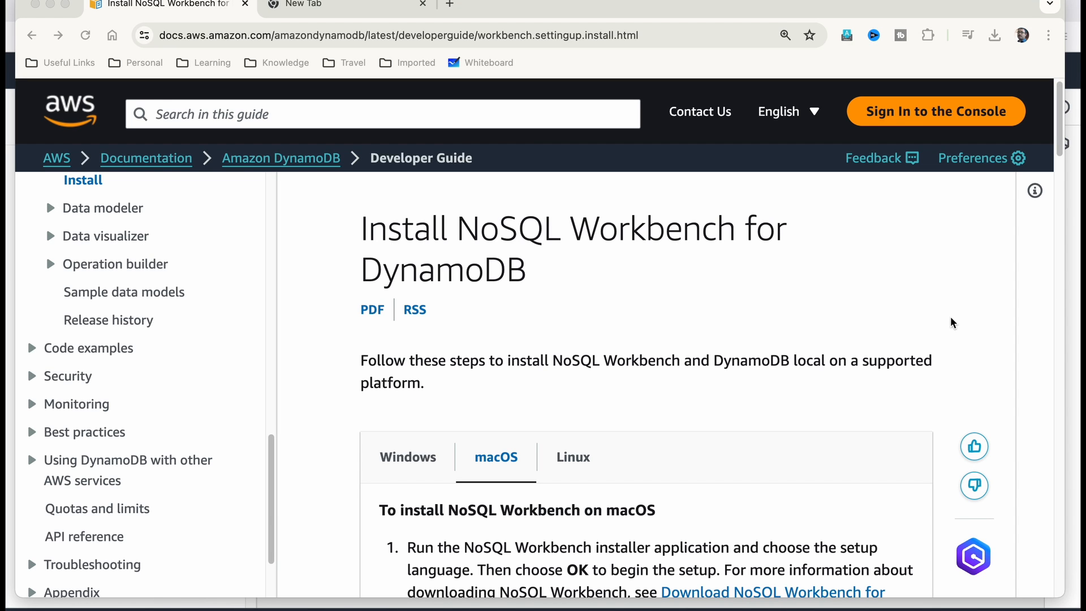
pyautogui.moveTo(308, 96)
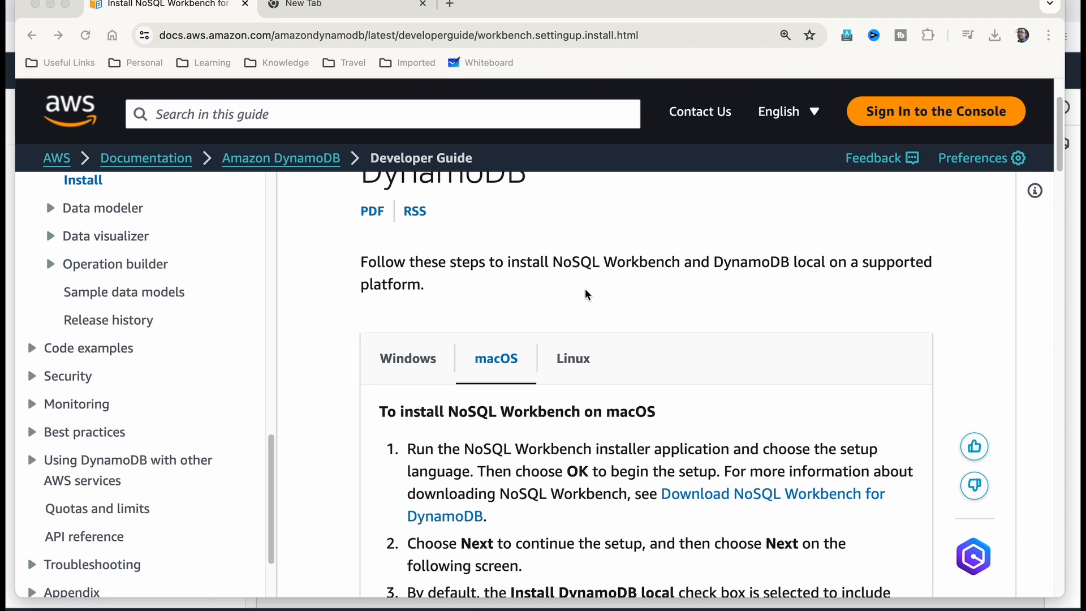
pyautogui.moveTo(468, 30)
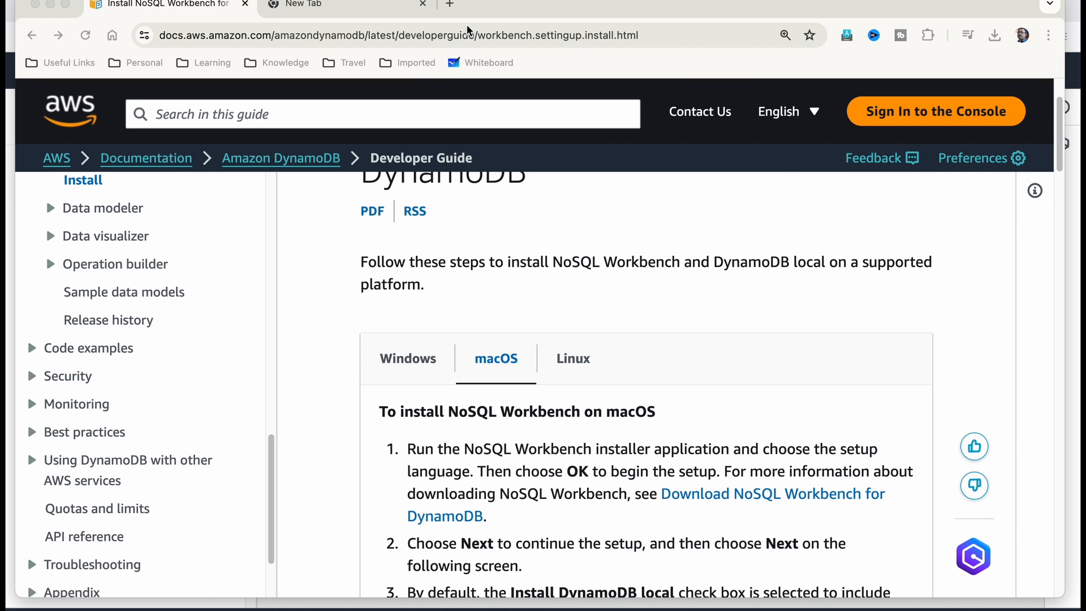
pyautogui.moveTo(550, 290)
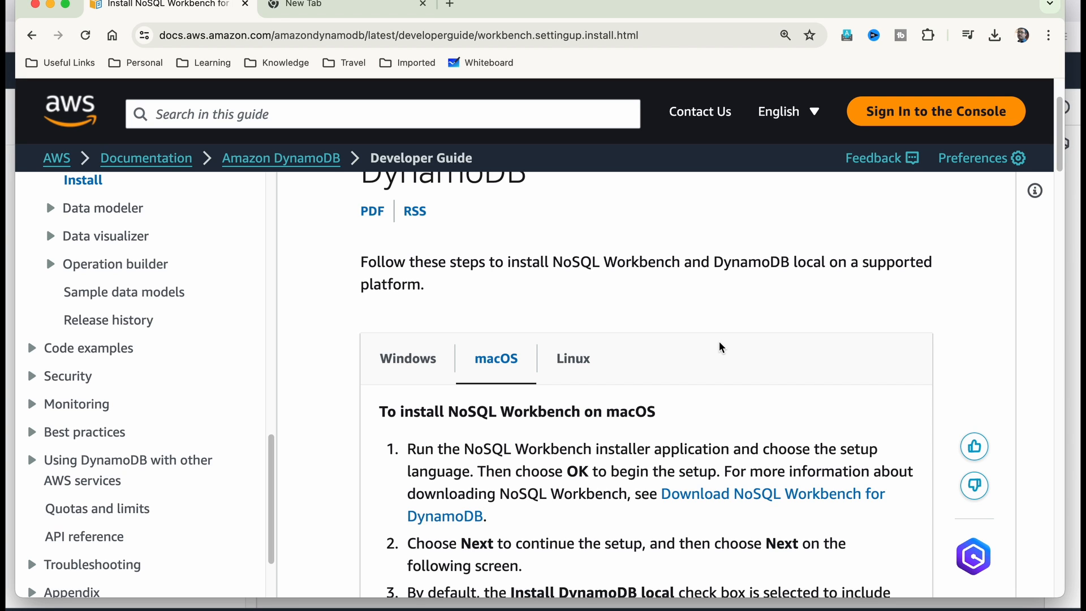
pyautogui.moveTo(700, 451)
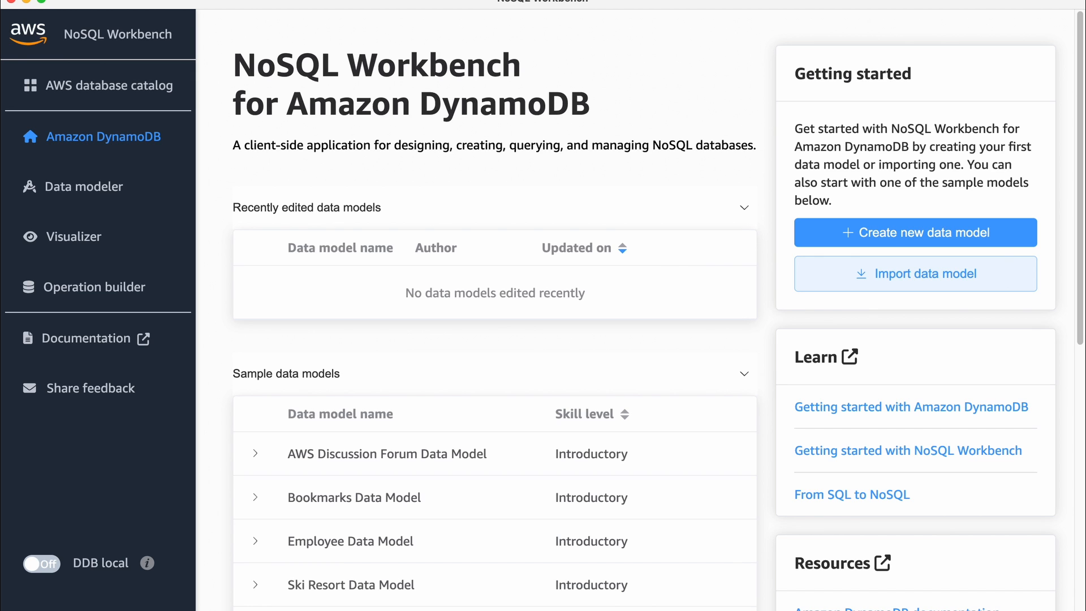
pyautogui.moveTo(311, 201)
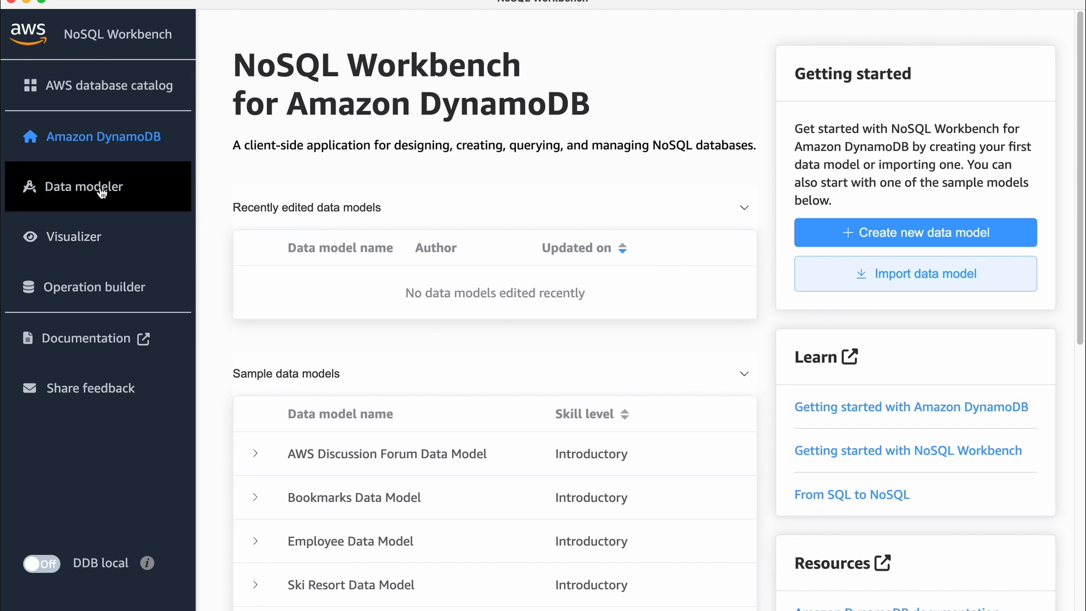
pyautogui.moveTo(96, 185)
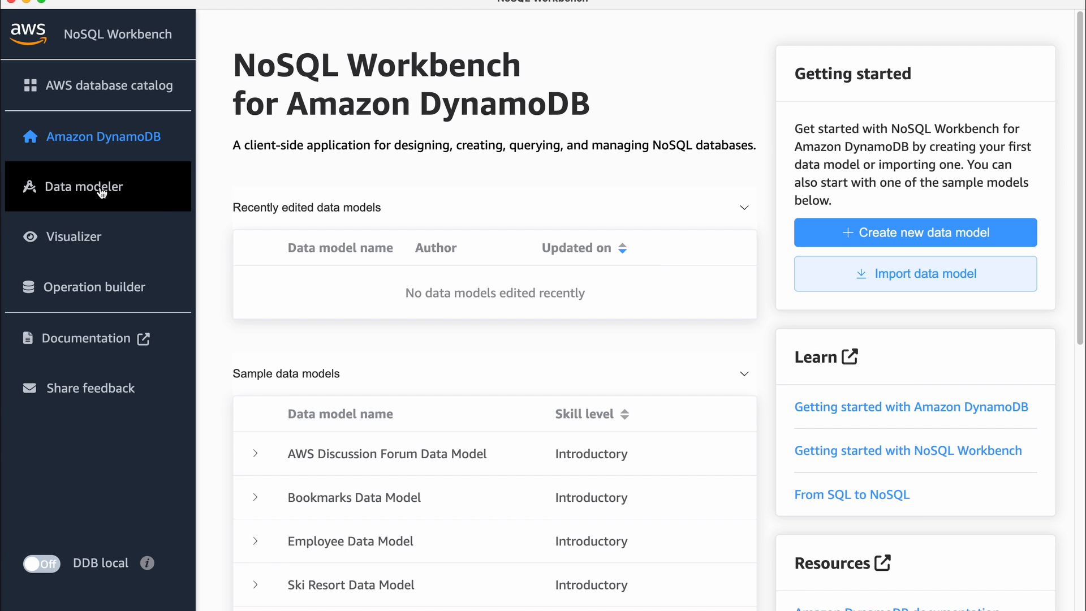
# - Open the Data modeler workspace, which has no data model selected yet
pyautogui.click(86, 186)
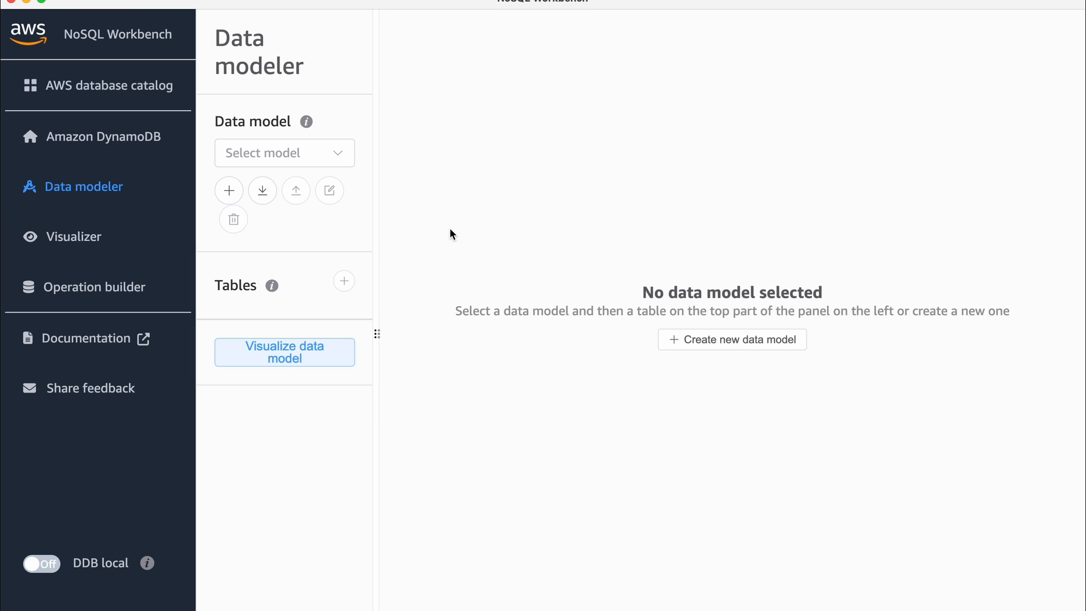
pyautogui.click(228, 190)
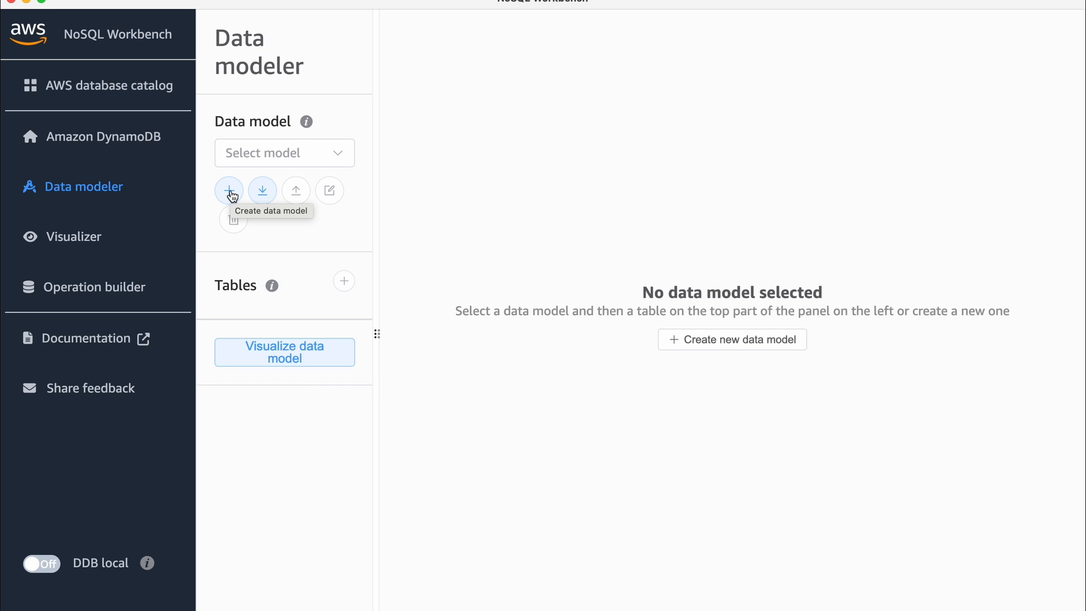
pyautogui.moveTo(649, 386)
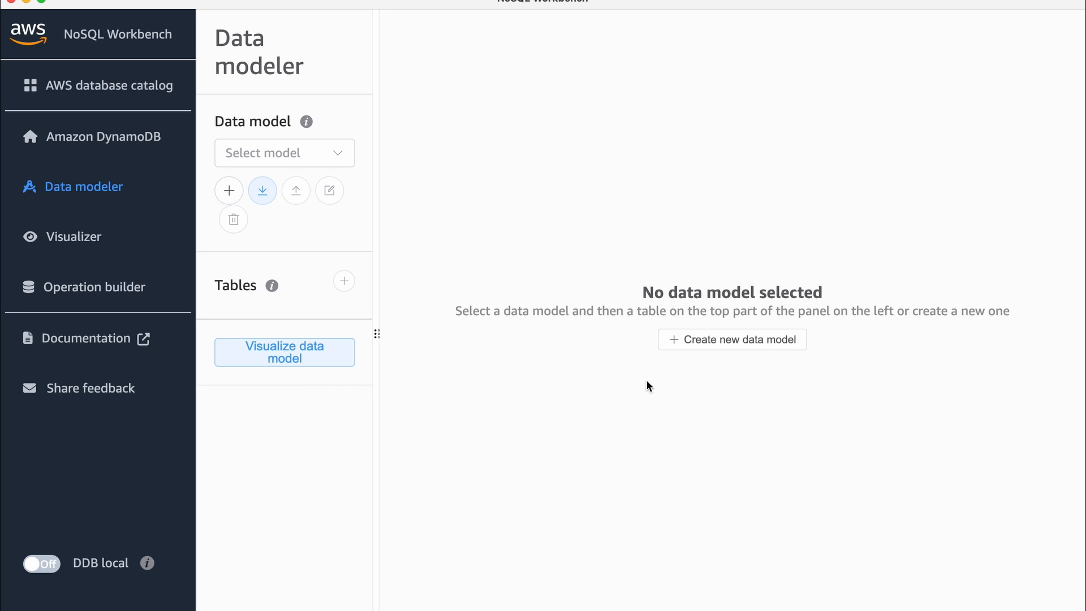
pyautogui.moveTo(573, 460)
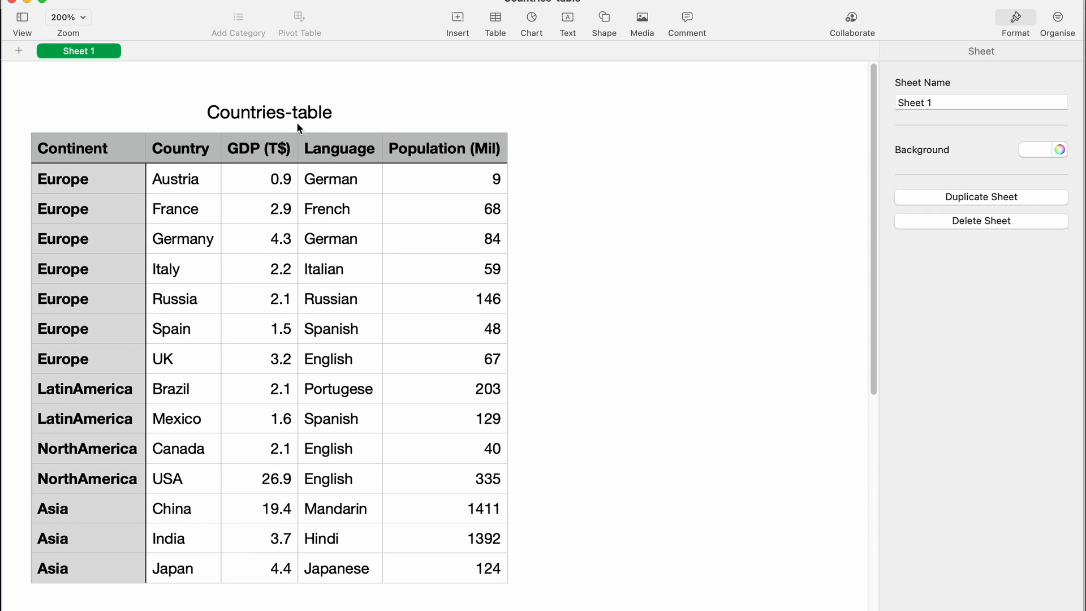
pyautogui.moveTo(126, 197)
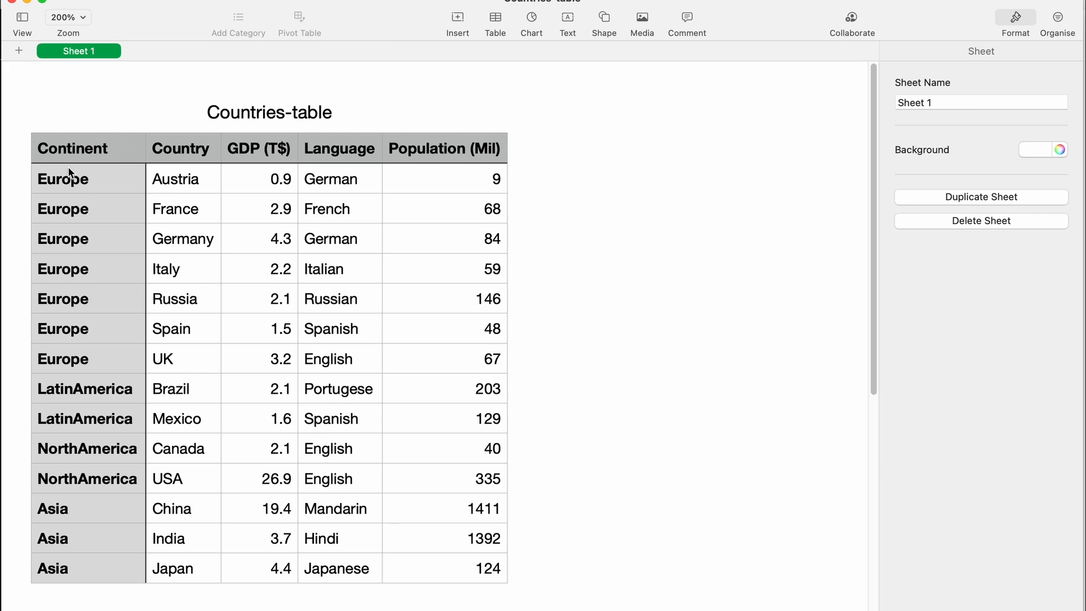
pyautogui.moveTo(261, 182)
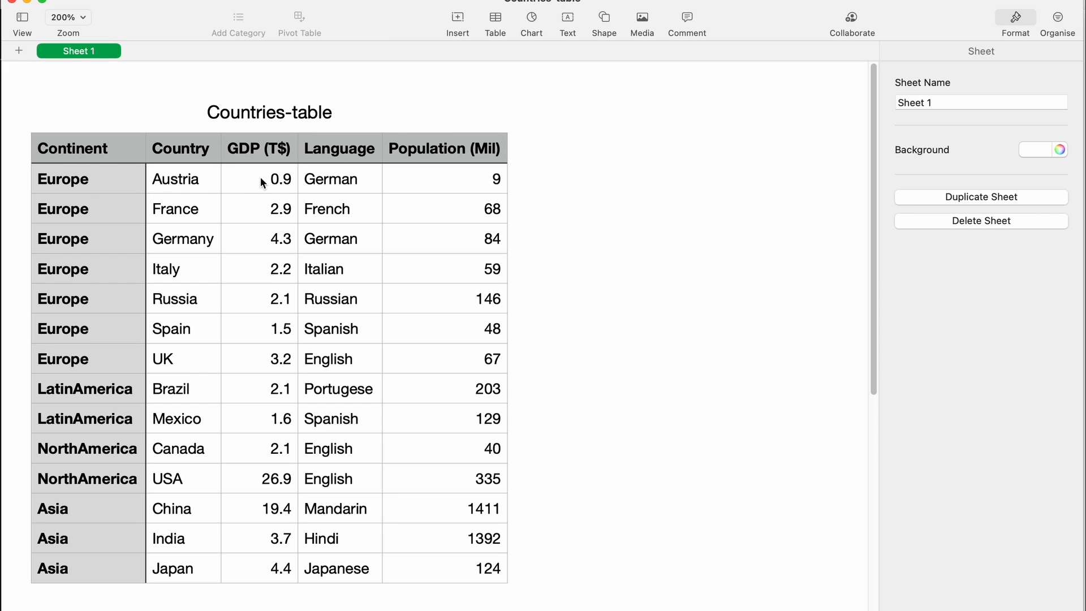
pyautogui.moveTo(349, 181)
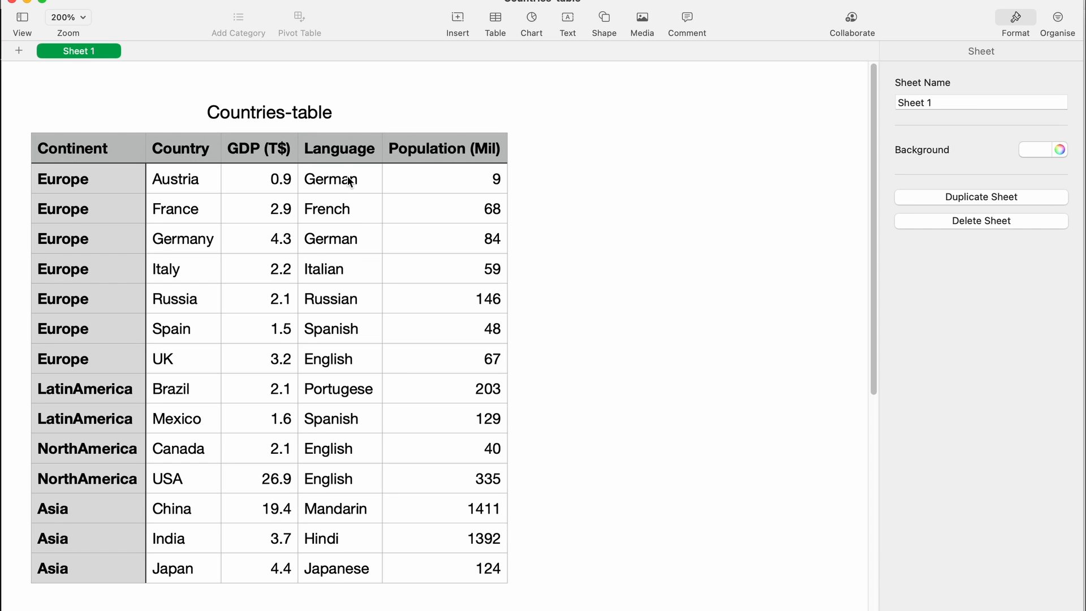
pyautogui.moveTo(460, 197)
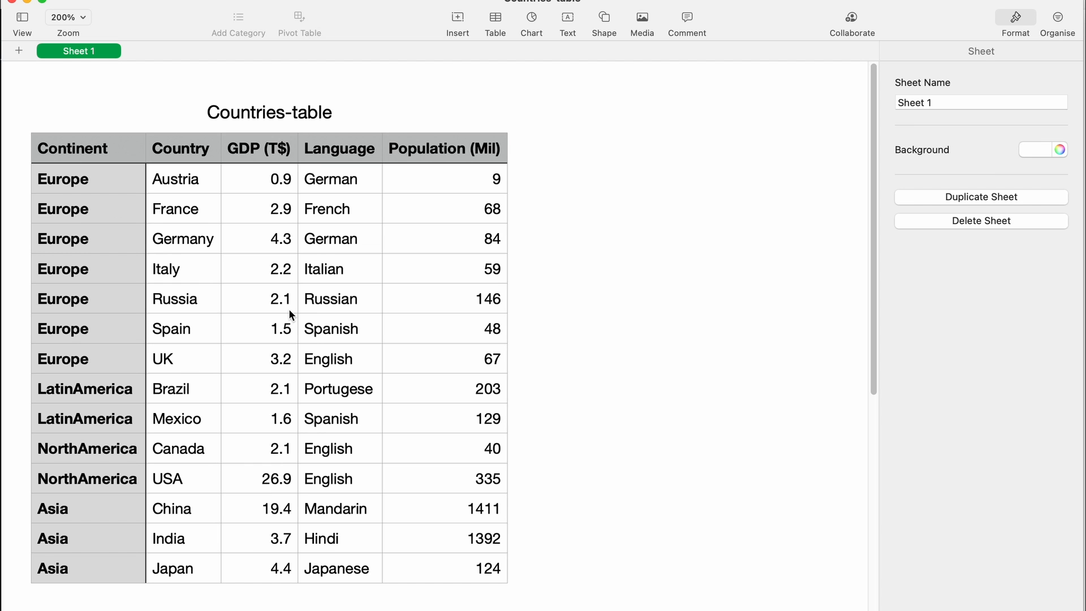
pyautogui.moveTo(72, 89)
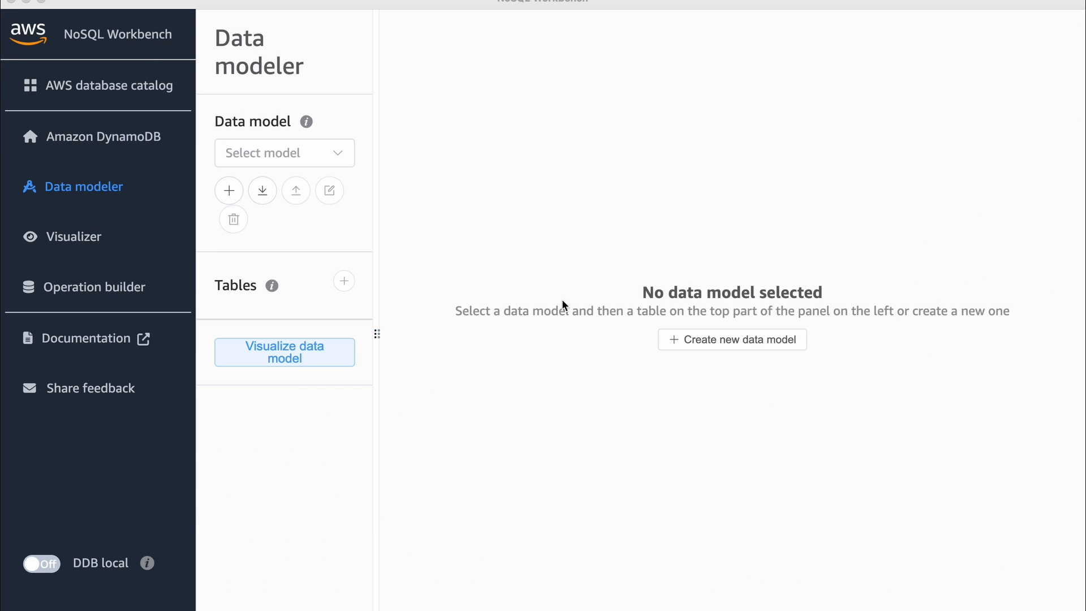
pyautogui.moveTo(758, 347)
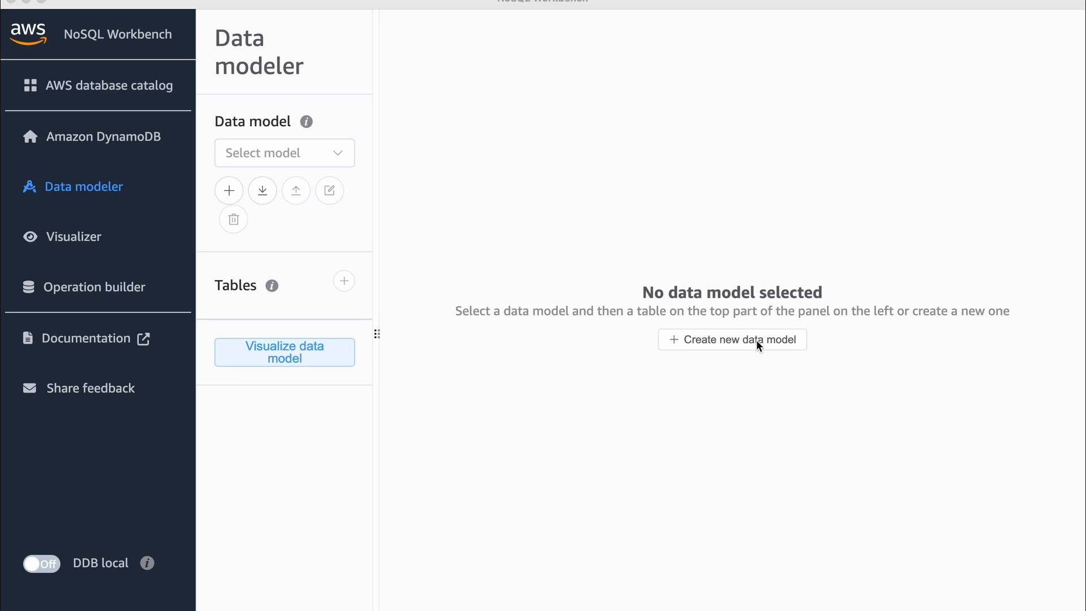
# - Start a new data model, bringing up the from-scratch or template choice
pyautogui.click(732, 339)
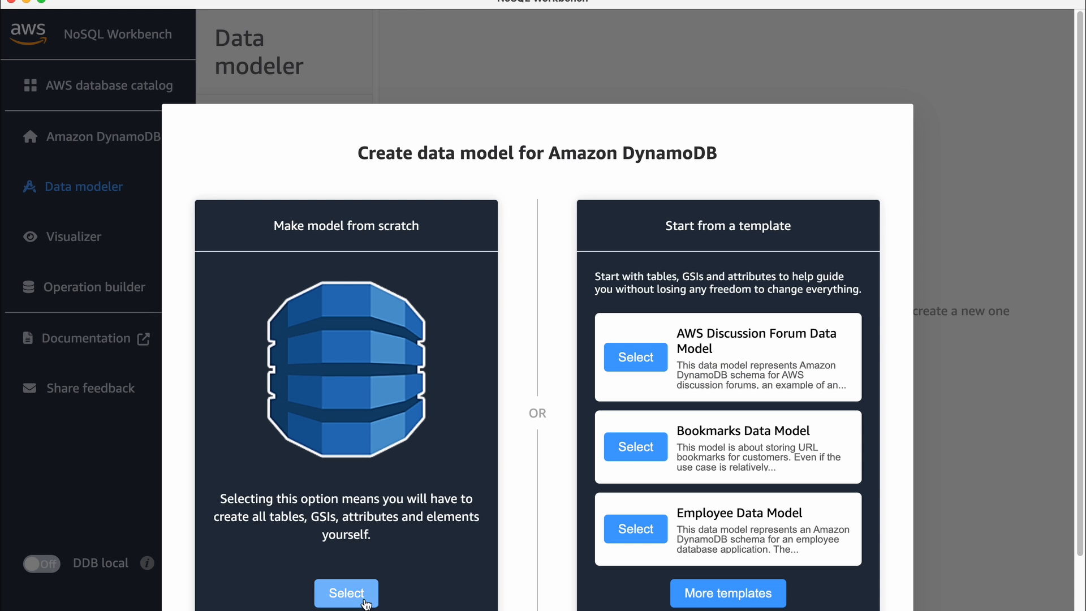
pyautogui.moveTo(350, 600)
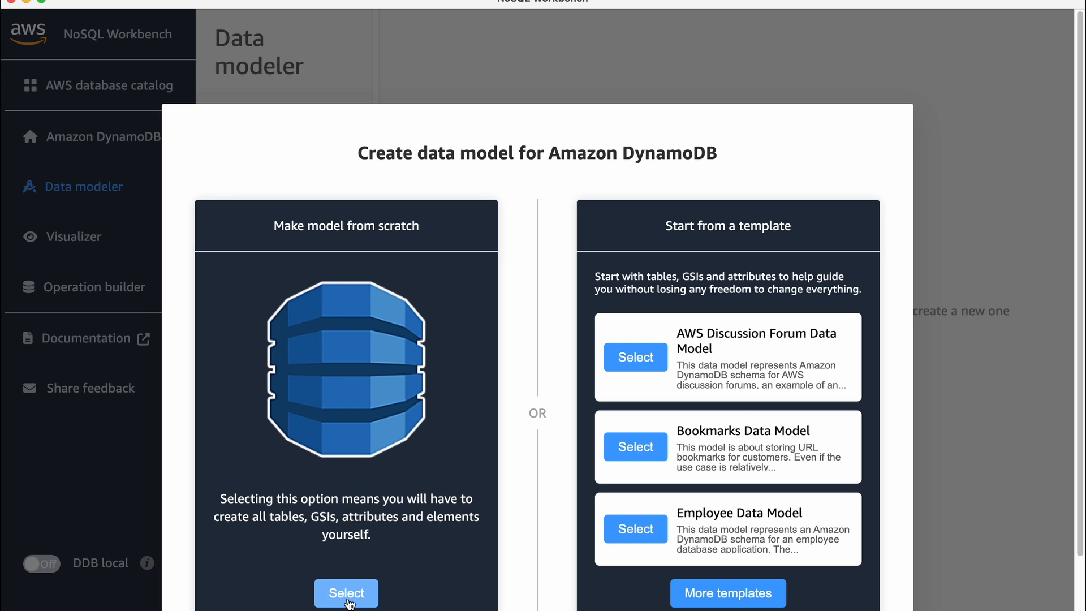
pyautogui.moveTo(740, 315)
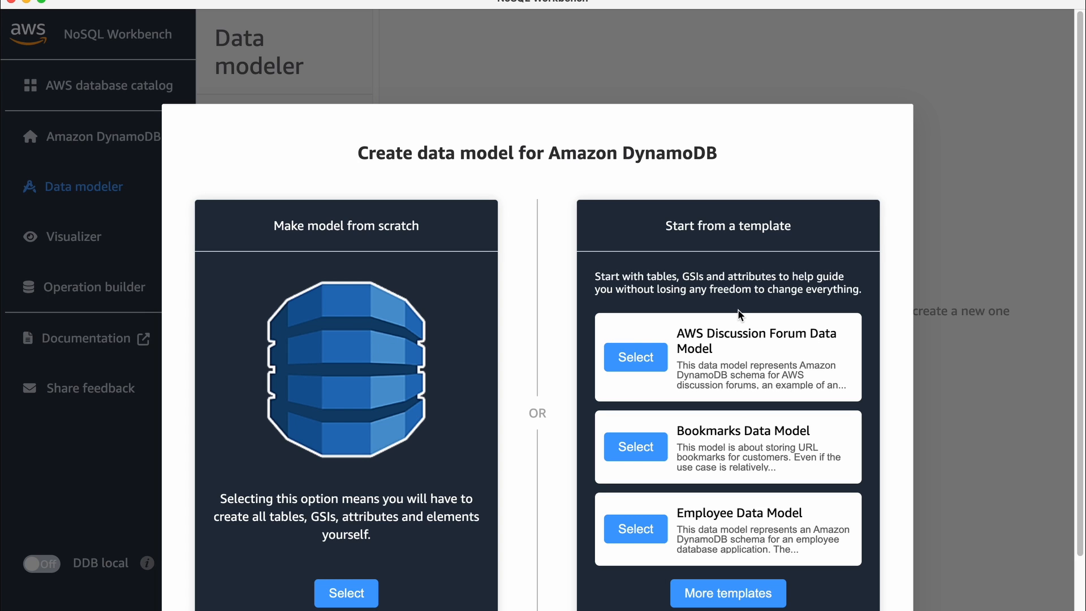
pyautogui.moveTo(722, 448)
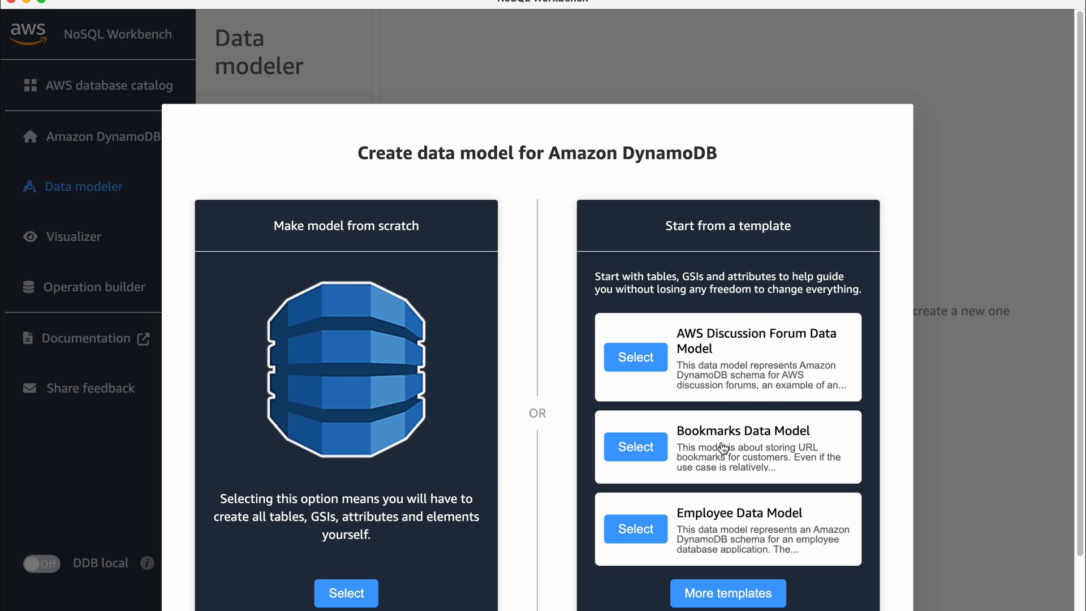
pyautogui.moveTo(728, 550)
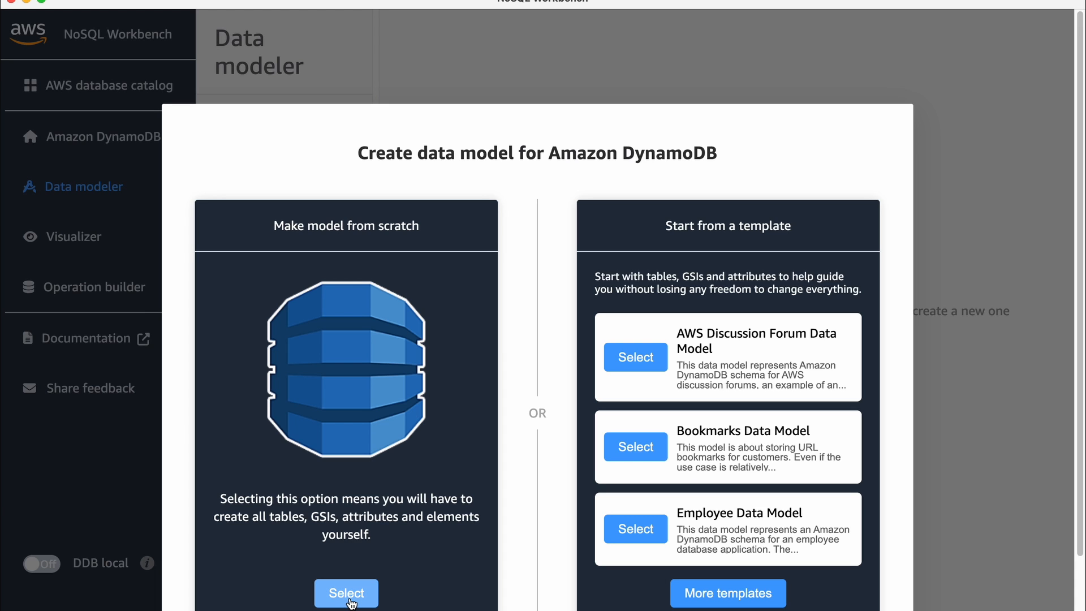
# - Create blank data model 'Countries-model', author Unus, described as a list of countries with GDP data
pyautogui.click(347, 593)
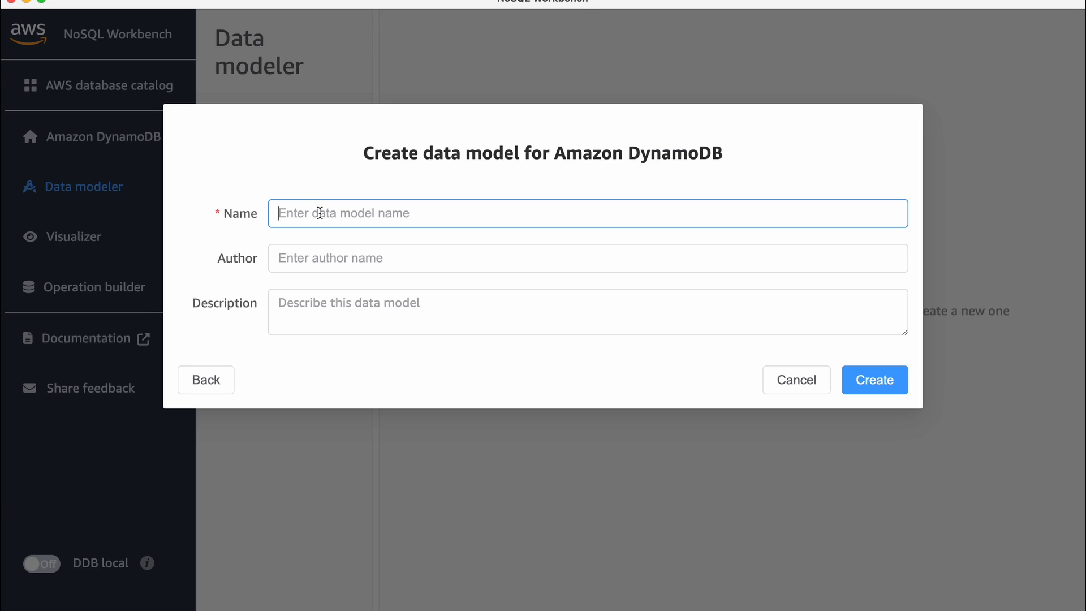
pyautogui.write('Countrie')
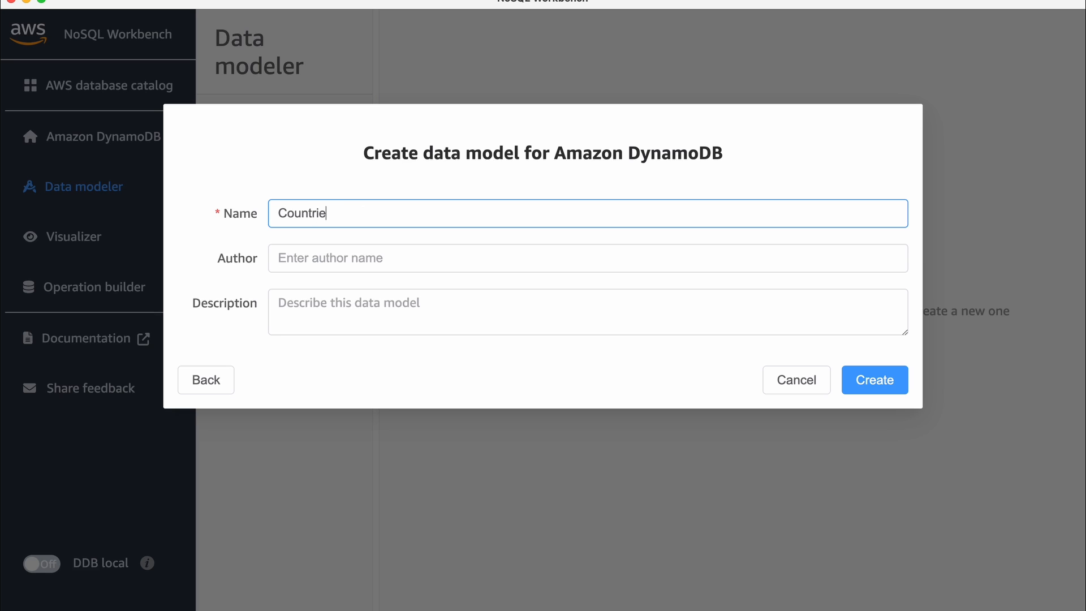
pyautogui.write('s-model')
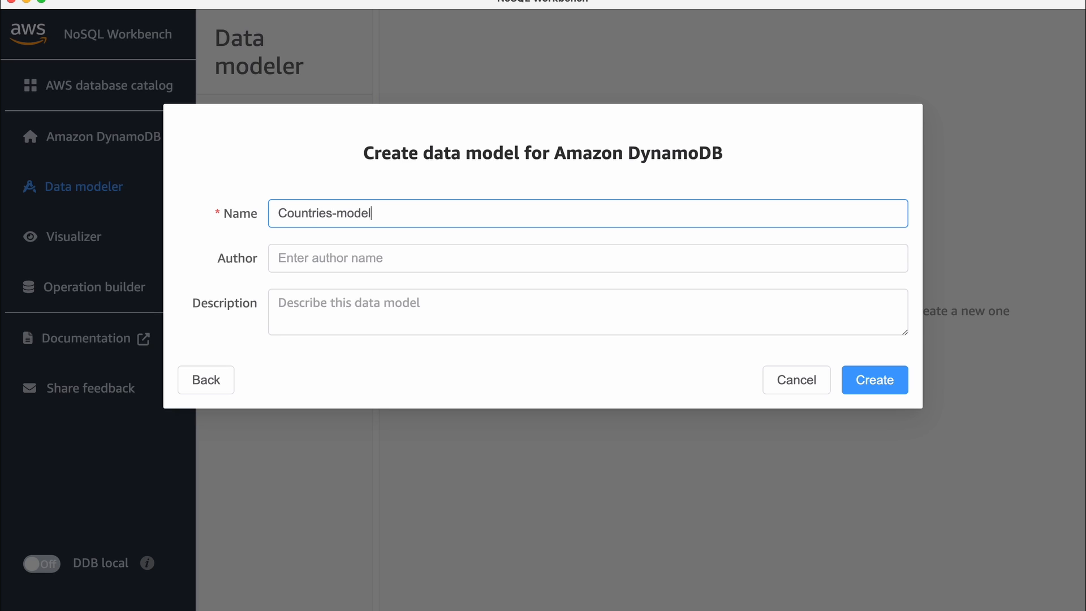
pyautogui.click(587, 258)
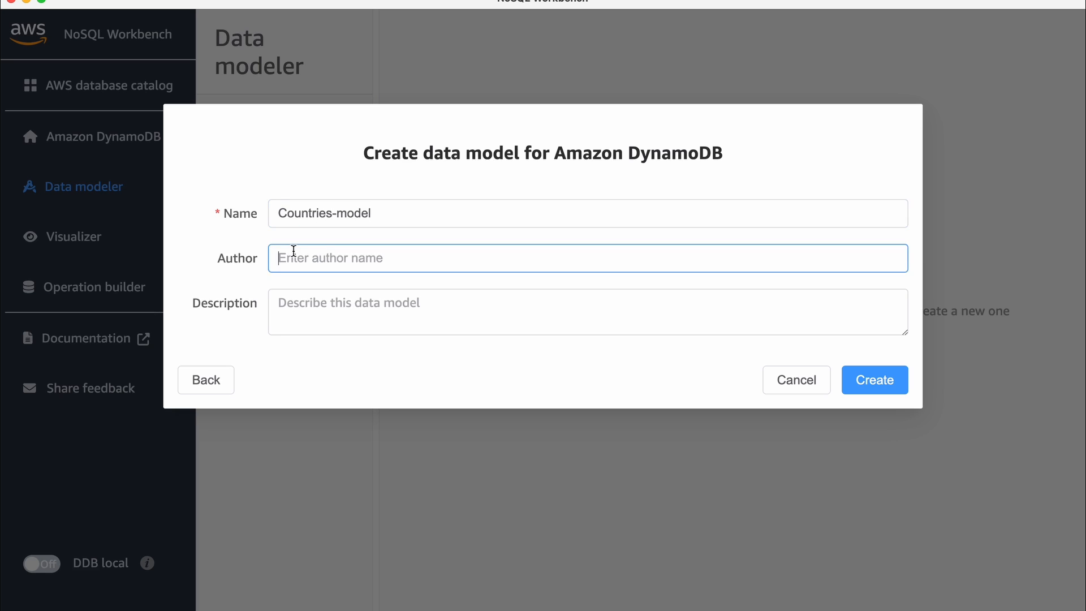
pyautogui.write('Unus')
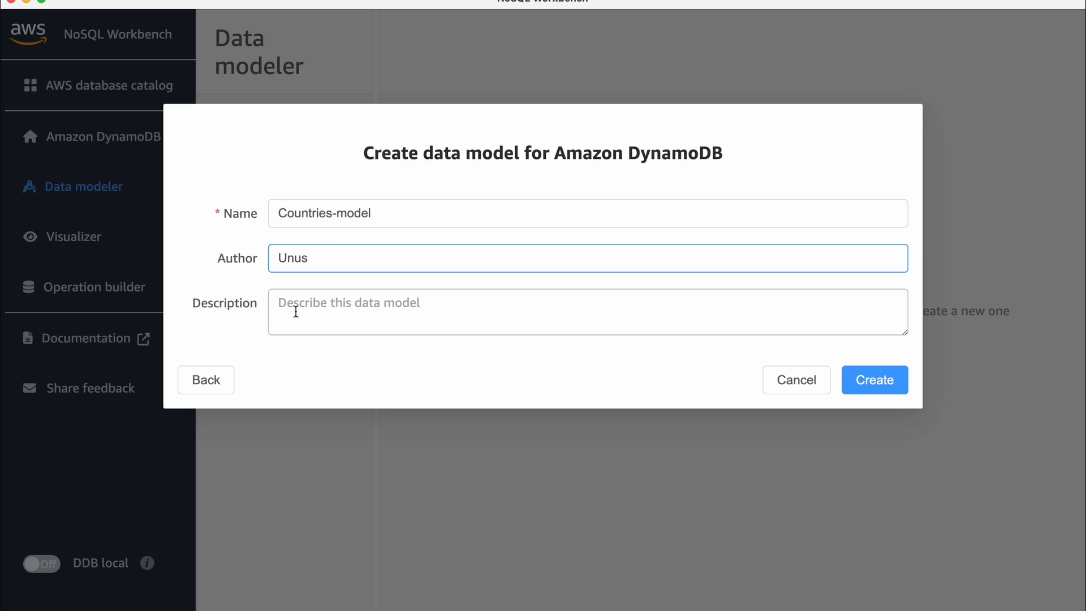
pyautogui.write('List of')
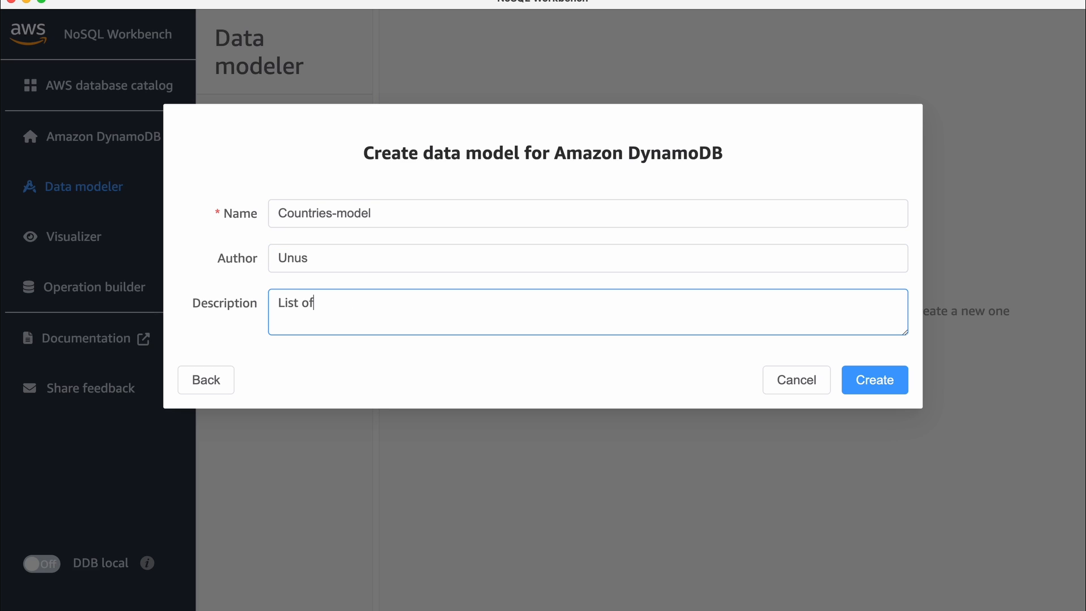
pyautogui.write('countries with GDP dat')
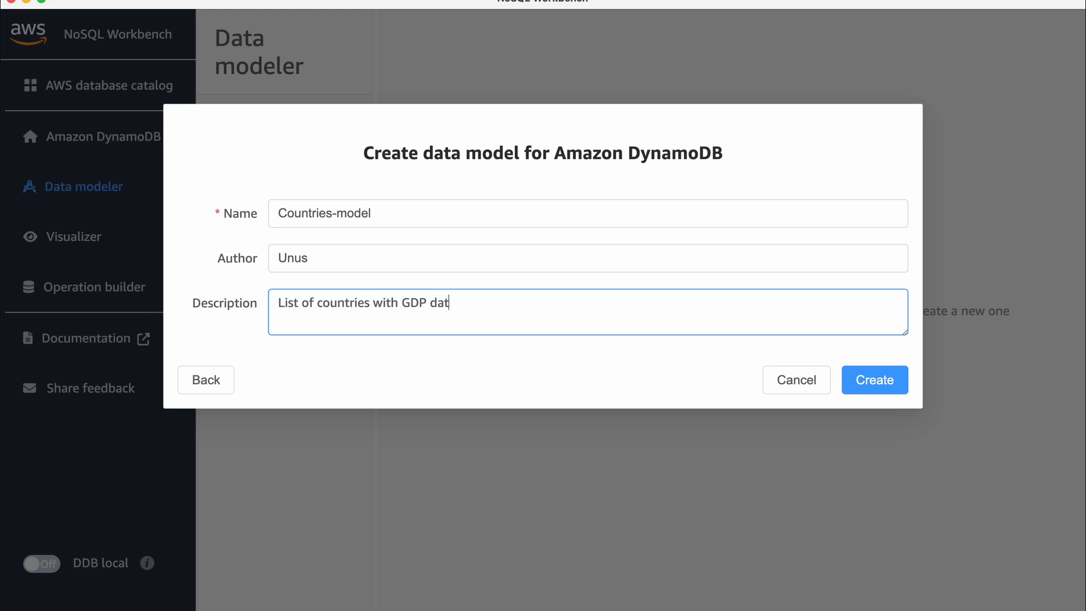
pyautogui.write('a')
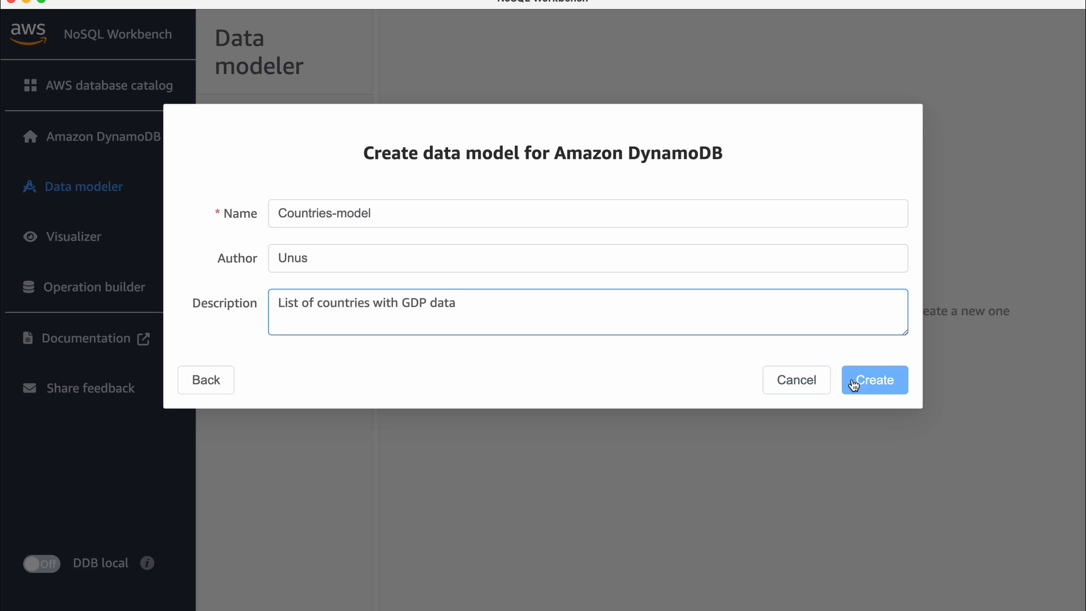
pyautogui.click(874, 380)
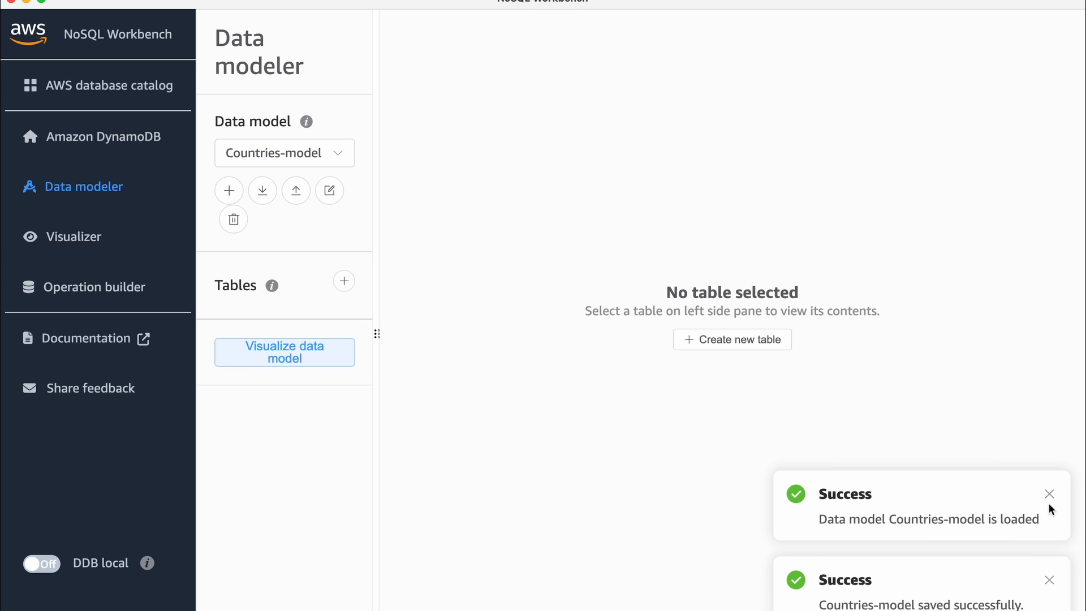
# - Dismiss the model-loaded notification and go to the Operation builder
pyautogui.click(1049, 493)
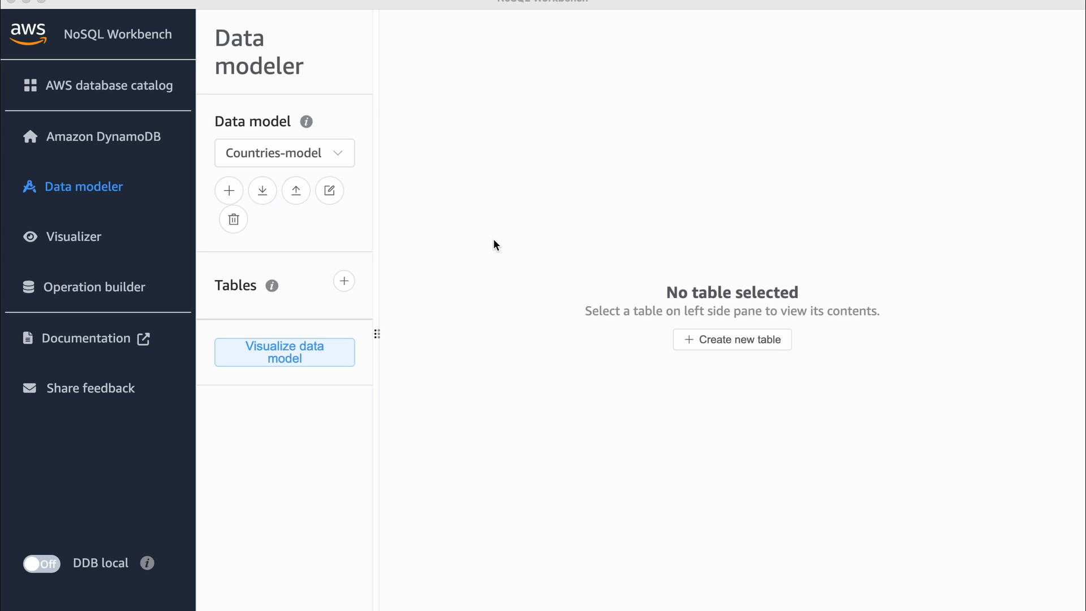
pyautogui.moveTo(107, 275)
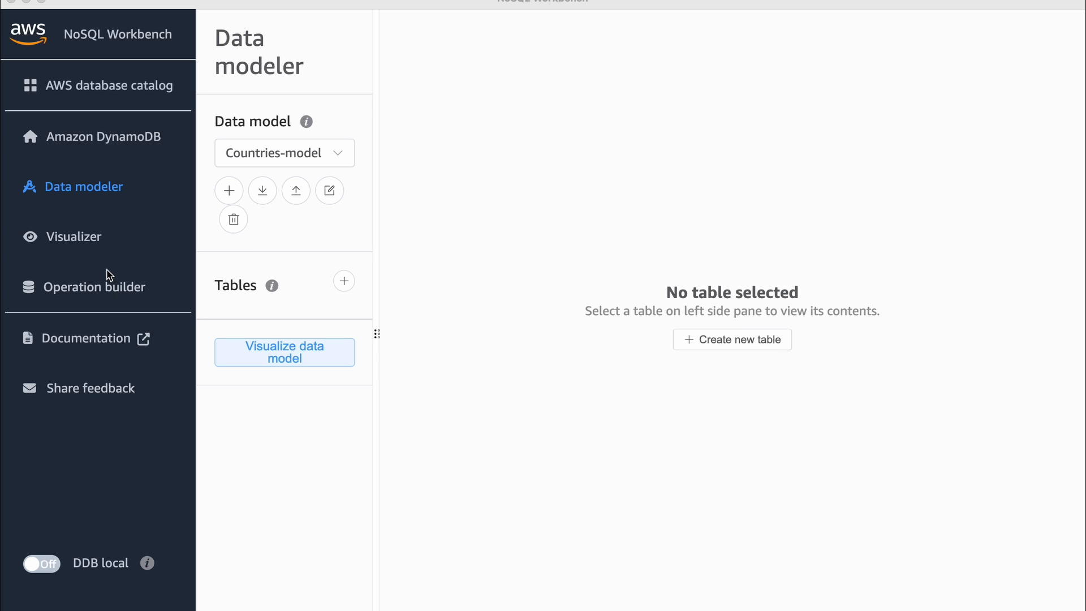
pyautogui.moveTo(120, 298)
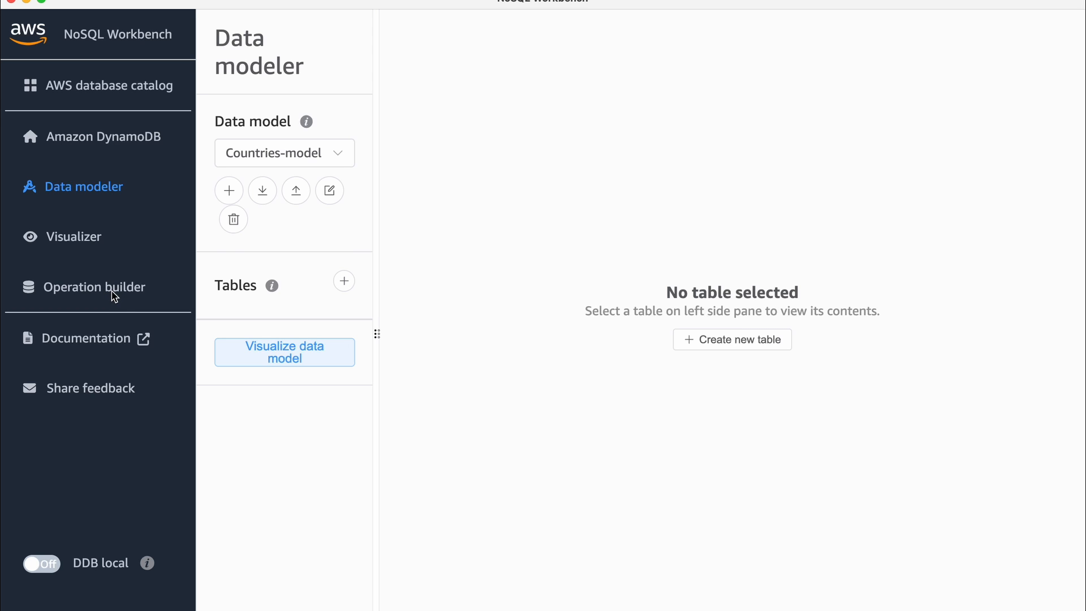
pyautogui.click(94, 286)
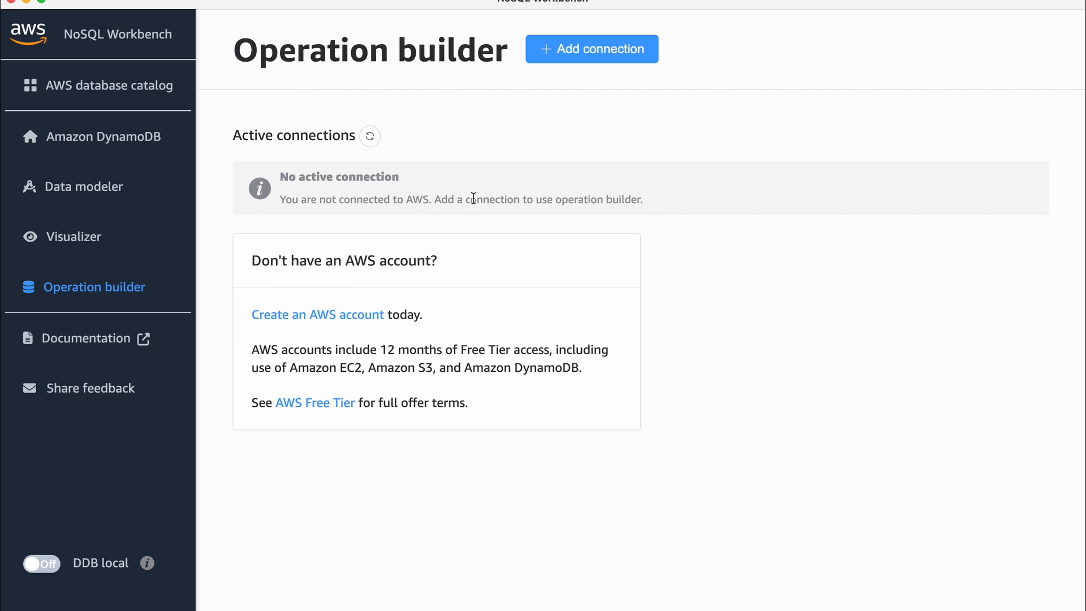
# - Add a remote connection named Connection-DDB with default region us-east-1
pyautogui.click(590, 48)
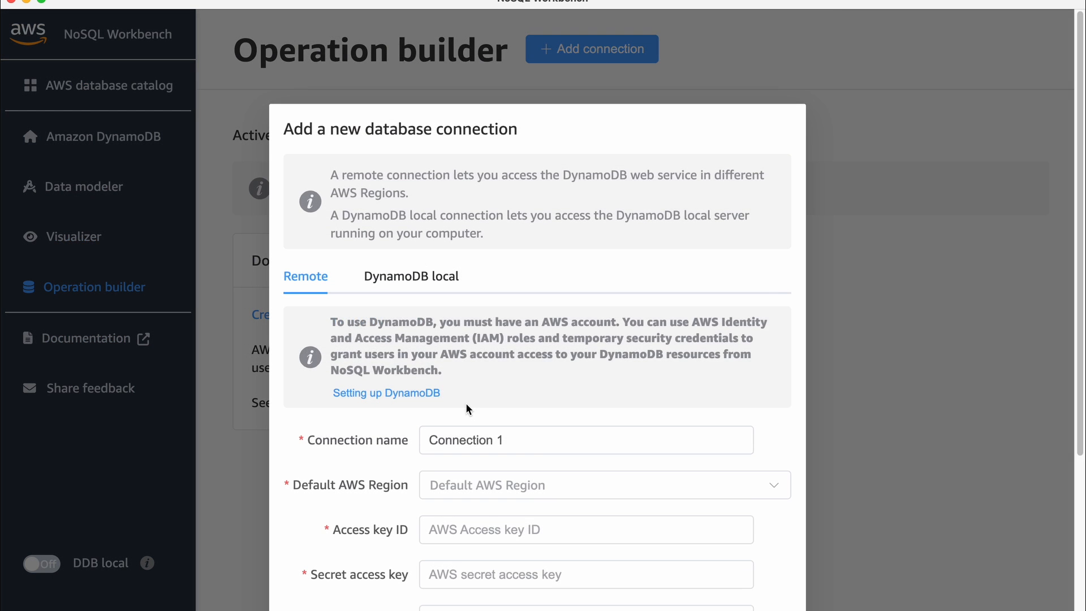
pyautogui.scroll(-3)
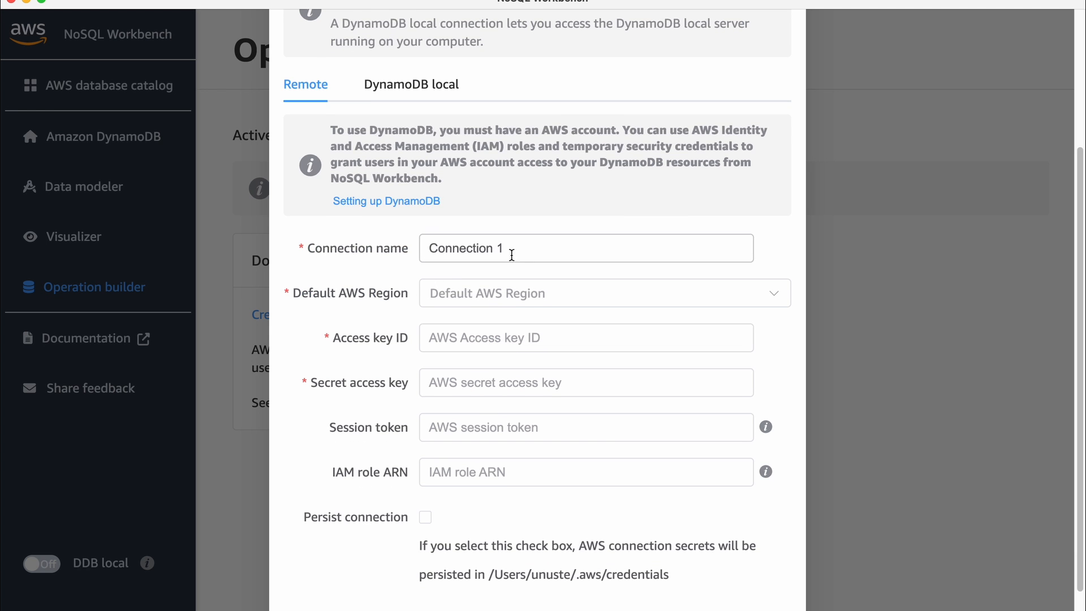
pyautogui.press('Backspace')
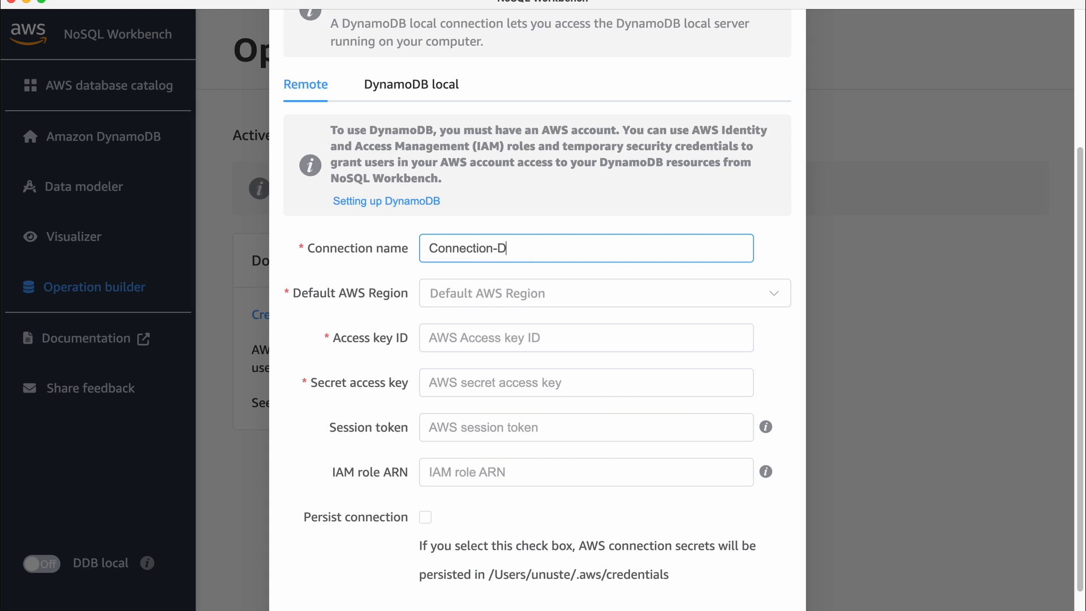
pyautogui.click(602, 293)
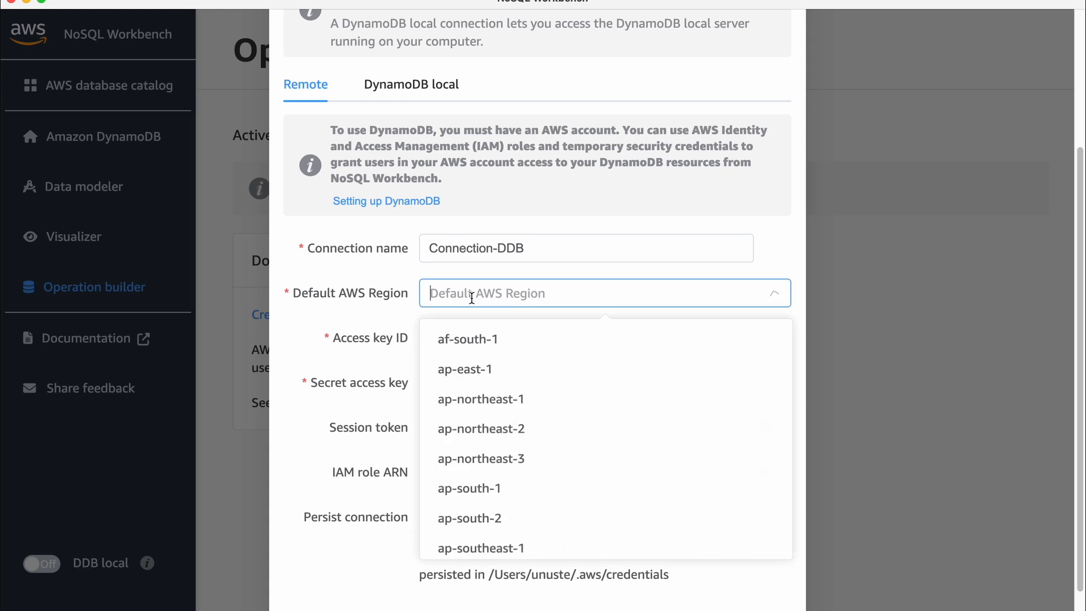
pyautogui.write('us')
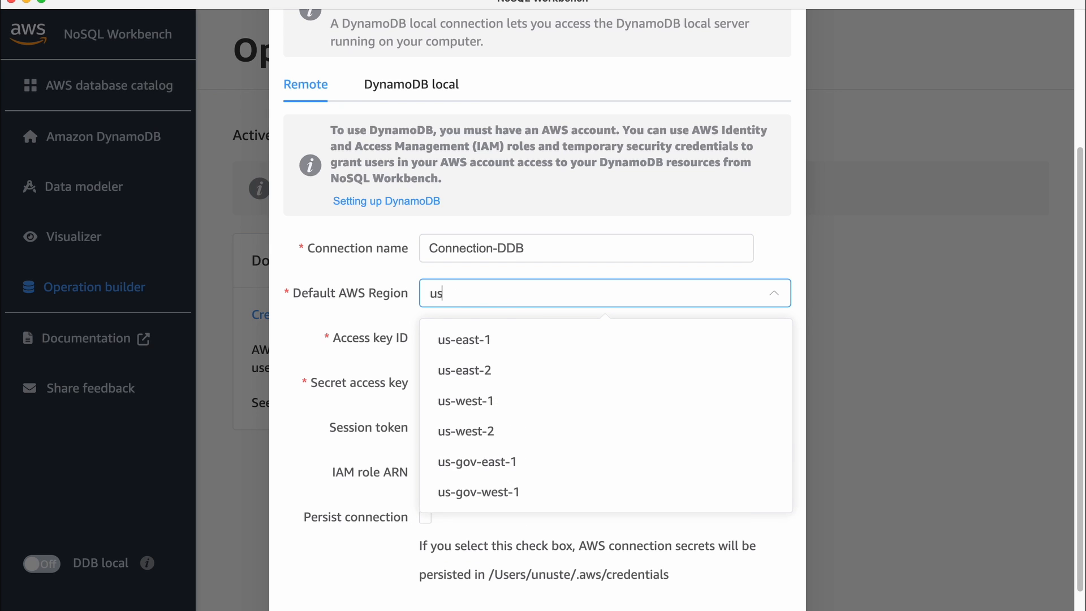
pyautogui.click(462, 339)
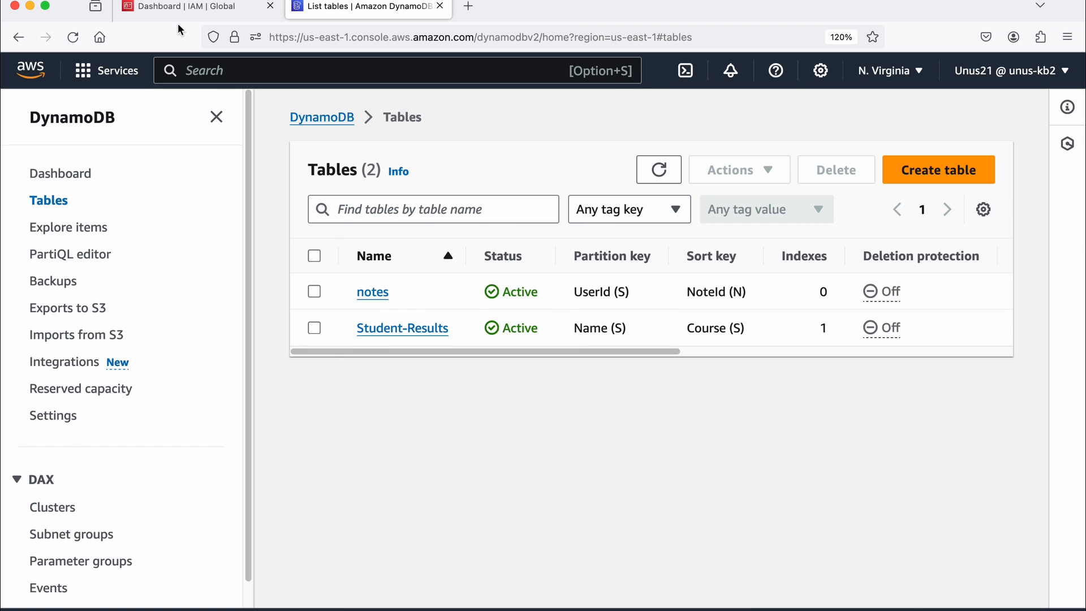
# - In the IAM tab, go to Security credentials and start creating an access key
pyautogui.click(180, 6)
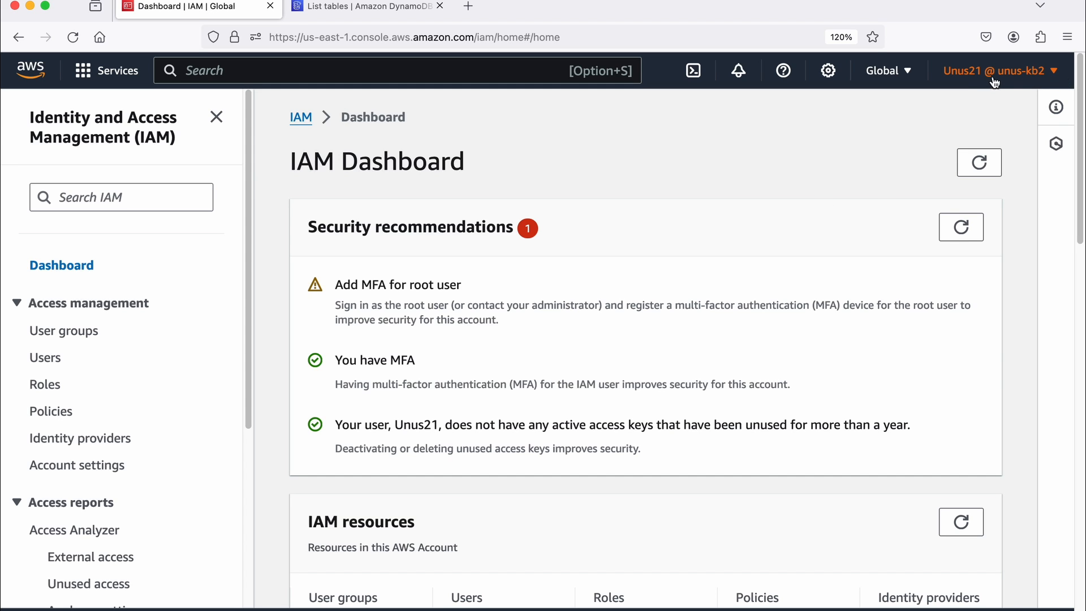
pyautogui.click(995, 71)
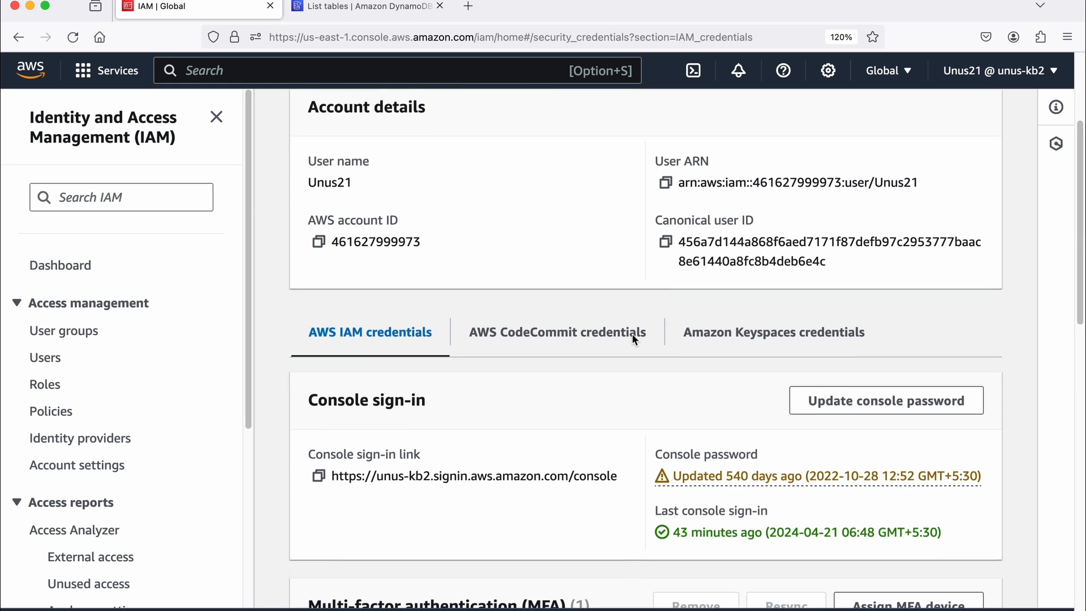
pyautogui.scroll(-3)
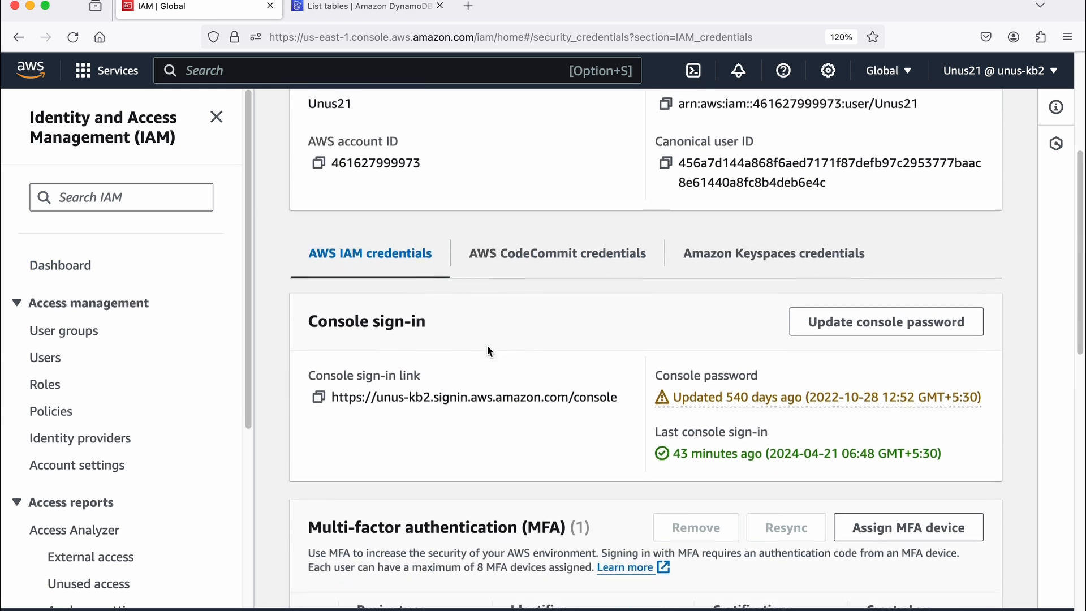
pyautogui.scroll(-3)
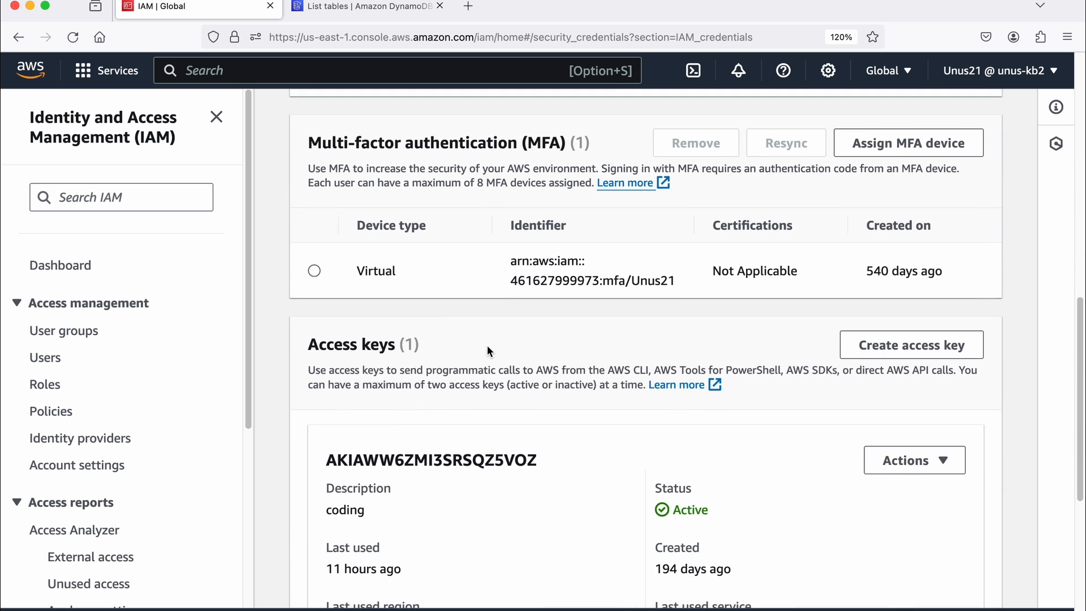
pyautogui.scroll(-3)
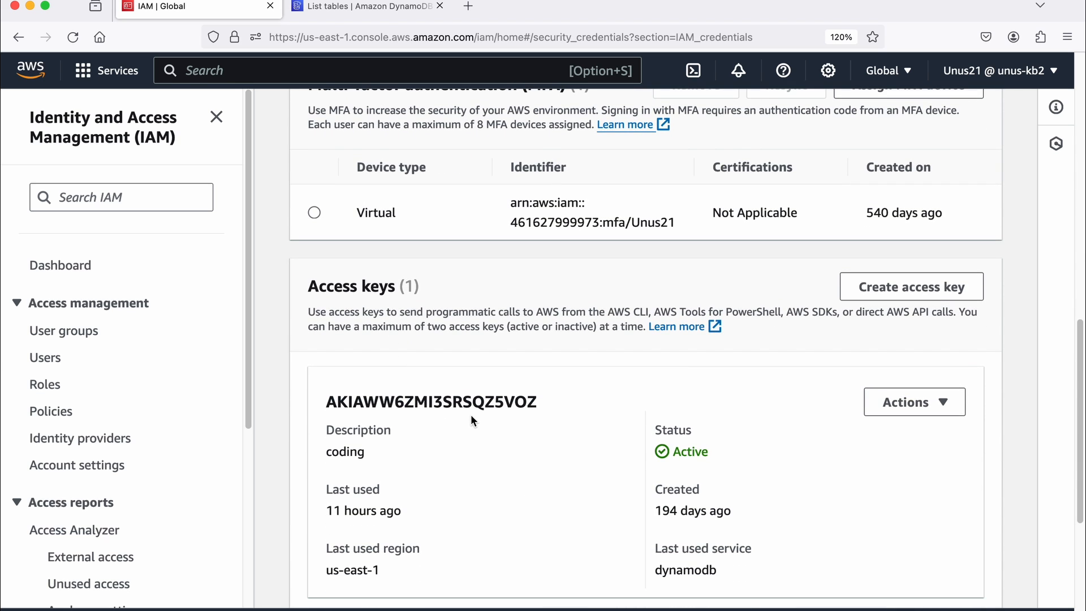
pyautogui.moveTo(911, 287)
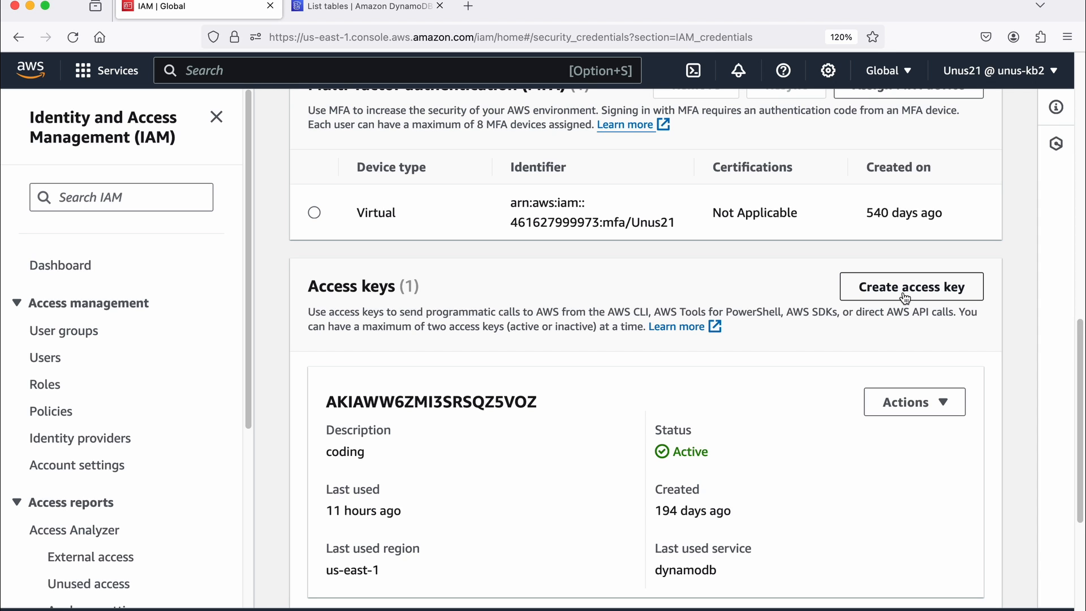
pyautogui.click(911, 286)
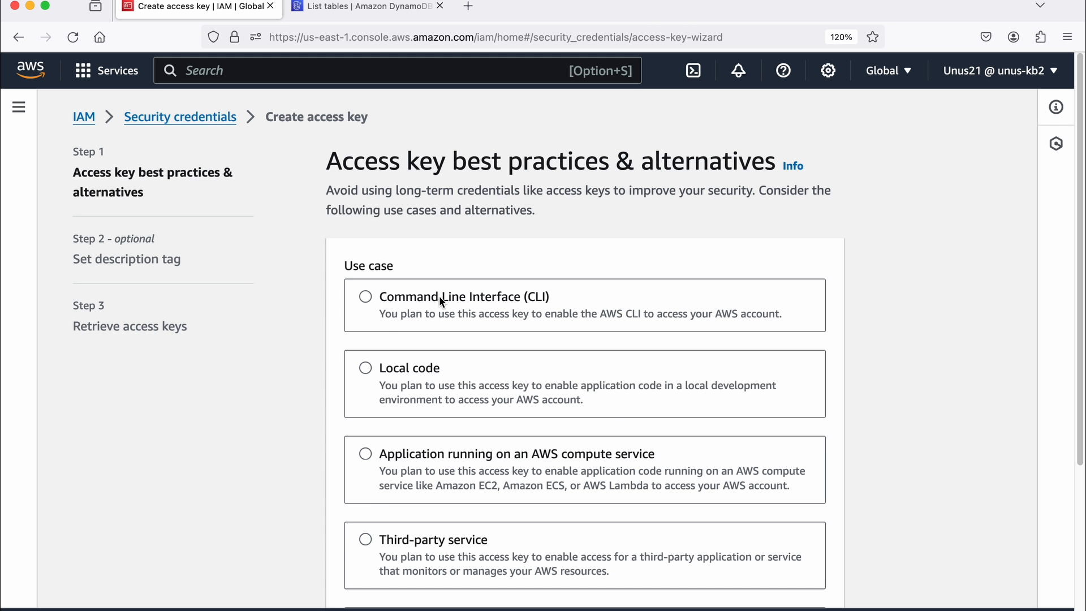
# - Create a CLI access key tagged 'training' and copy its access key ID
pyautogui.click(365, 297)
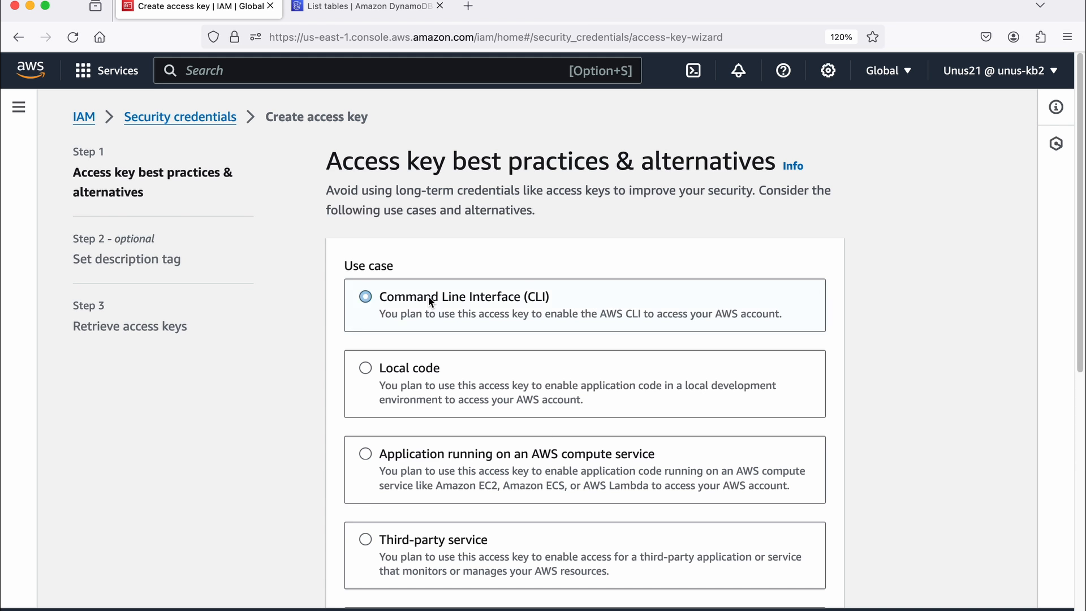
pyautogui.scroll(-3)
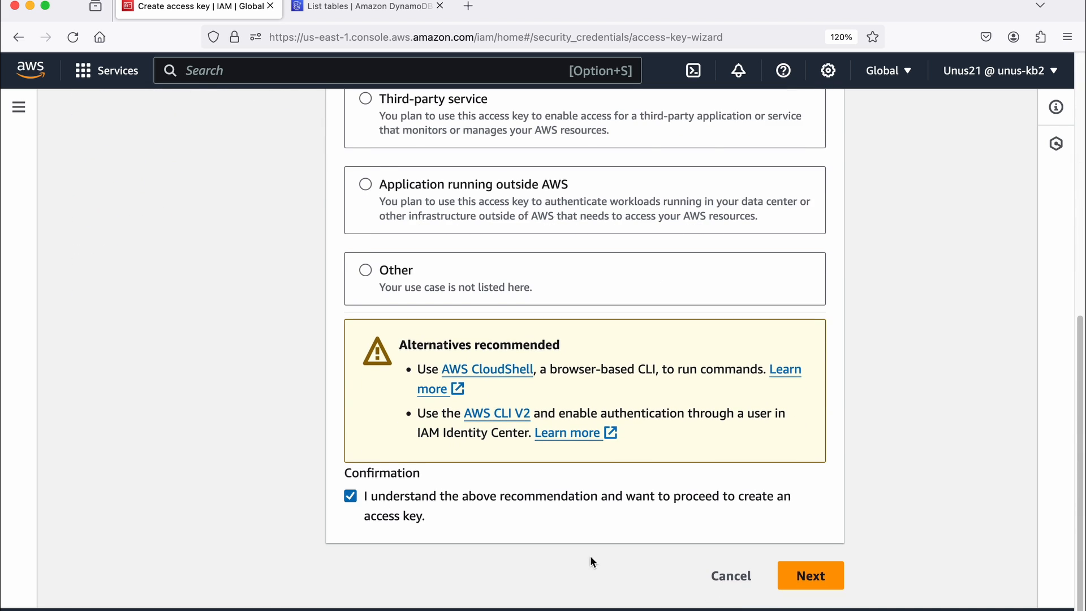
pyautogui.click(809, 575)
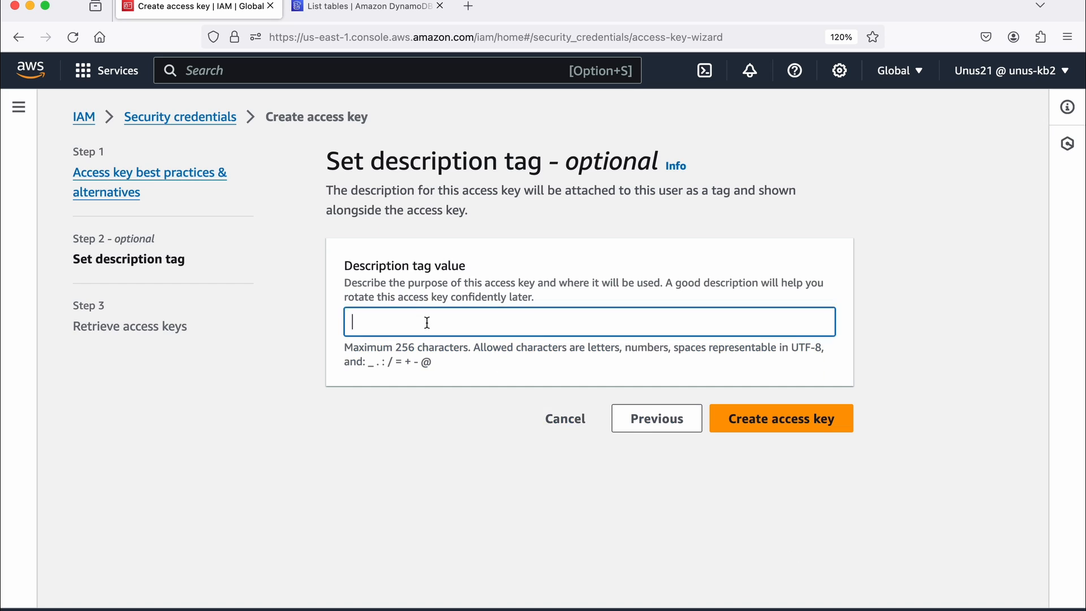
pyautogui.write('training')
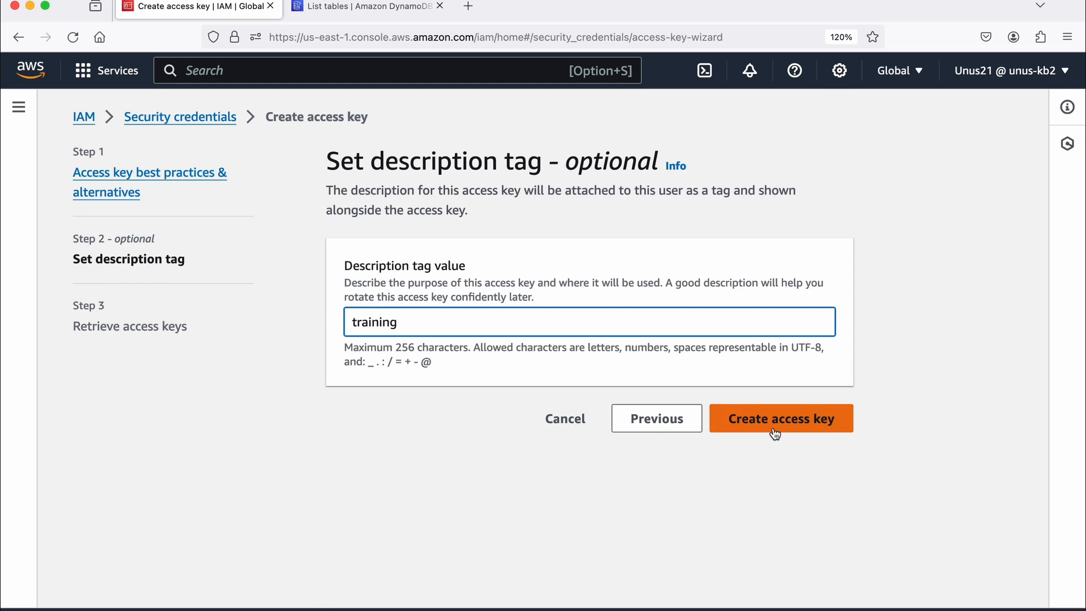
pyautogui.click(781, 419)
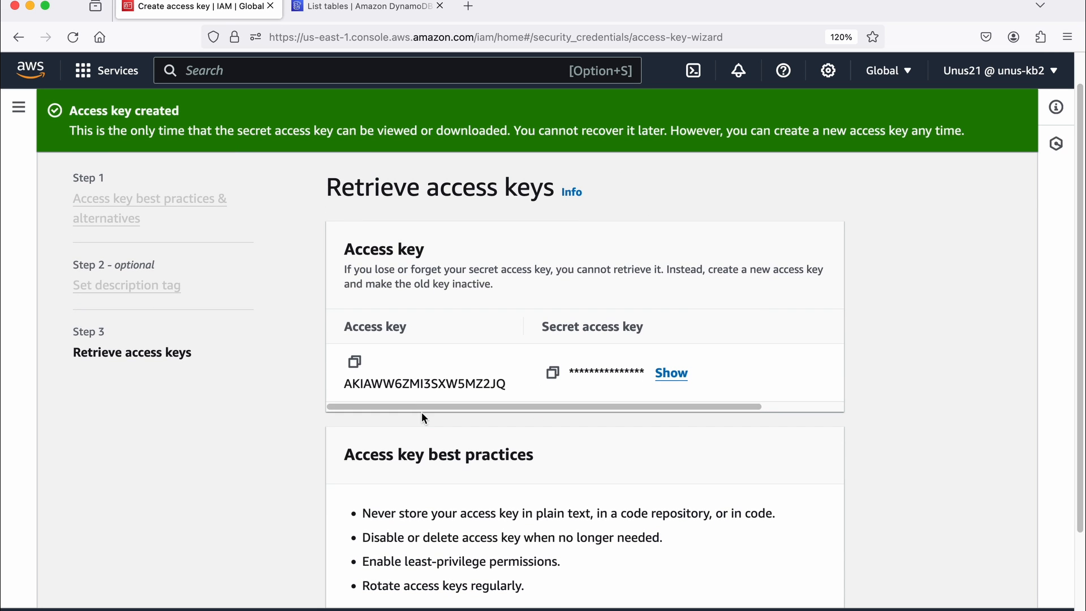
pyautogui.click(354, 362)
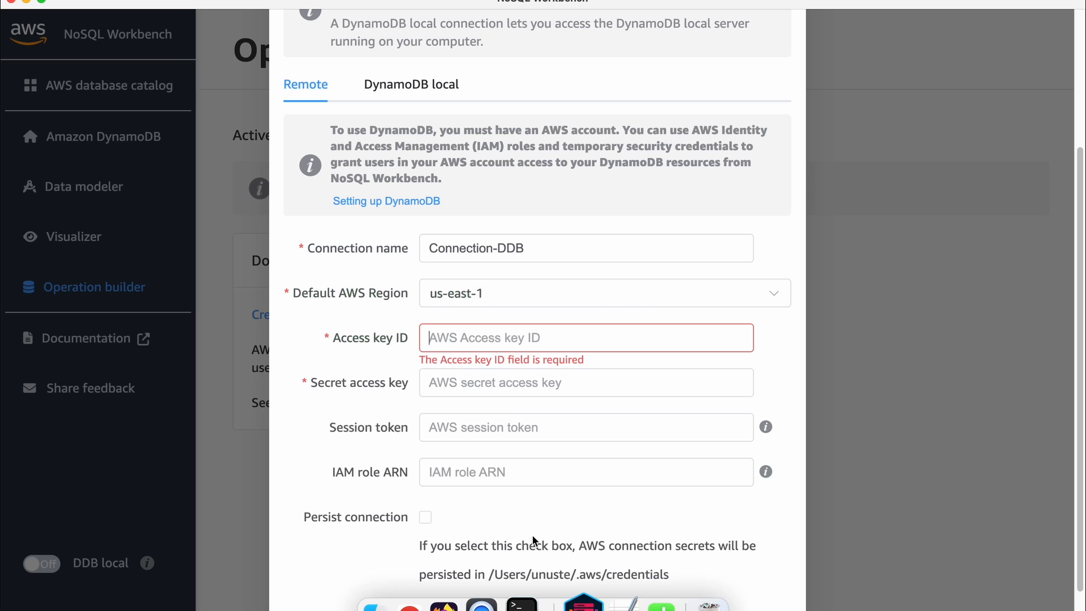
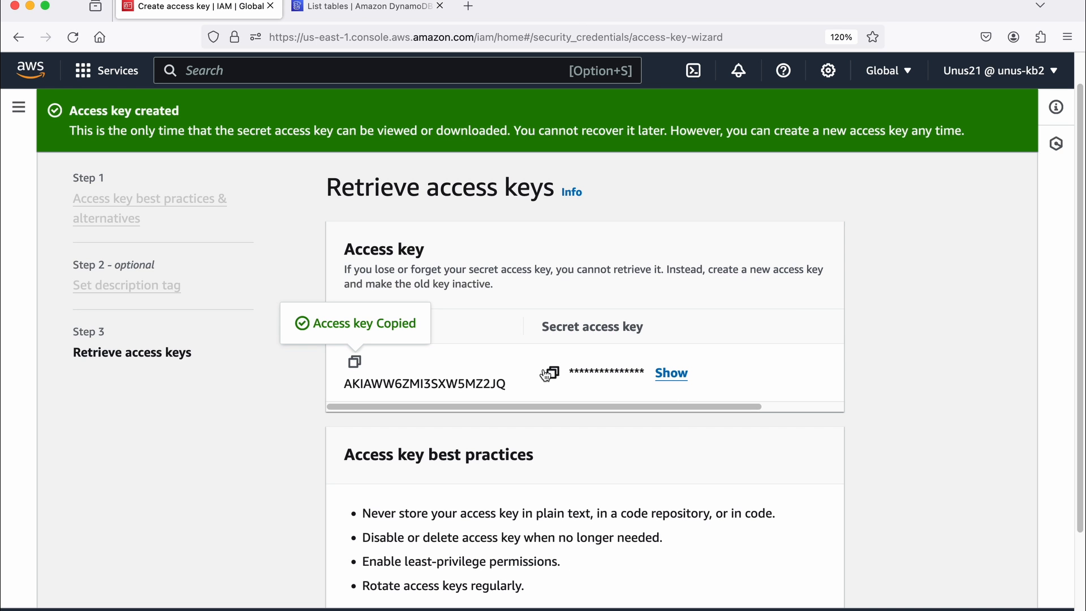
pyautogui.click(552, 372)
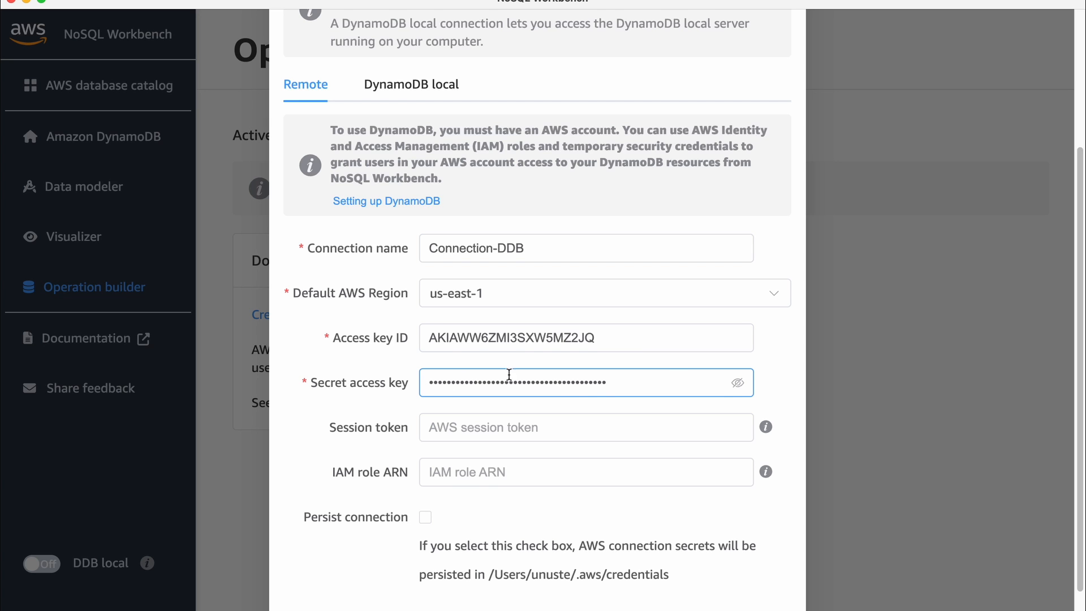
pyautogui.scroll(-3)
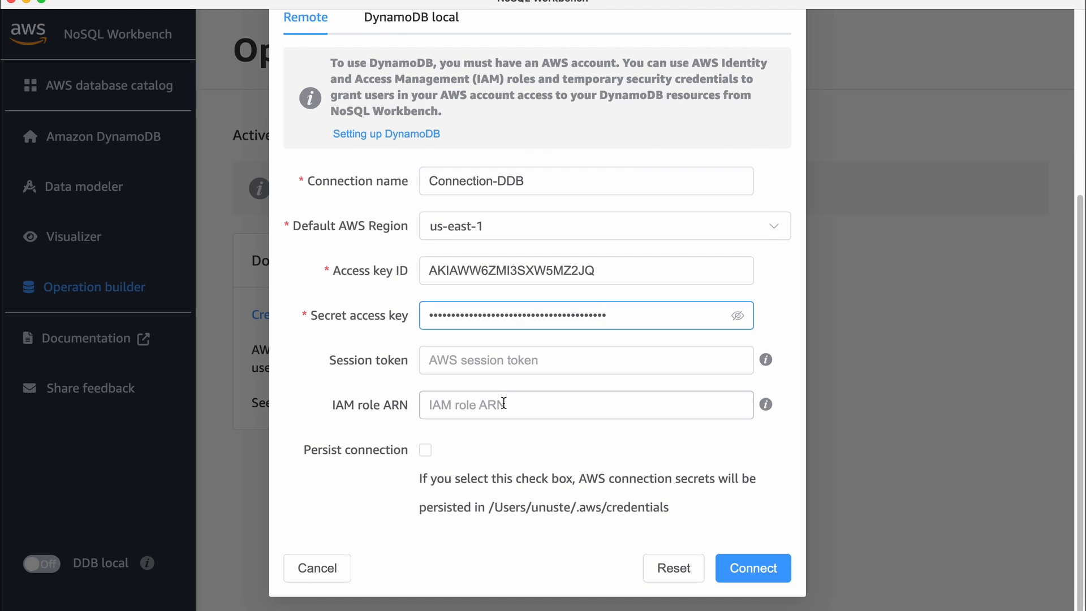
pyautogui.click(425, 450)
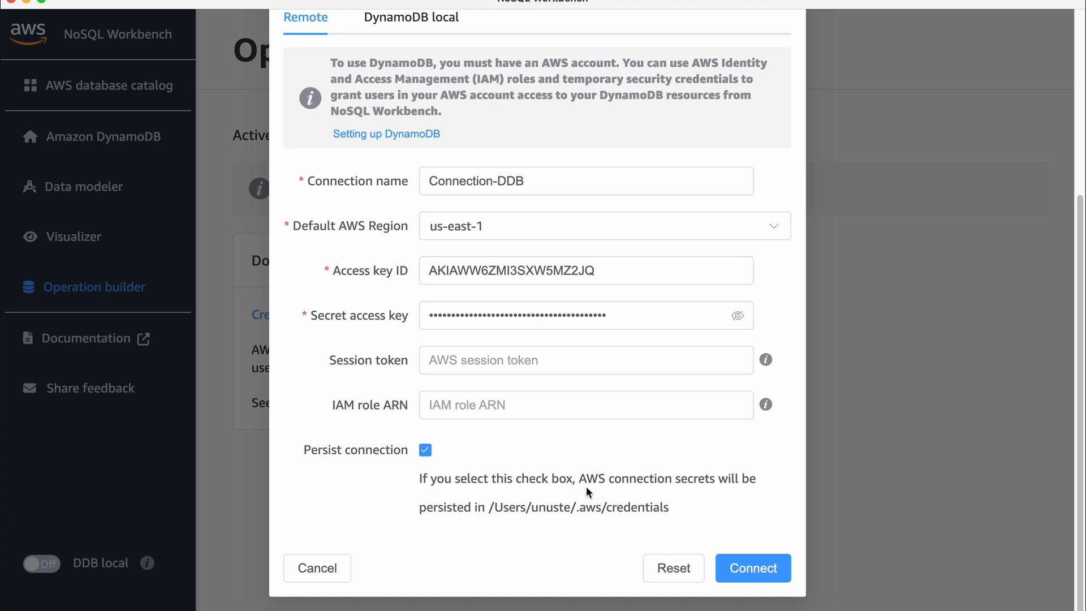
pyautogui.click(753, 567)
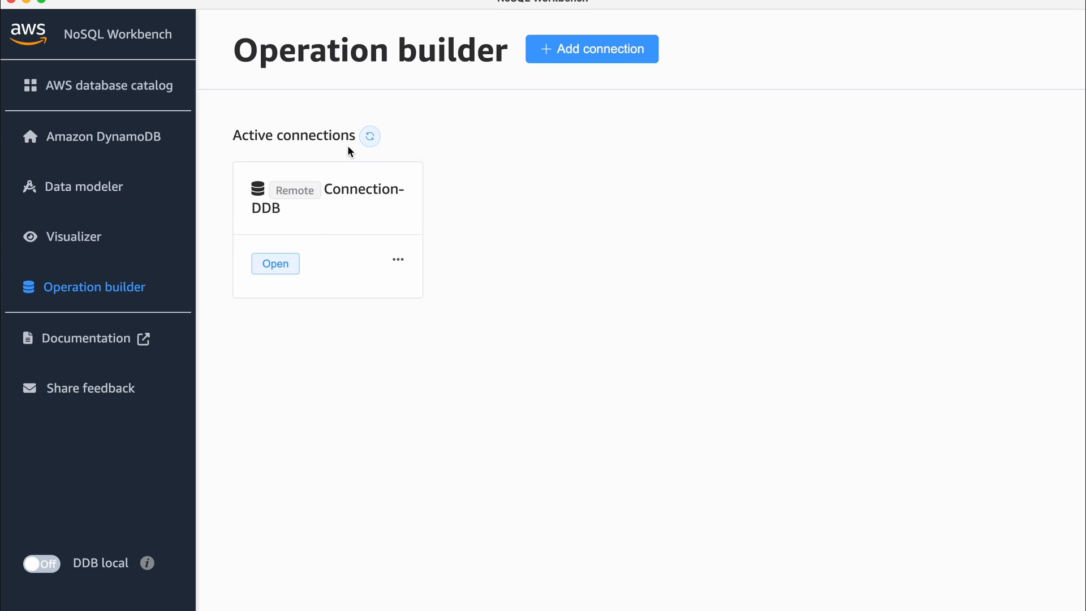
pyautogui.moveTo(327, 224)
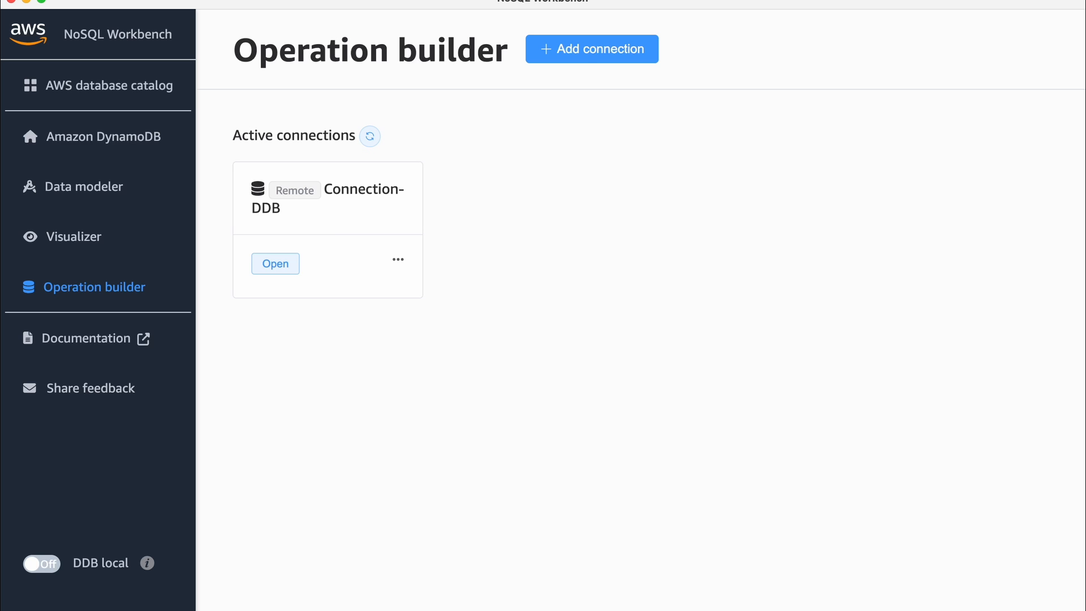
# - Open Connection-DDB to list its Student-Results and notes tables, then load Countries-model in Visualizer
pyautogui.click(275, 263)
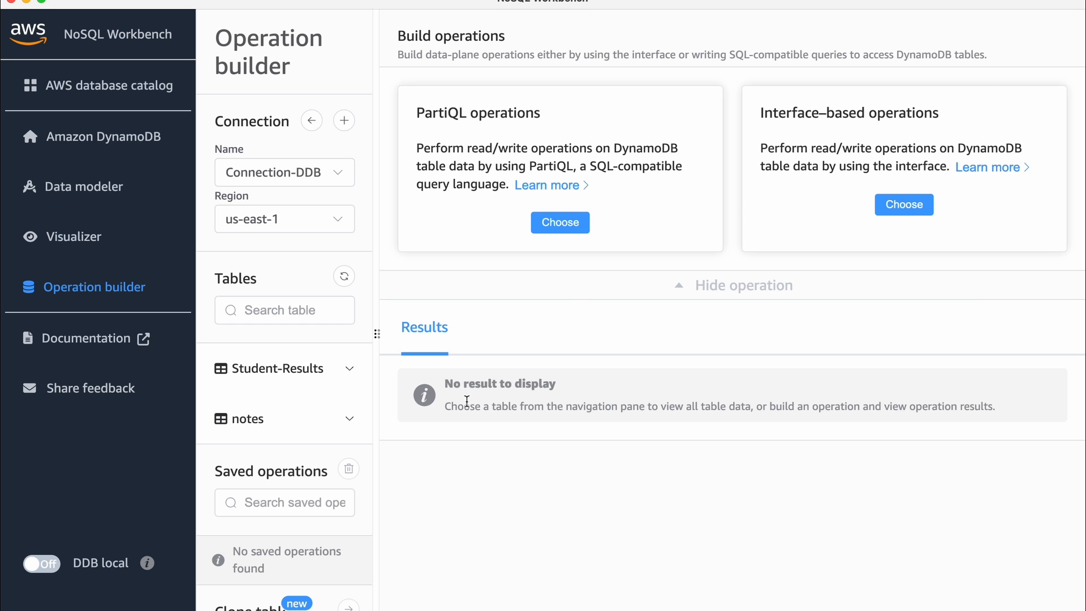
pyautogui.moveTo(260, 419)
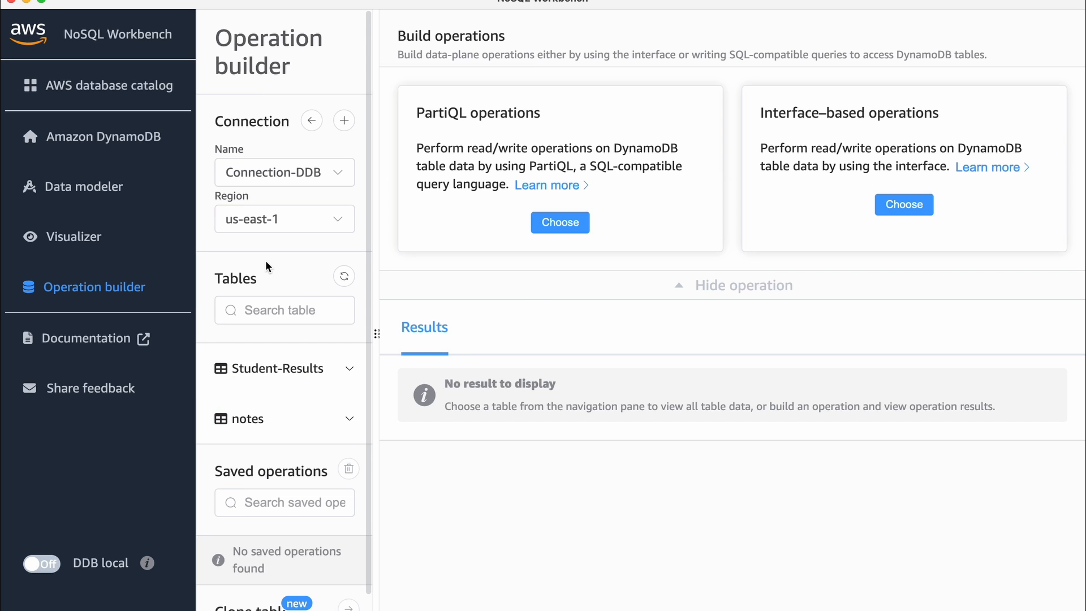
pyautogui.click(74, 237)
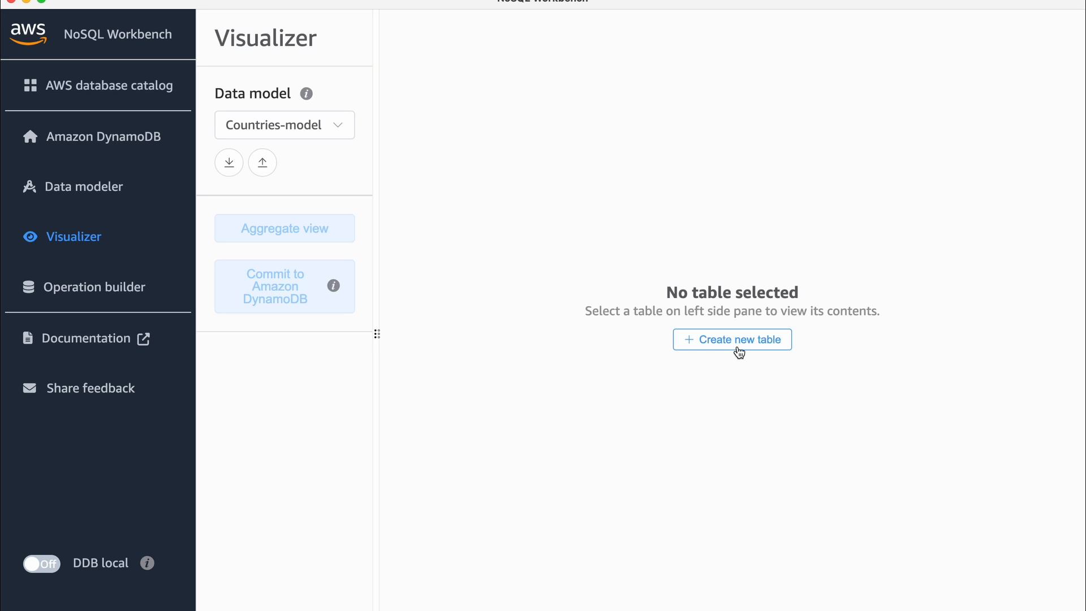
# - Define table 'countries' with partition key continent, sort key country, plus one extra attribute row
pyautogui.click(731, 340)
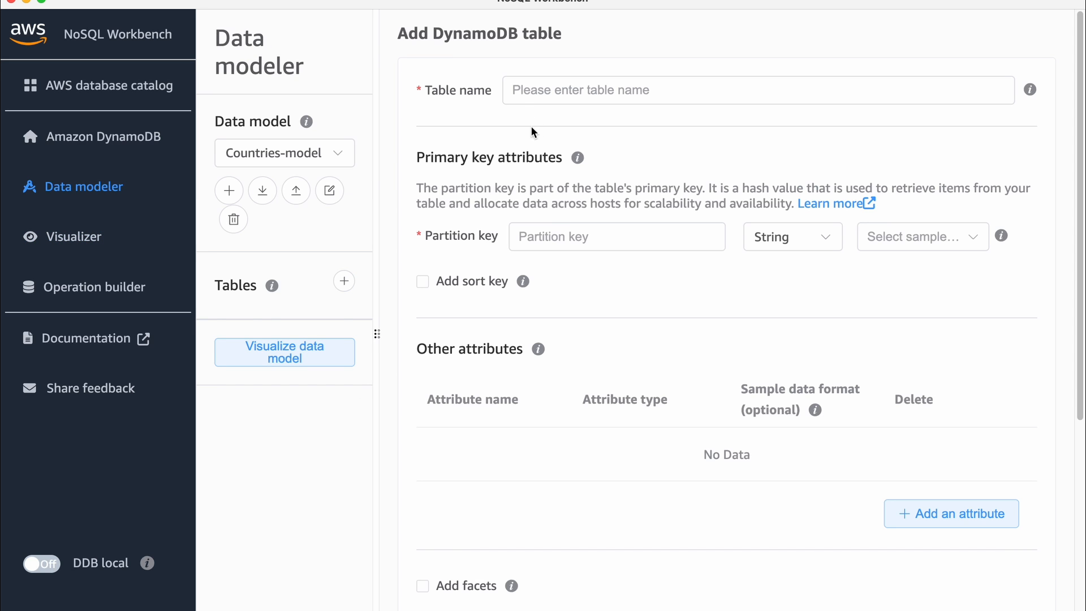
pyautogui.write('cou')
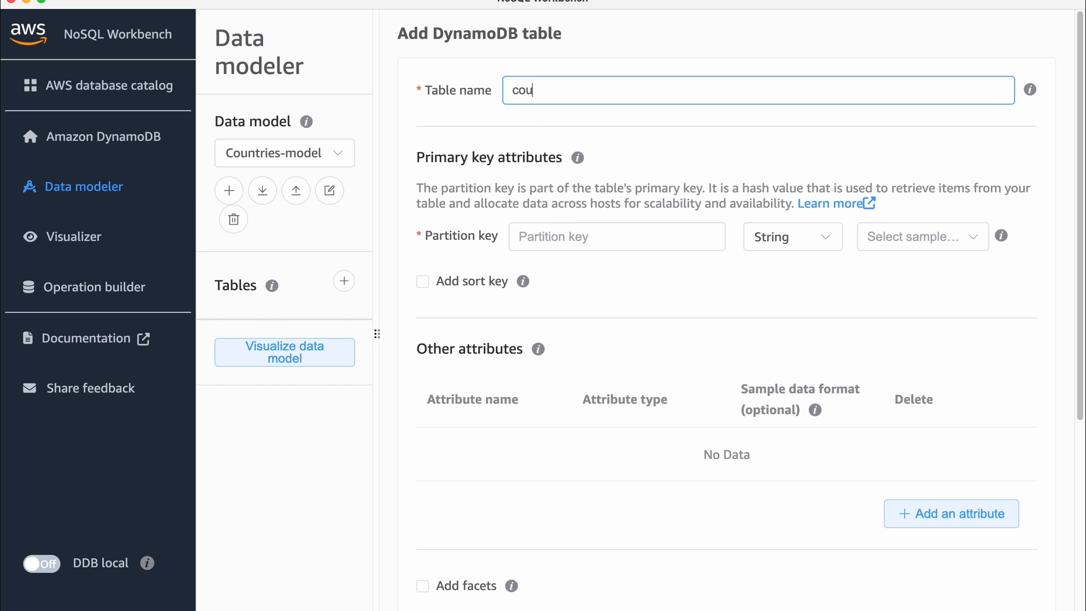
pyautogui.write('ntries')
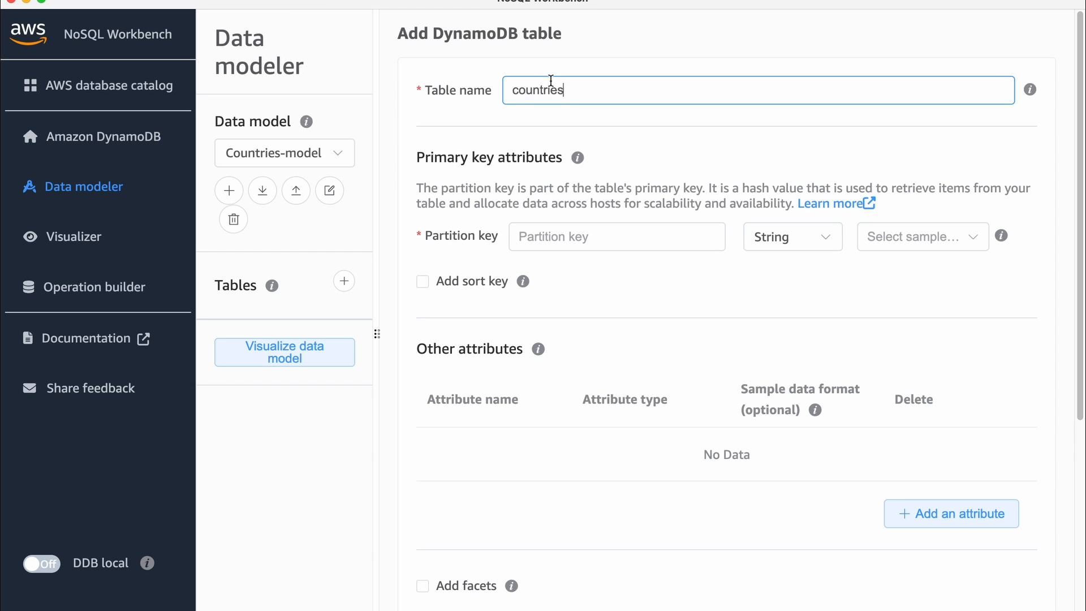
pyautogui.click(616, 236)
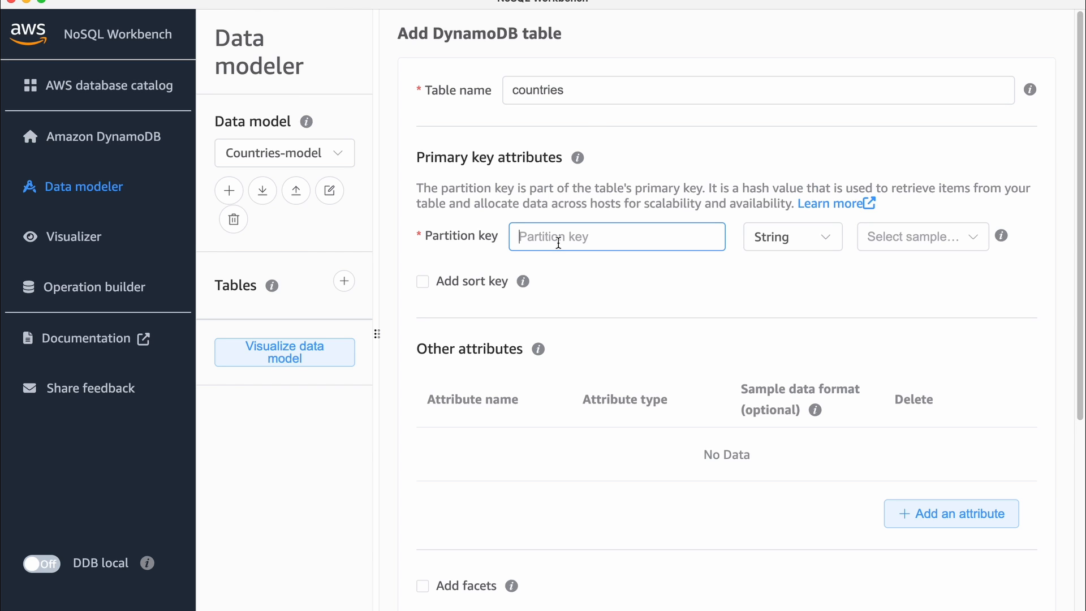
pyautogui.write('continent')
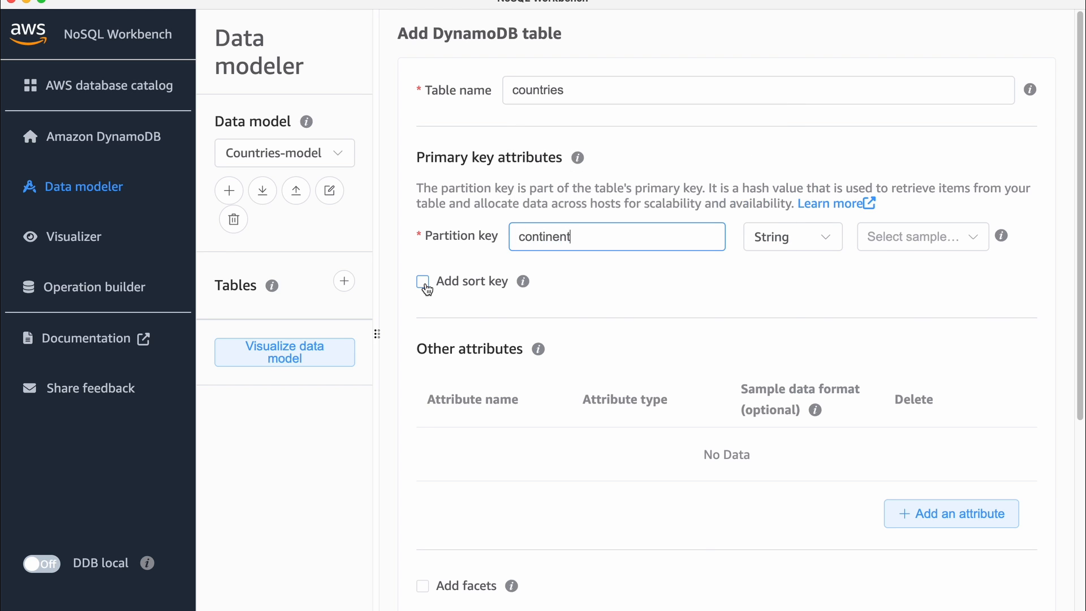
pyautogui.click(423, 281)
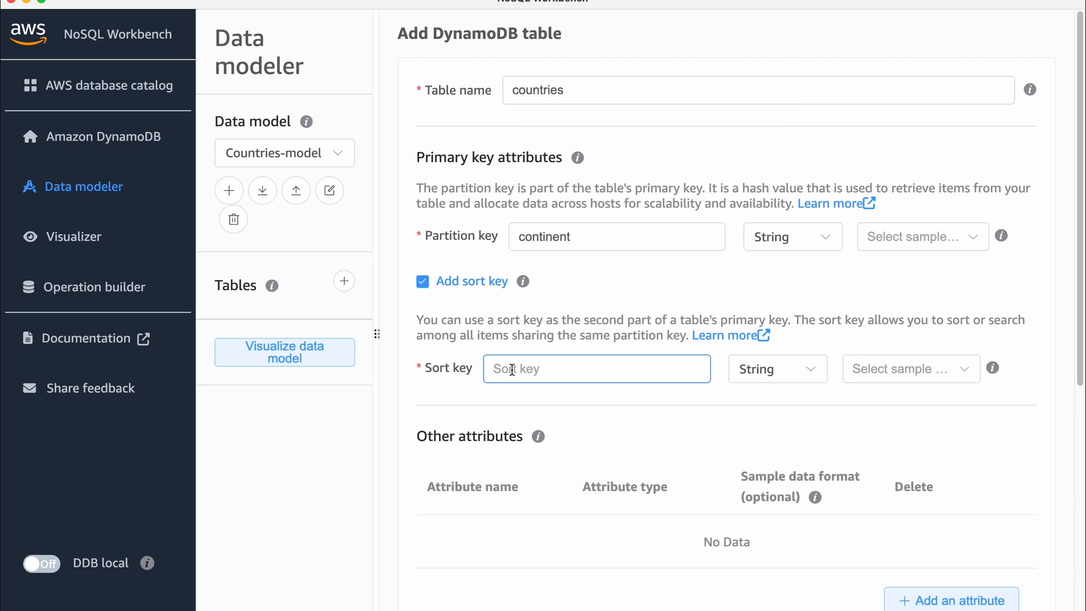
pyautogui.write('country')
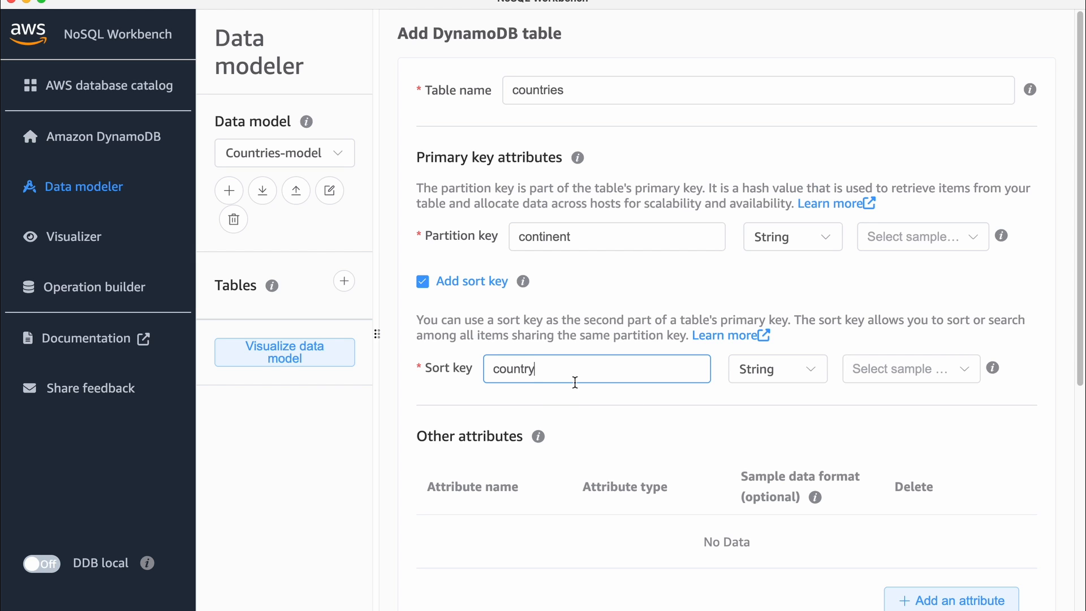
pyautogui.moveTo(785, 393)
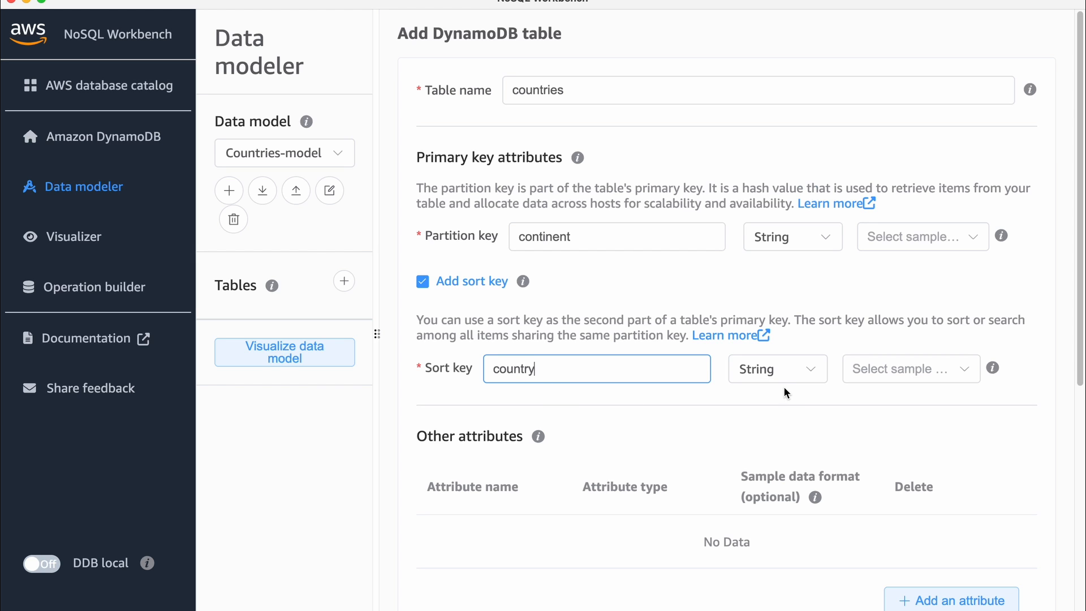
pyautogui.scroll(-3)
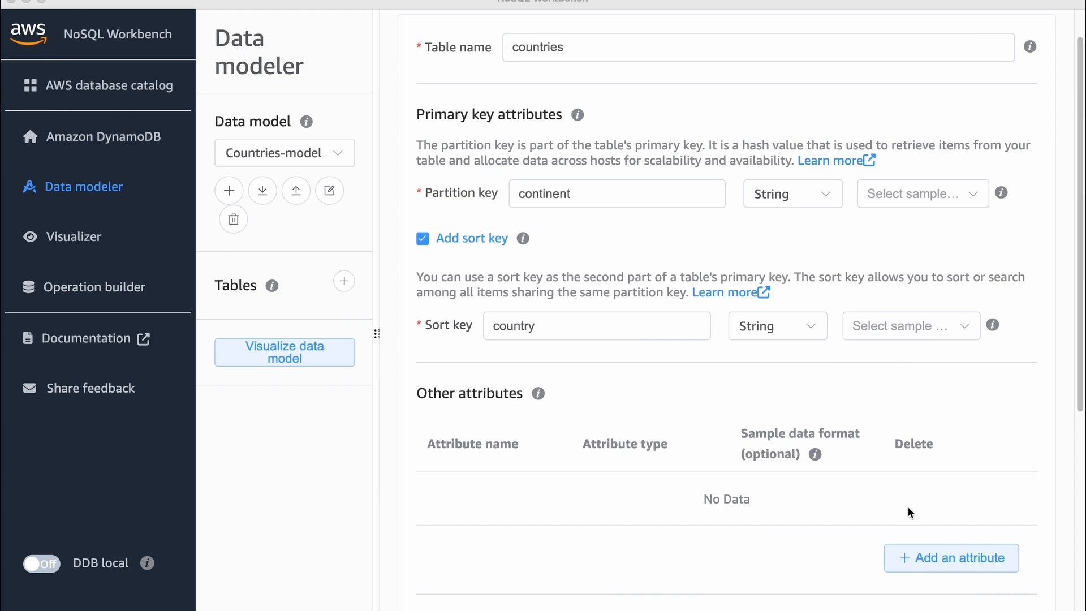
pyautogui.click(951, 558)
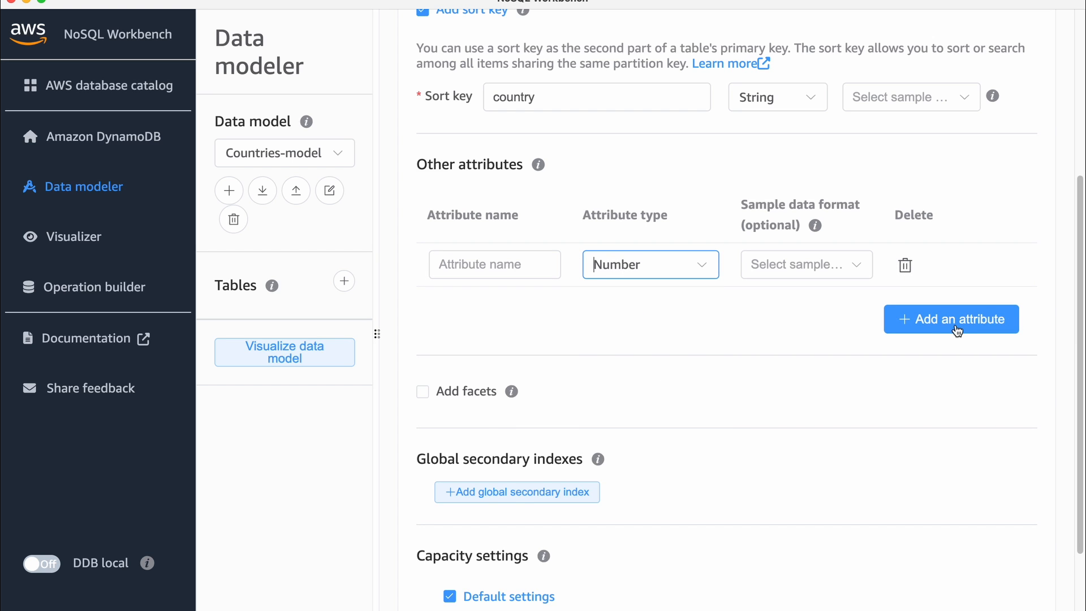
# - Add GDP (Number), Language (String) and Population (Number) attributes to the countries table and review
pyautogui.click(951, 319)
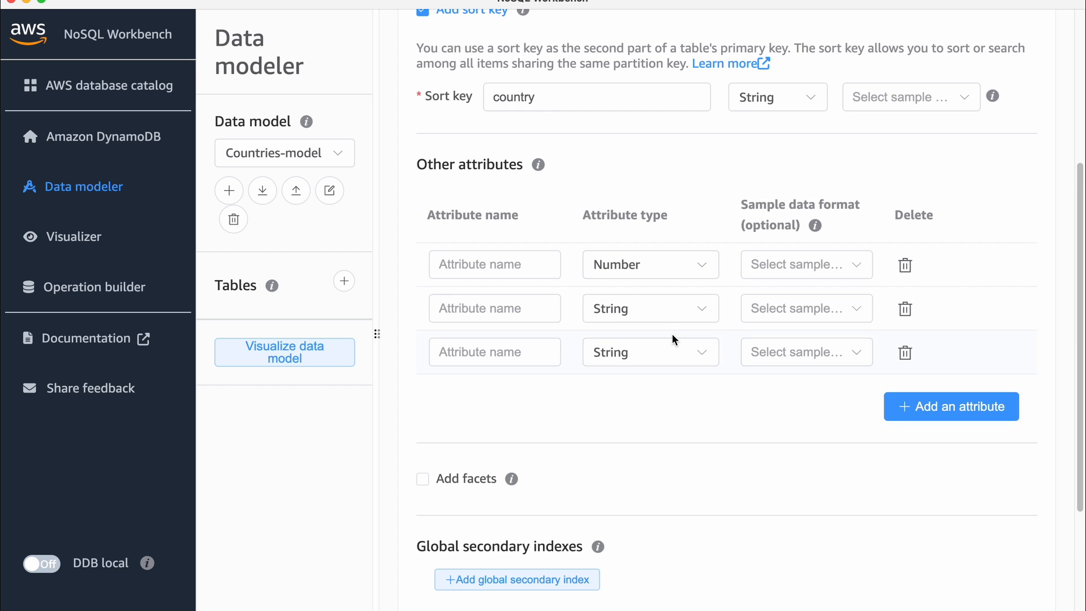
pyautogui.write('GDP')
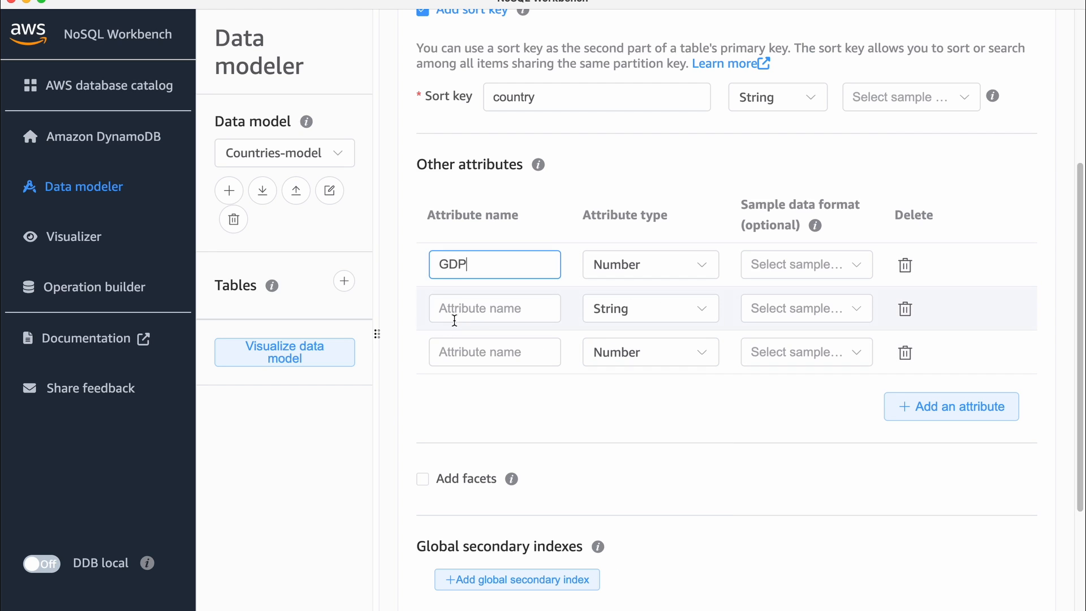
pyautogui.write('L')
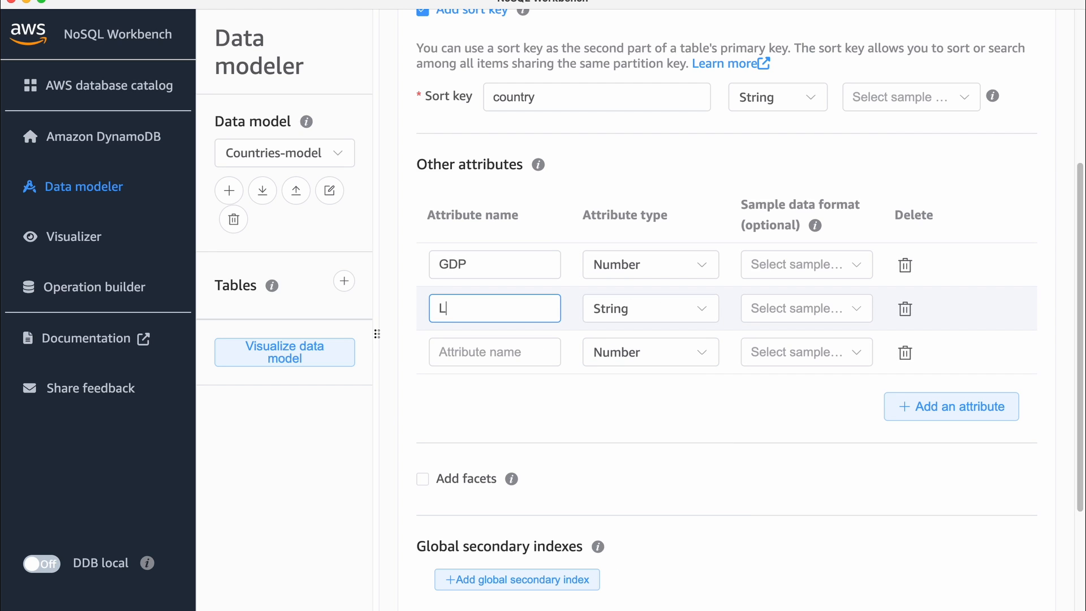
pyautogui.write('anguage')
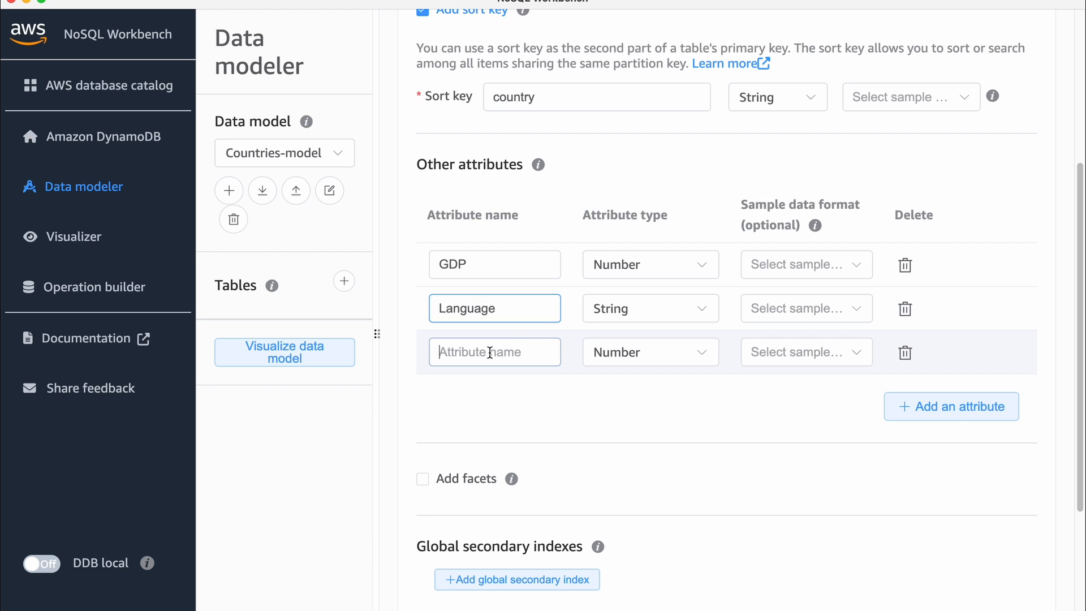
pyautogui.write('Popul')
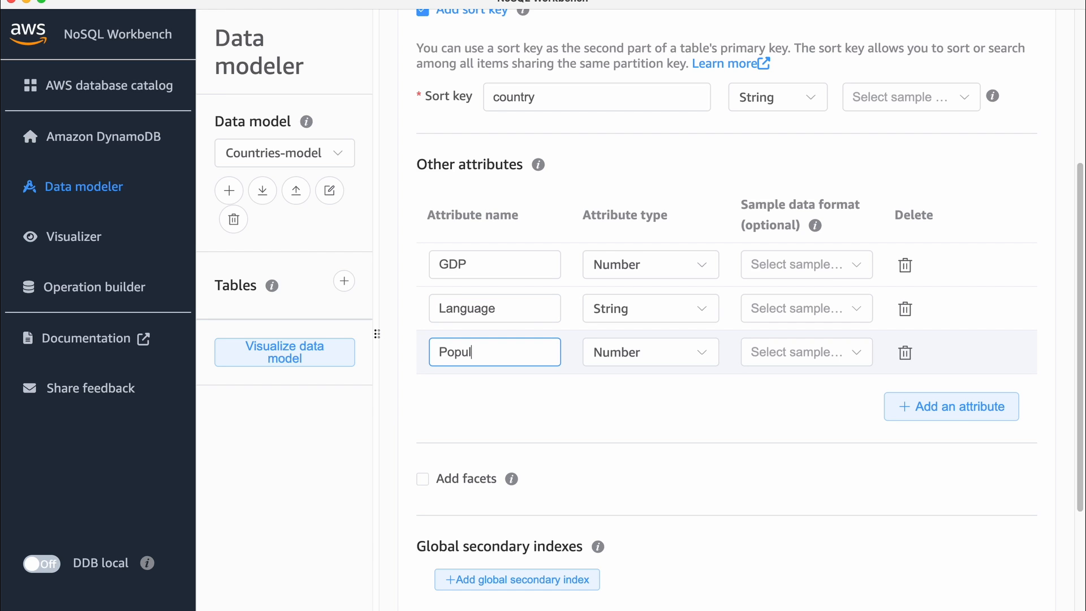
pyautogui.write('ation')
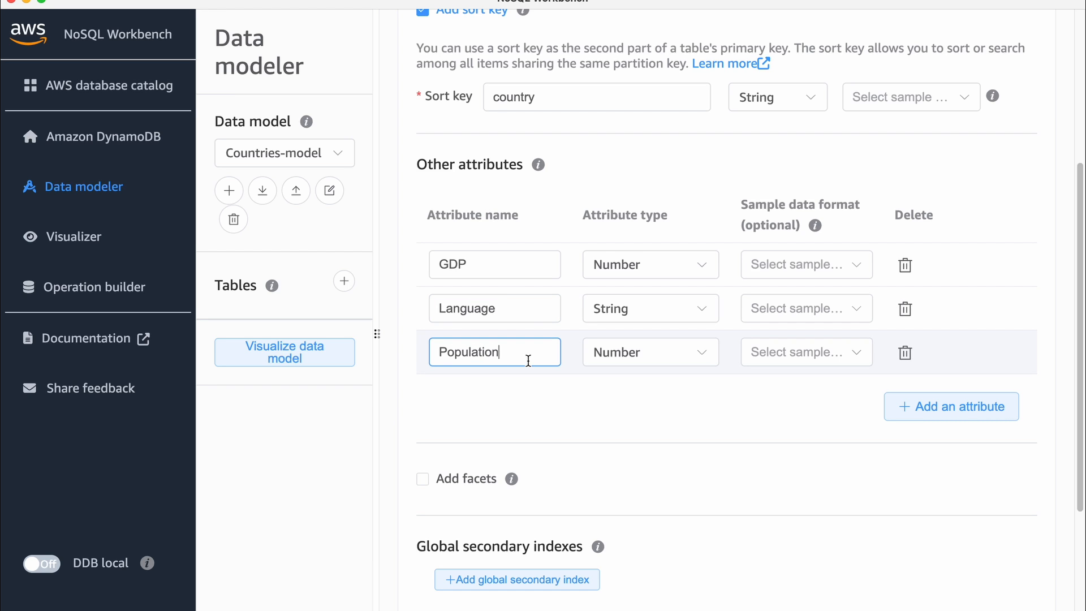
pyautogui.click(786, 425)
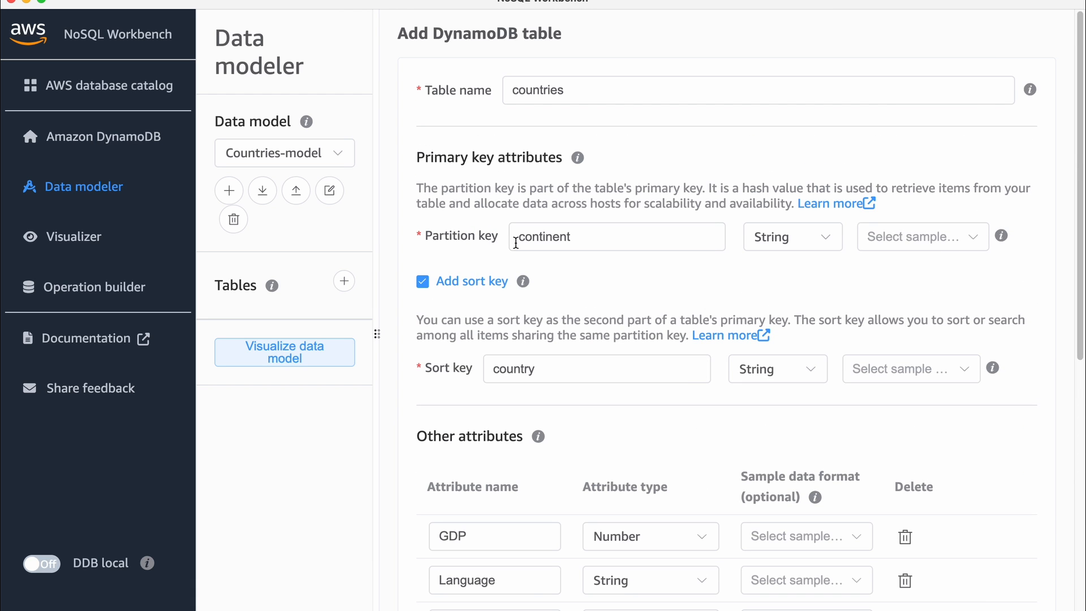
pyautogui.moveTo(512, 241)
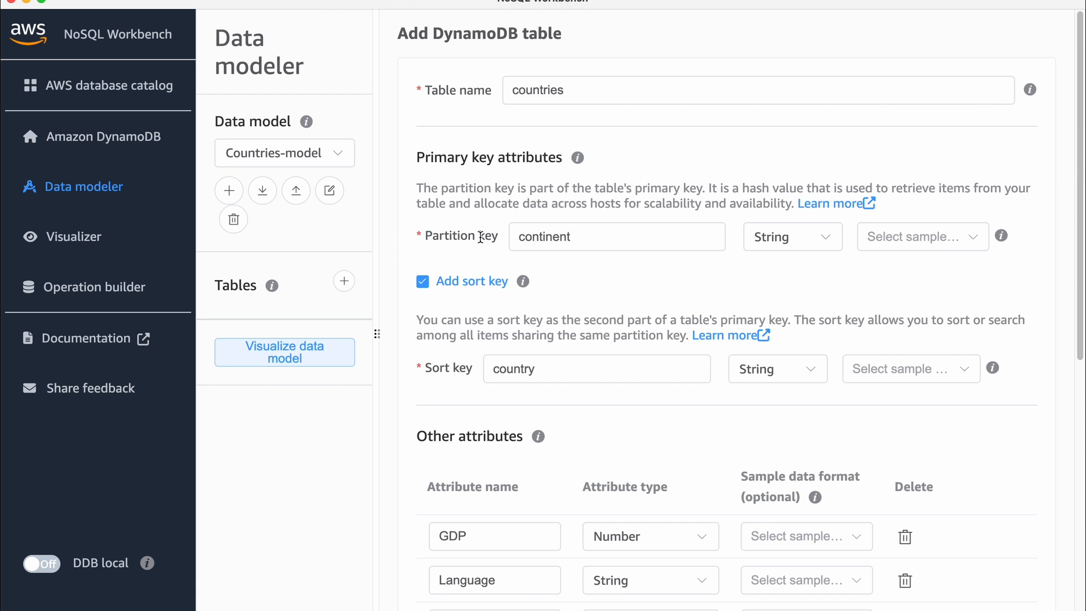
pyautogui.scroll(-3)
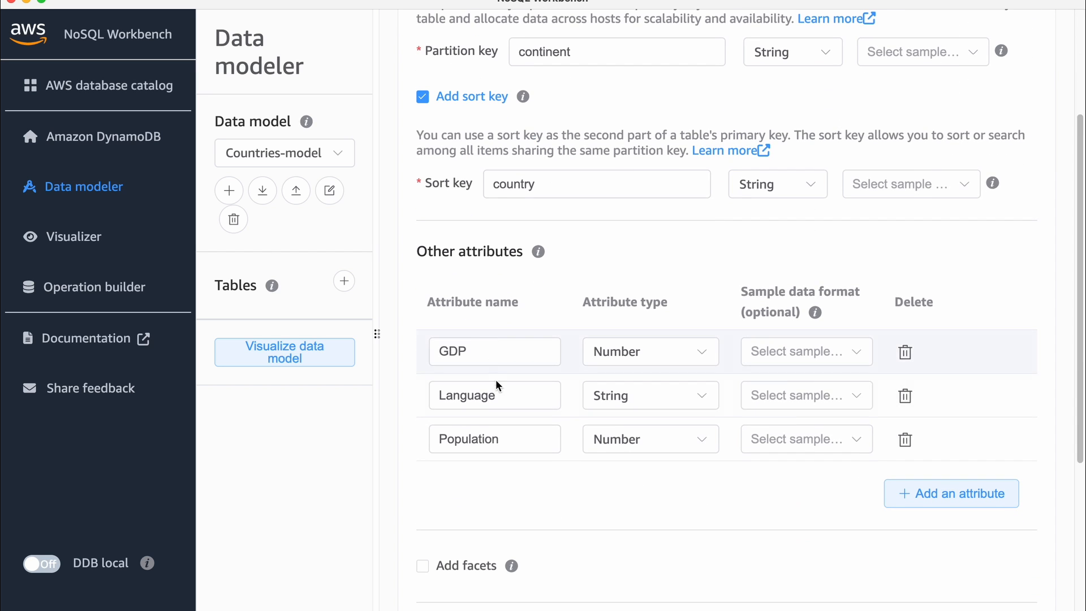
pyautogui.scroll(-3)
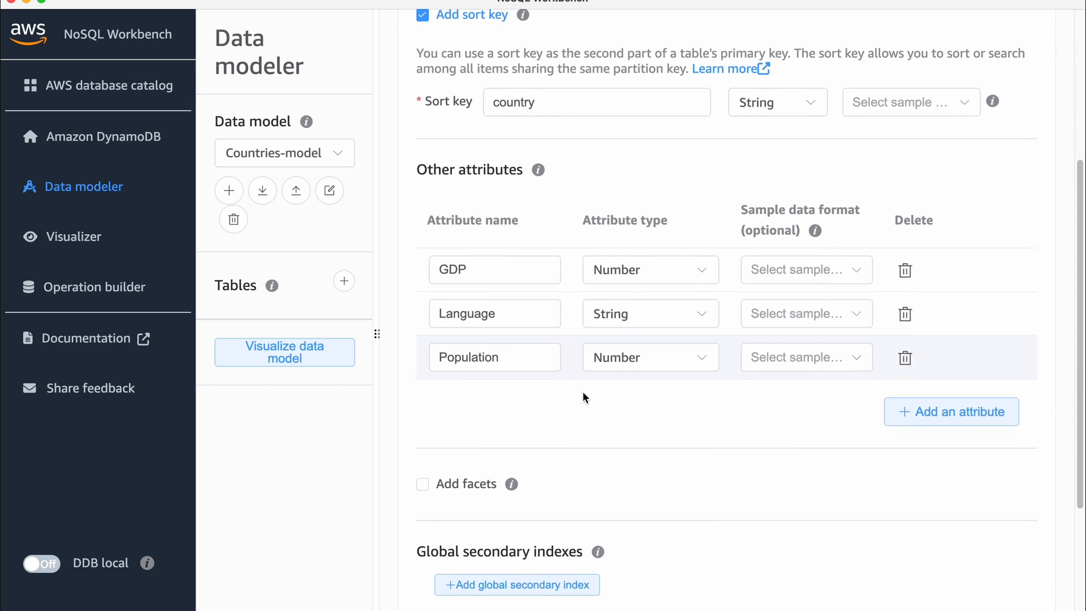
pyautogui.scroll(-3)
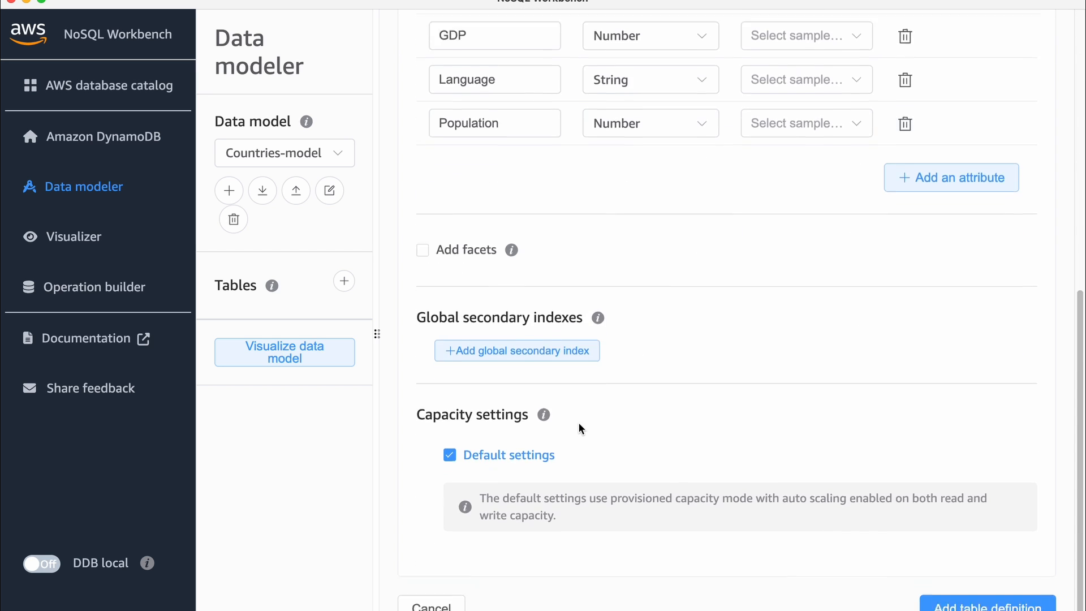
pyautogui.moveTo(682, 383)
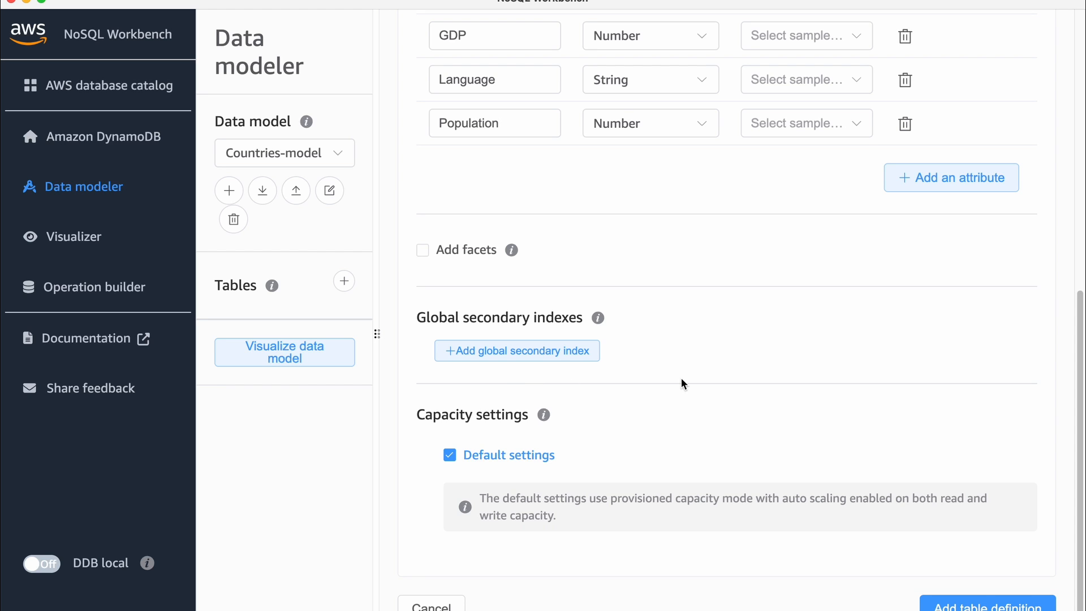
pyautogui.moveTo(718, 408)
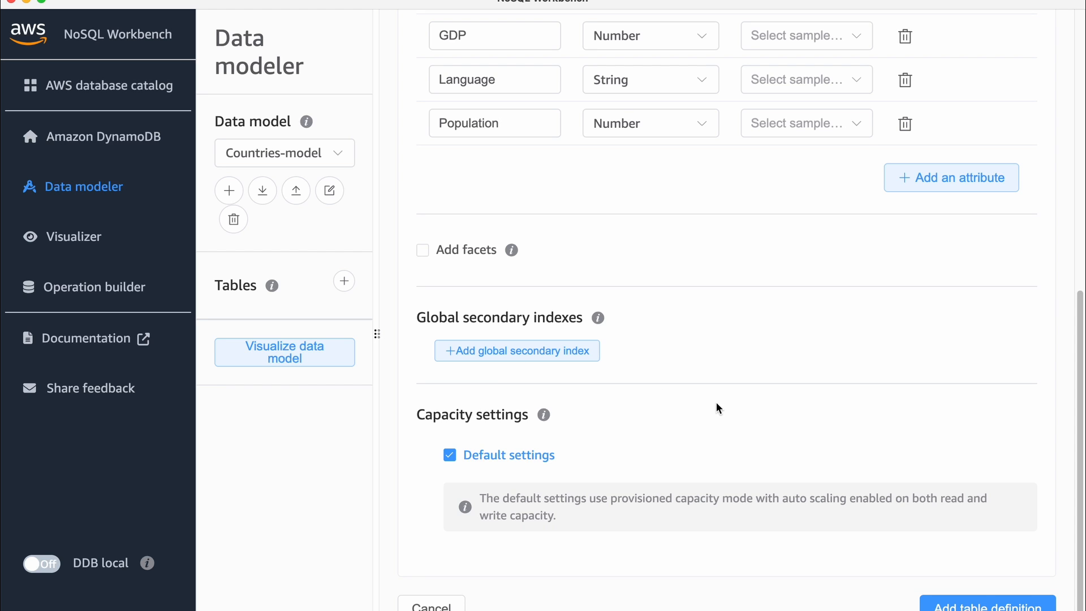
pyautogui.moveTo(478, 438)
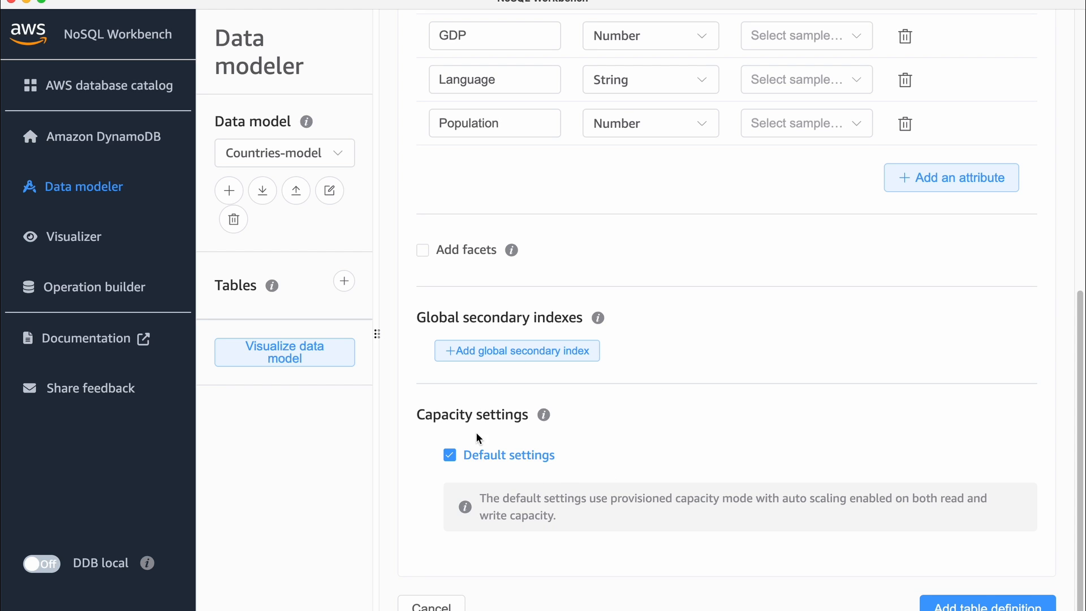
pyautogui.moveTo(599, 438)
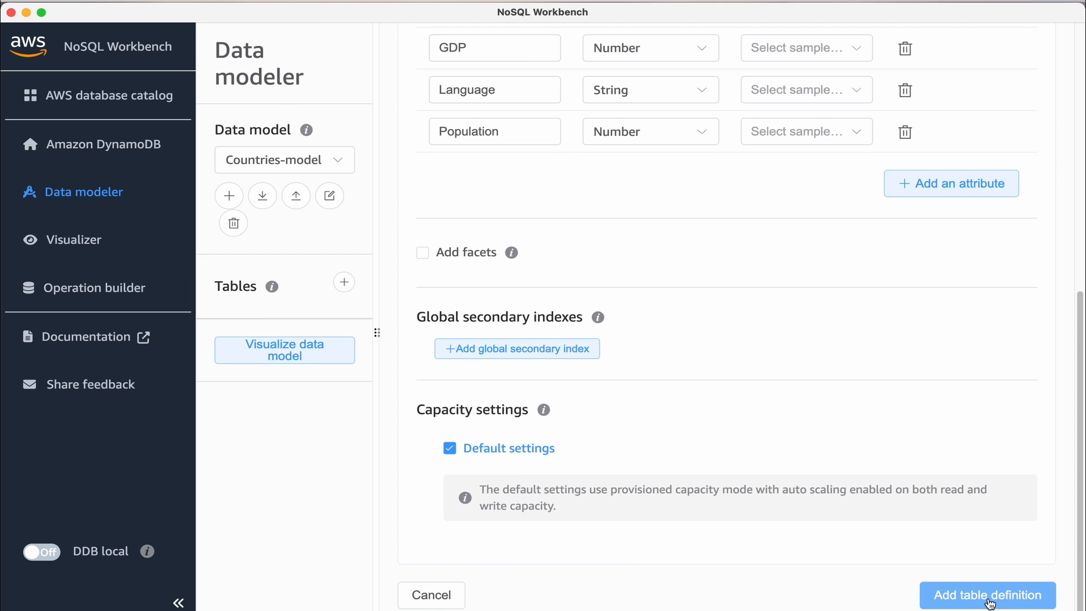
# - Add the countries table definition to Countries-model, then switch to the Visualizer
pyautogui.click(987, 594)
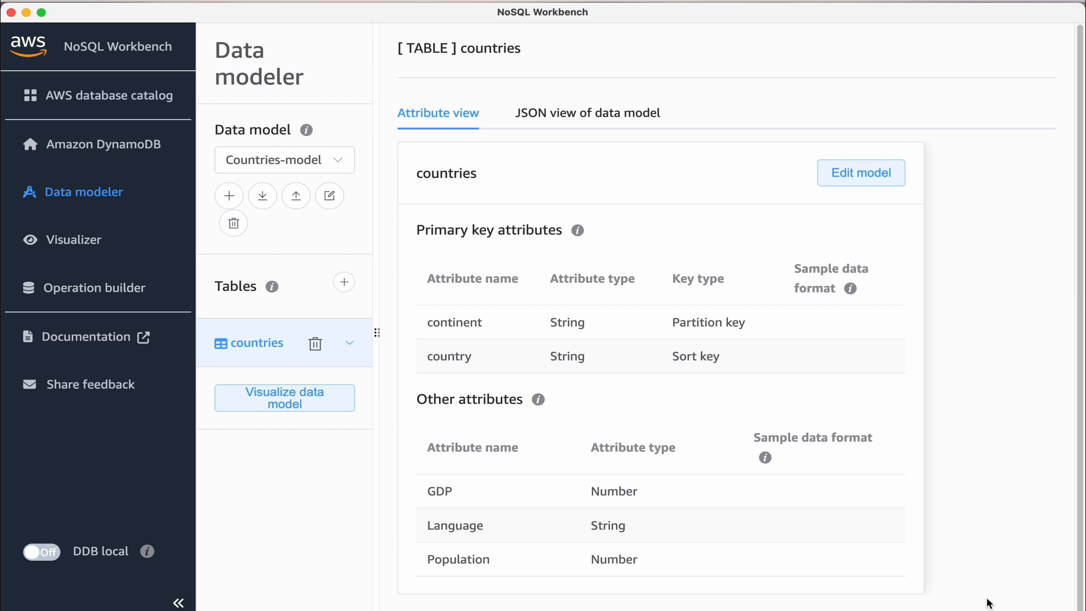
pyautogui.moveTo(499, 493)
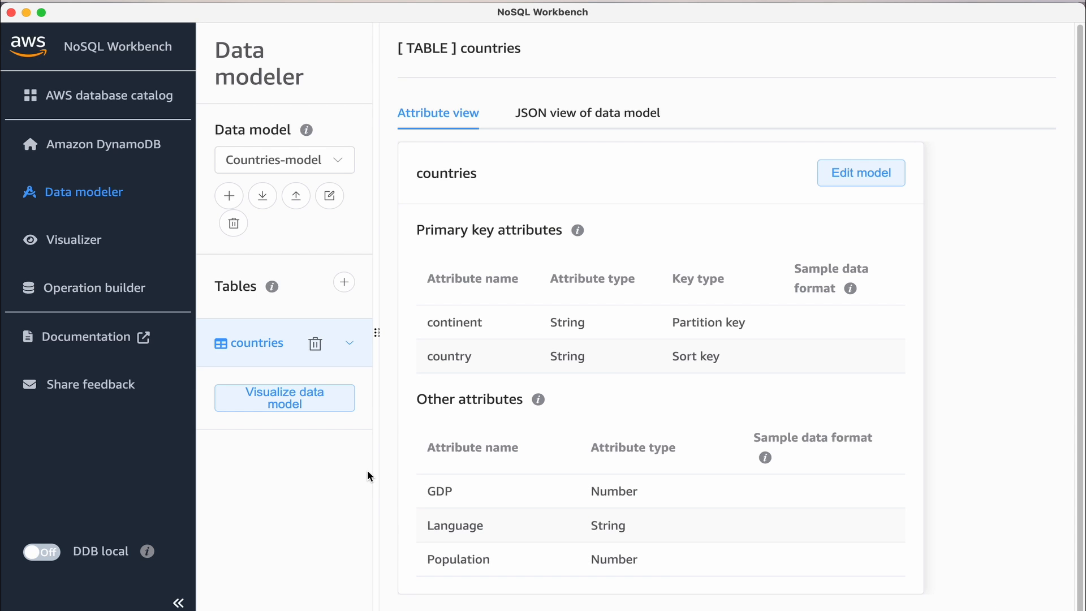
pyautogui.click(77, 240)
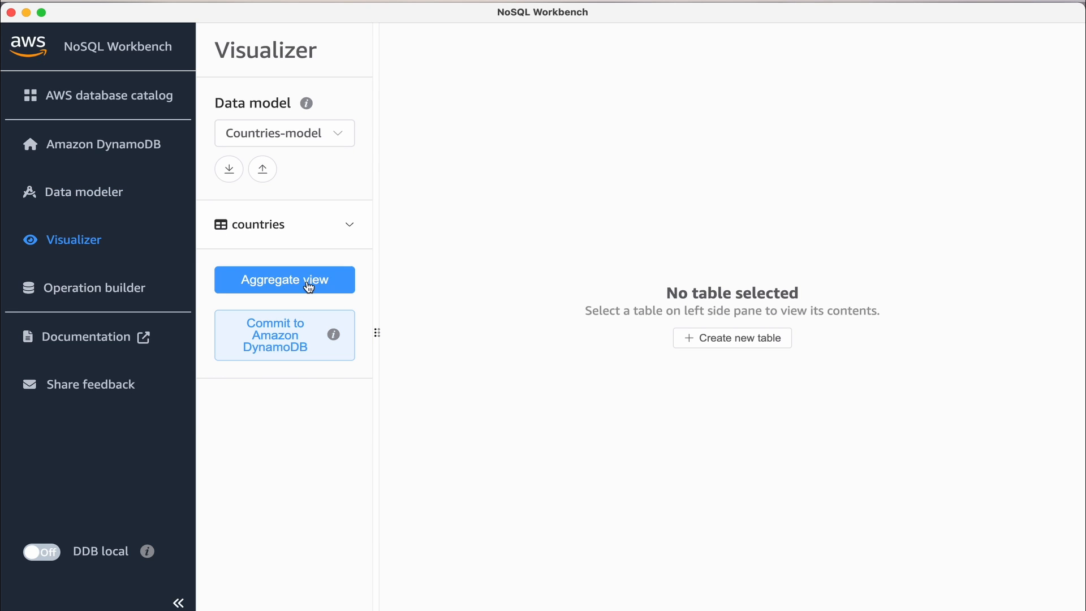
# - Display the countries table's aggregate view with continent and country keys
pyautogui.click(284, 279)
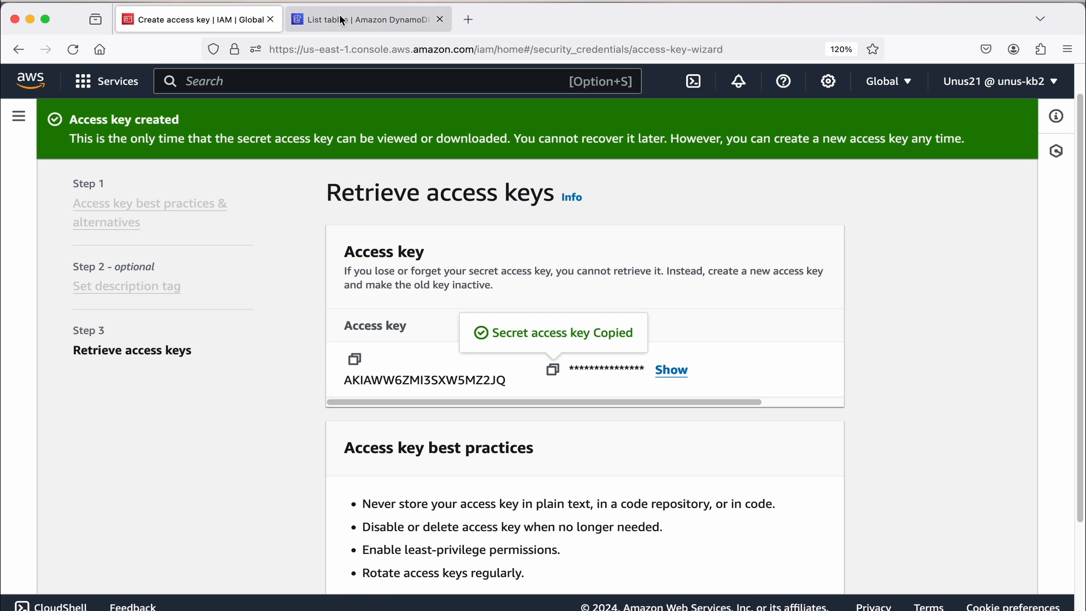
pyautogui.click(367, 19)
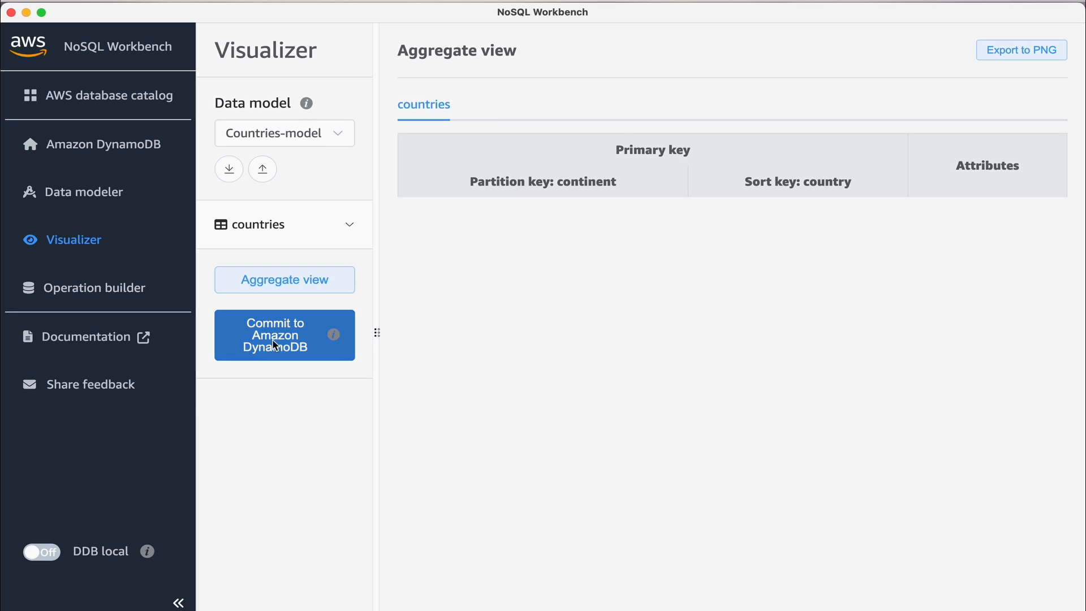
# - Commit the data model to DynamoDB using the saved Connection-DDB connection
pyautogui.click(284, 335)
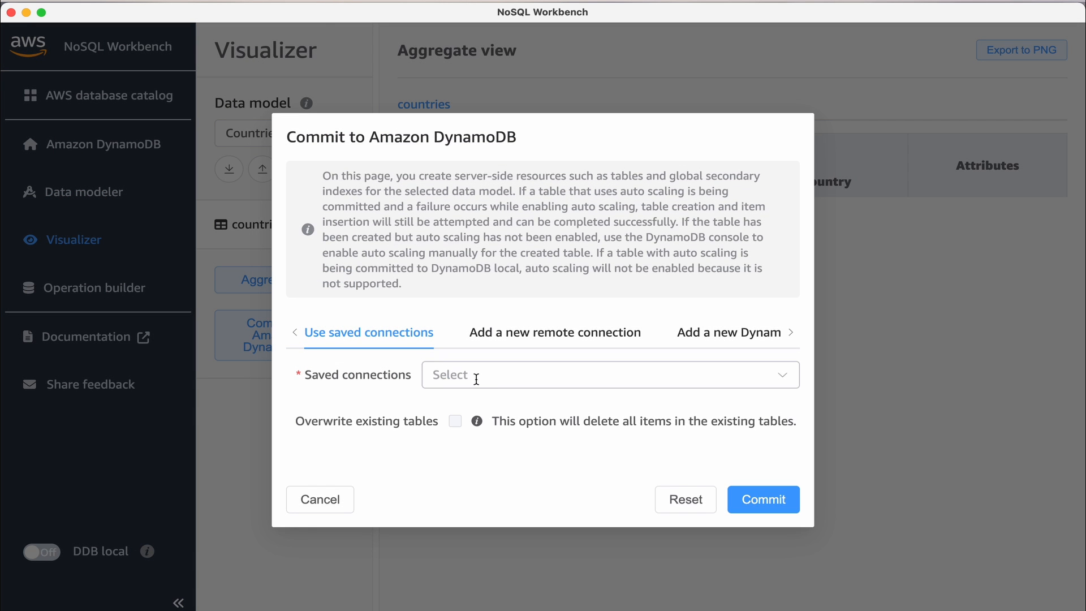
pyautogui.click(610, 374)
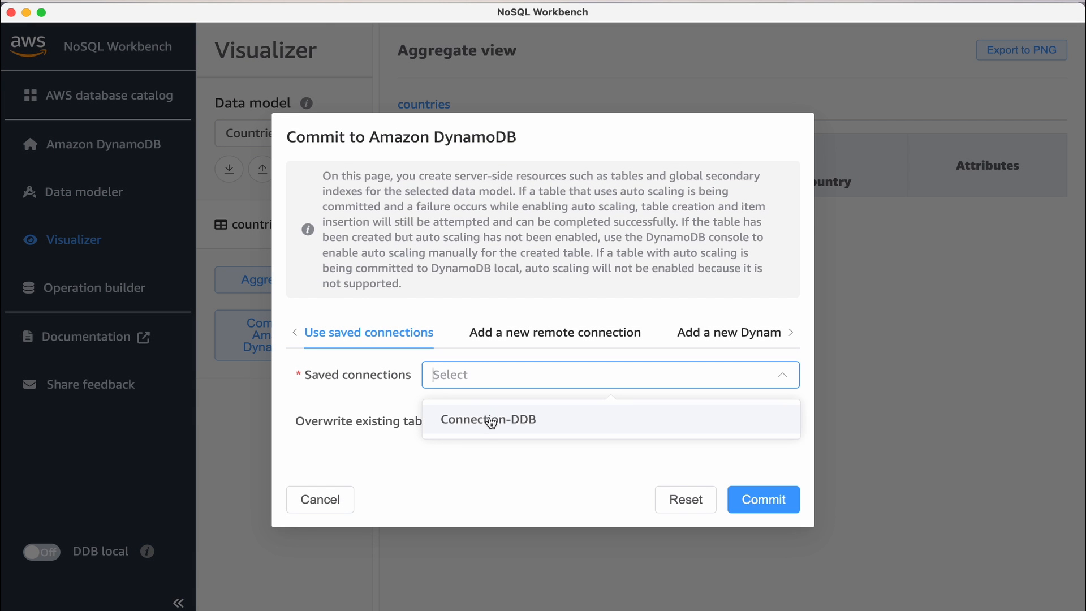
pyautogui.click(488, 419)
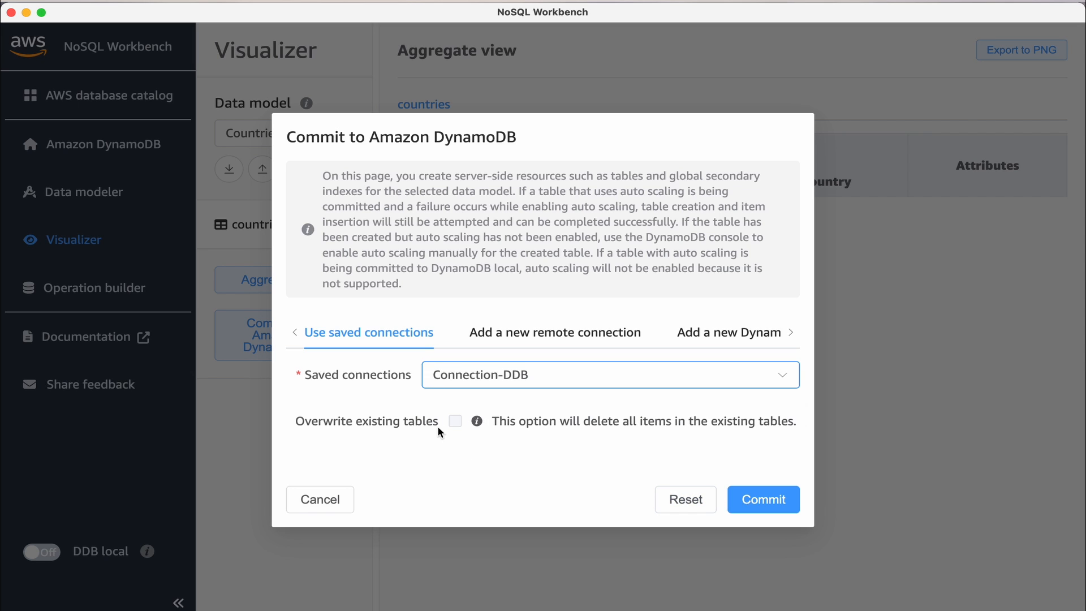
pyautogui.moveTo(762, 500)
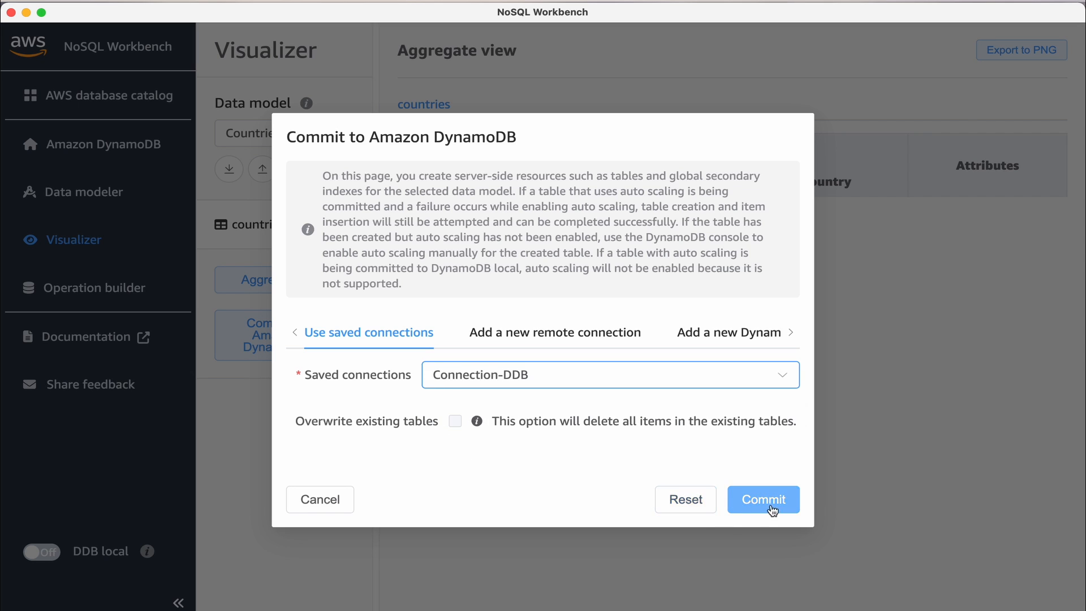
pyautogui.click(762, 499)
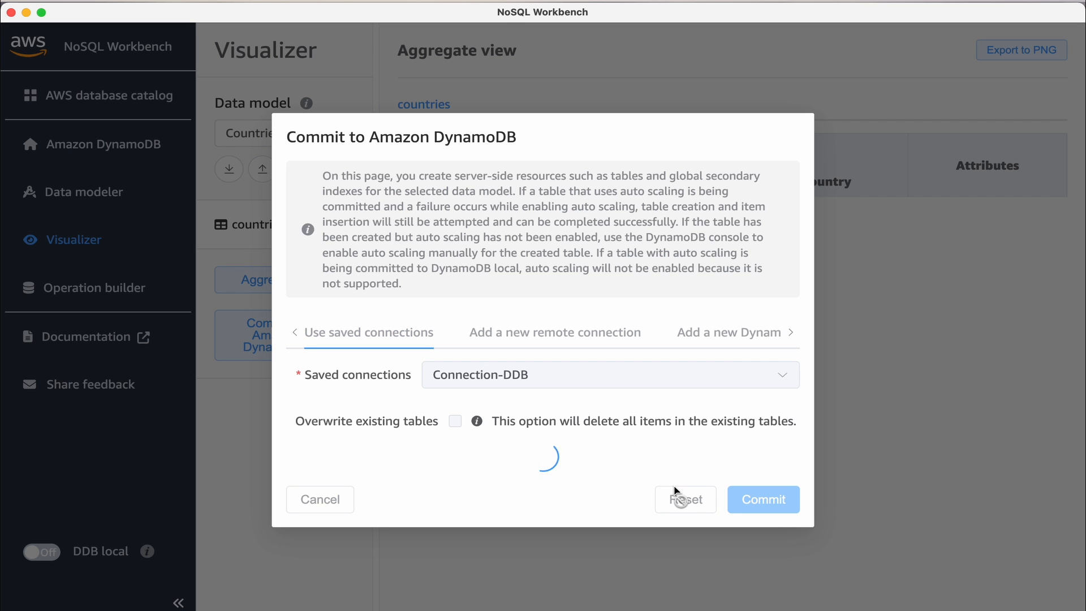
pyautogui.click(762, 499)
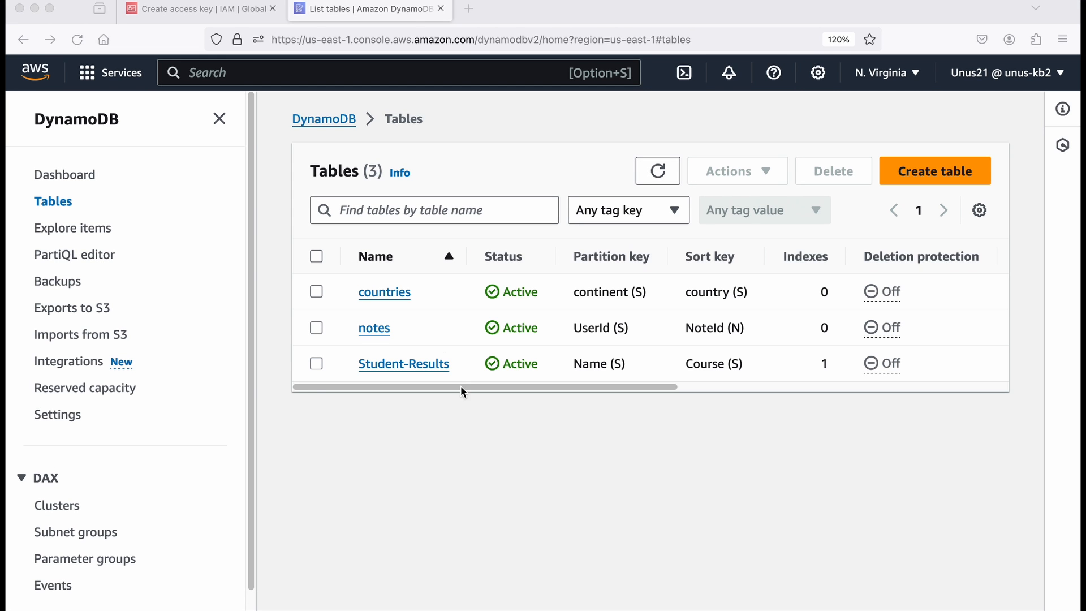
pyautogui.moveTo(455, 431)
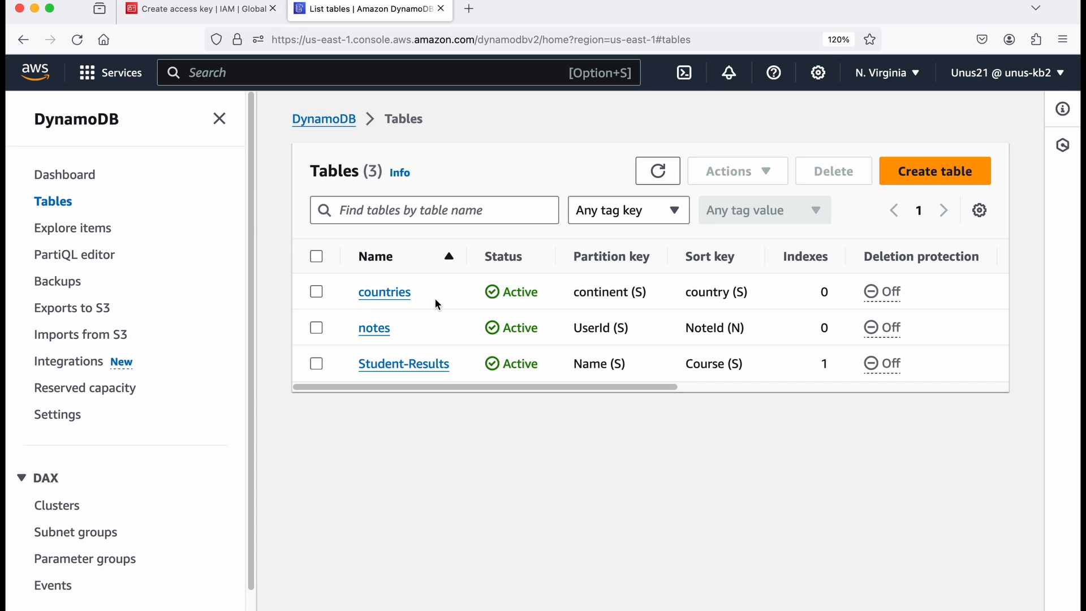
pyautogui.moveTo(433, 315)
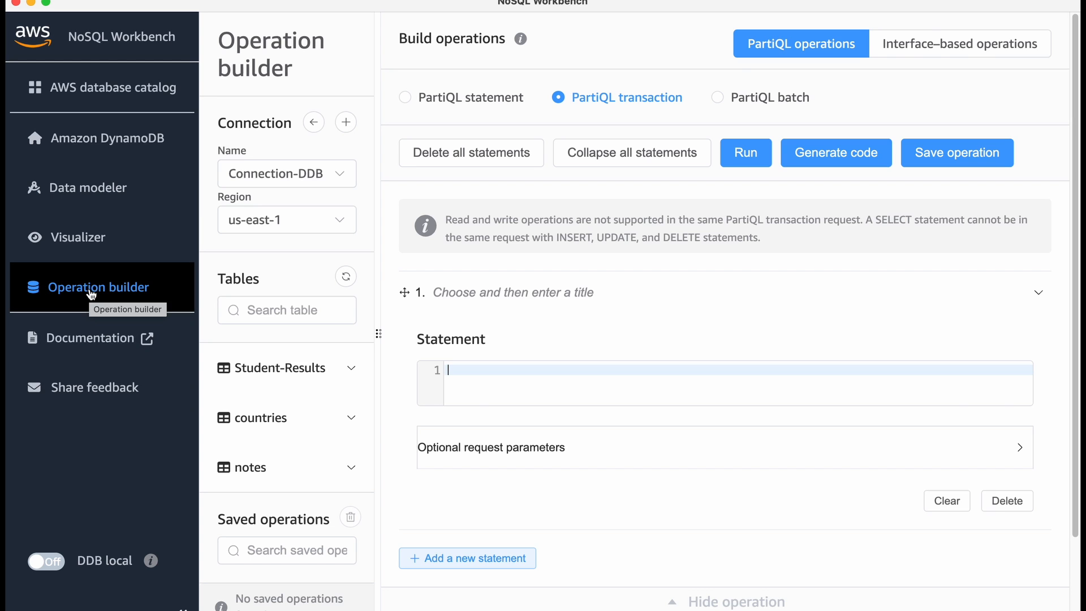
# - Scan the countries table in Operation builder to confirm it has zero items
pyautogui.click(260, 417)
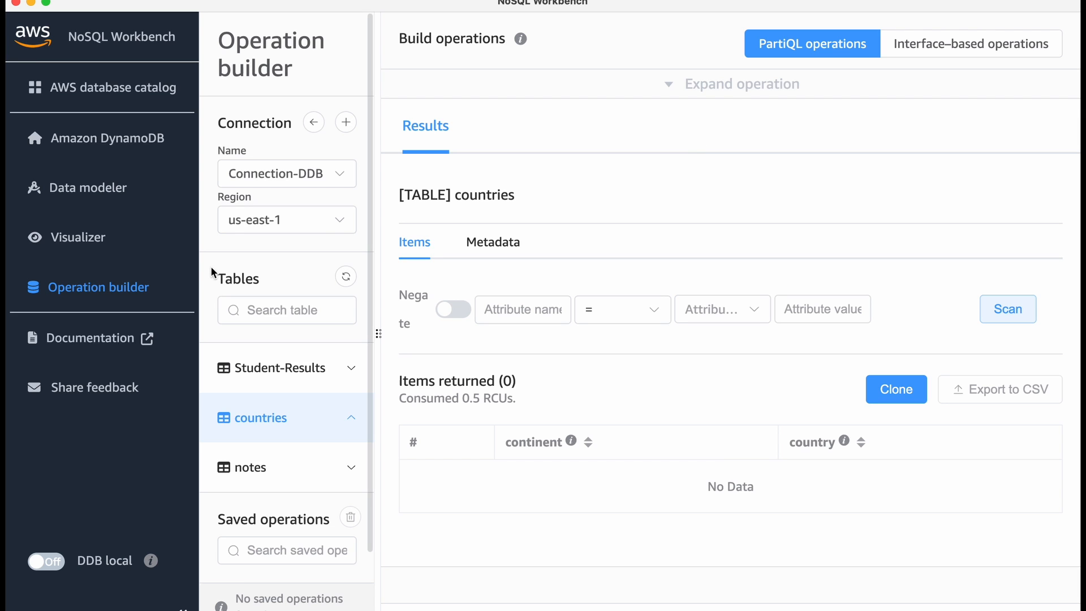
pyautogui.moveTo(100, 287)
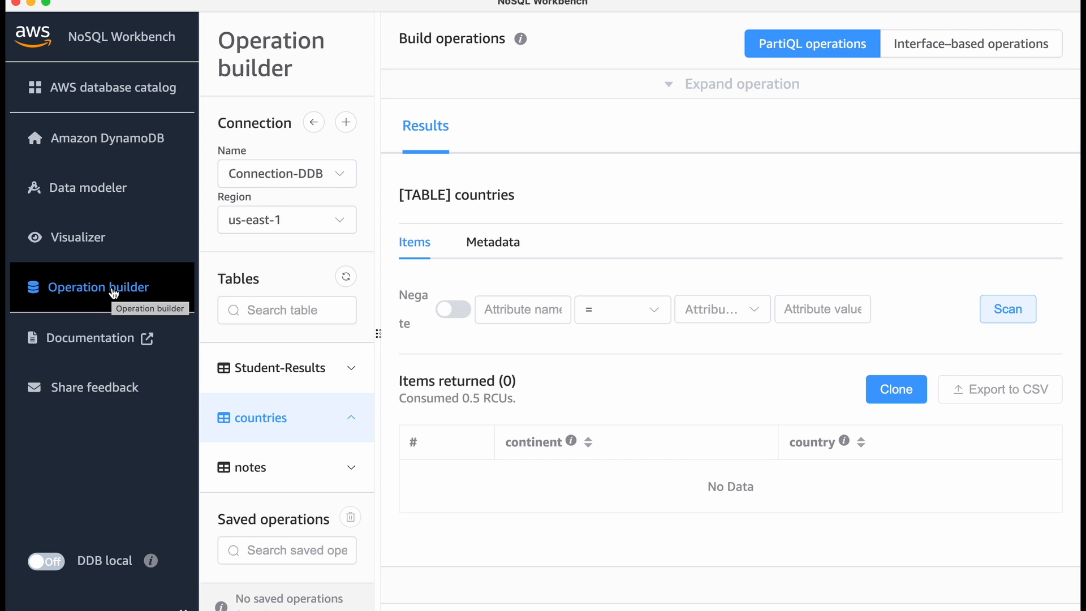
pyautogui.moveTo(270, 430)
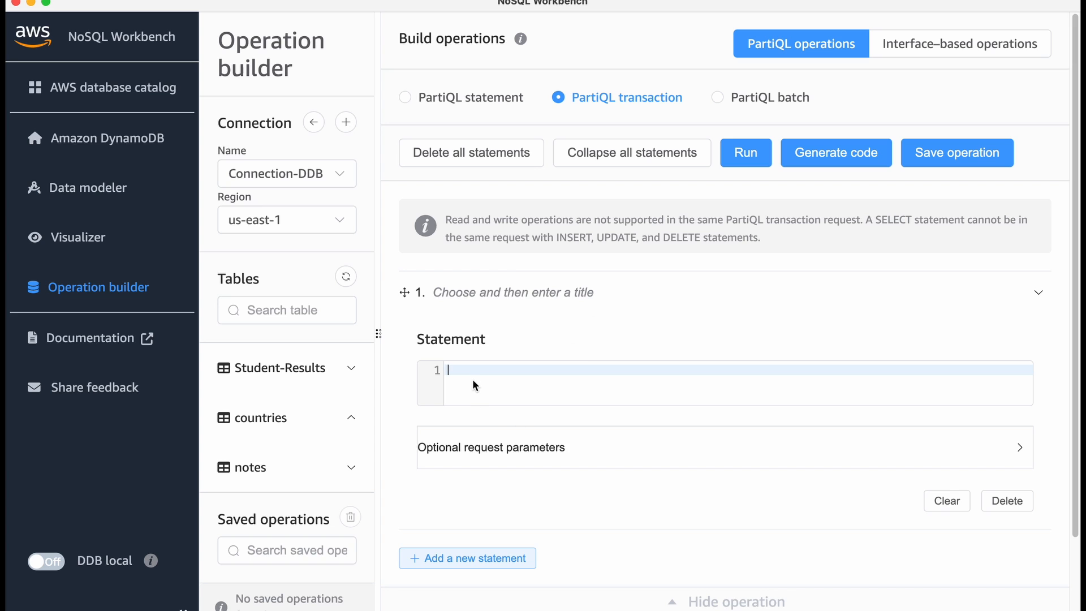
# - Run a PartiQL insert for Turkey: Europe, GDP 1.2, Turkish, population 23
pyautogui.write("'Europe', 'county': 'Turkey', 'GDP': 1.2, 'Language': 'Turkish', 'Population': 23}")
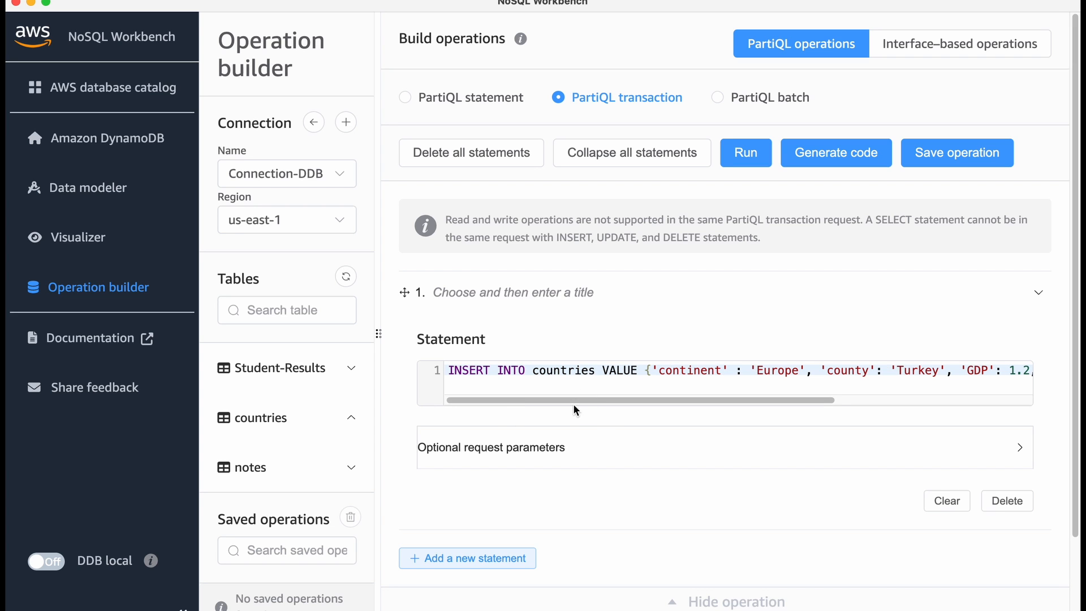
pyautogui.moveTo(516, 397)
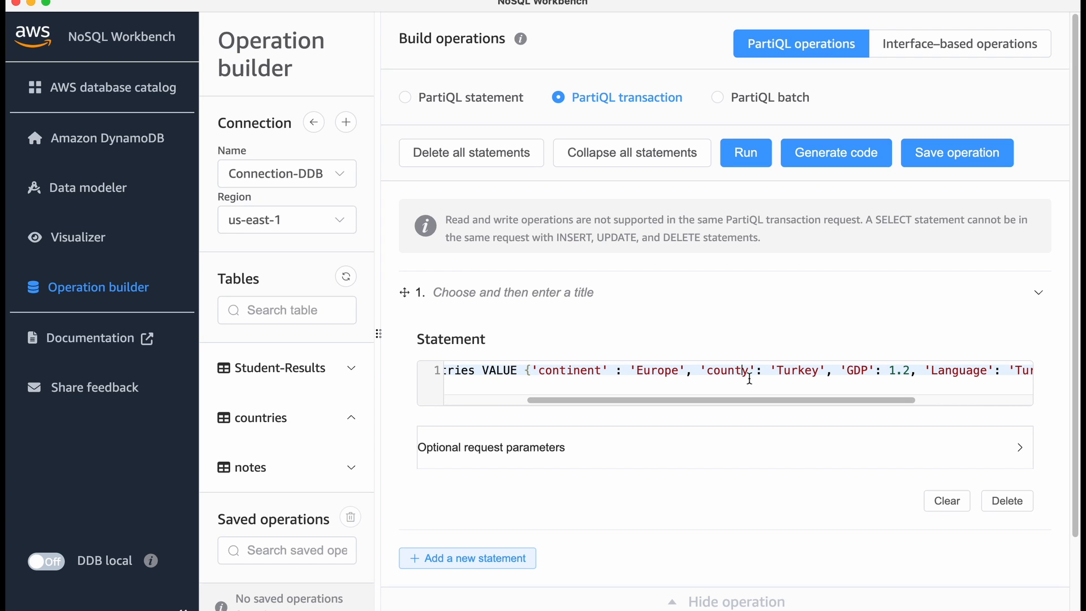
pyautogui.write('r')
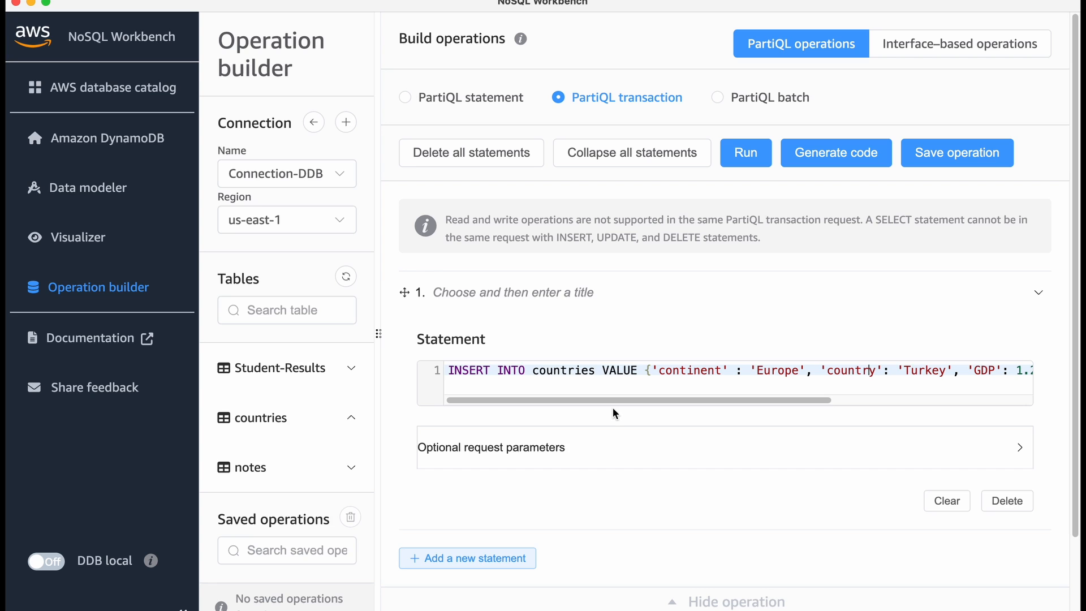
pyautogui.moveTo(662, 392)
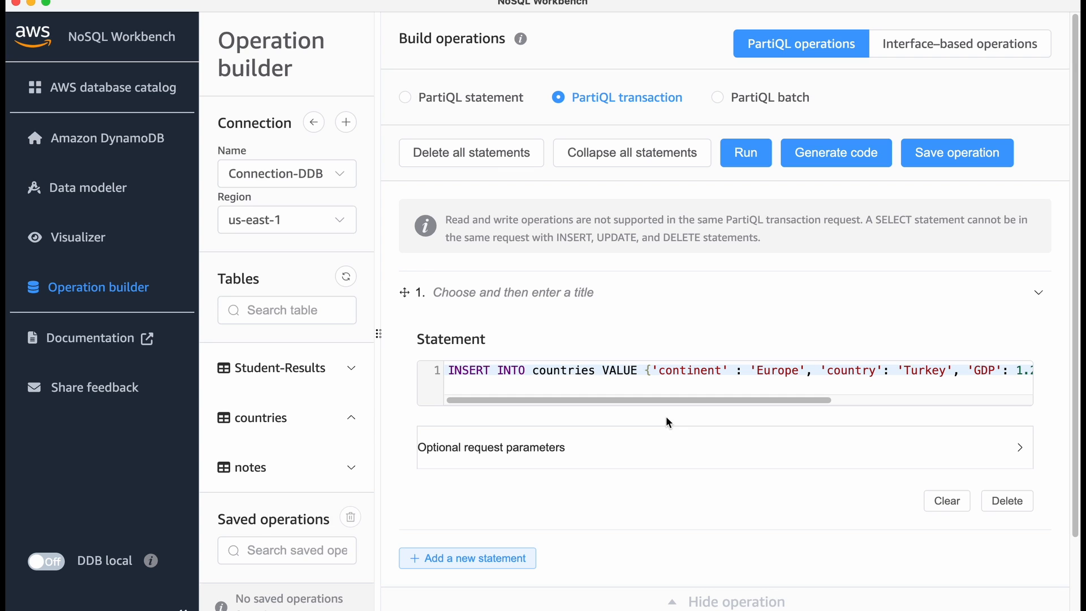
pyautogui.moveTo(630, 392)
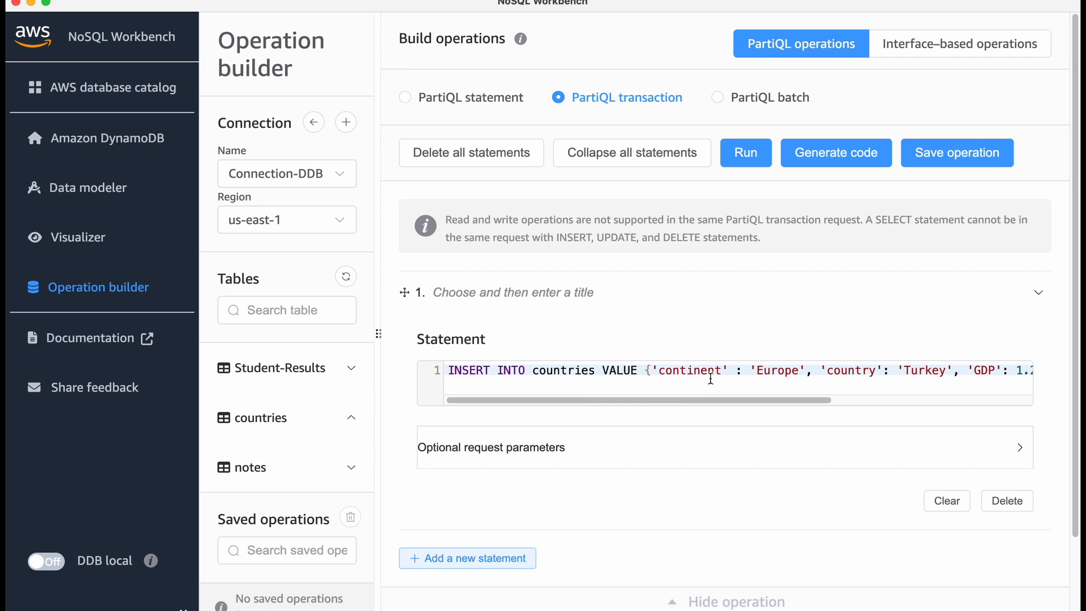
pyautogui.moveTo(741, 199)
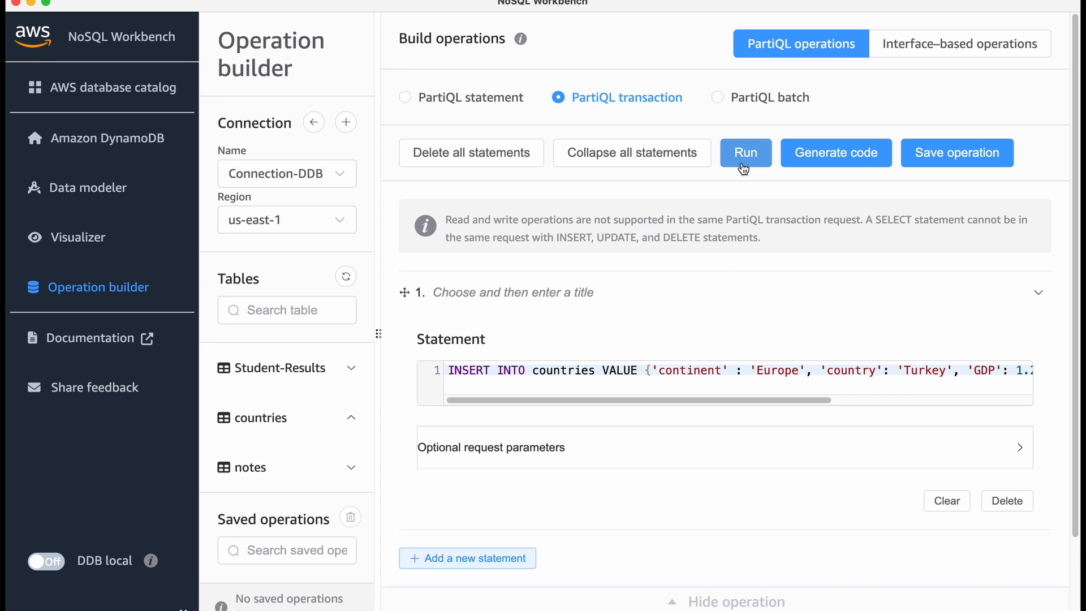
pyautogui.click(745, 152)
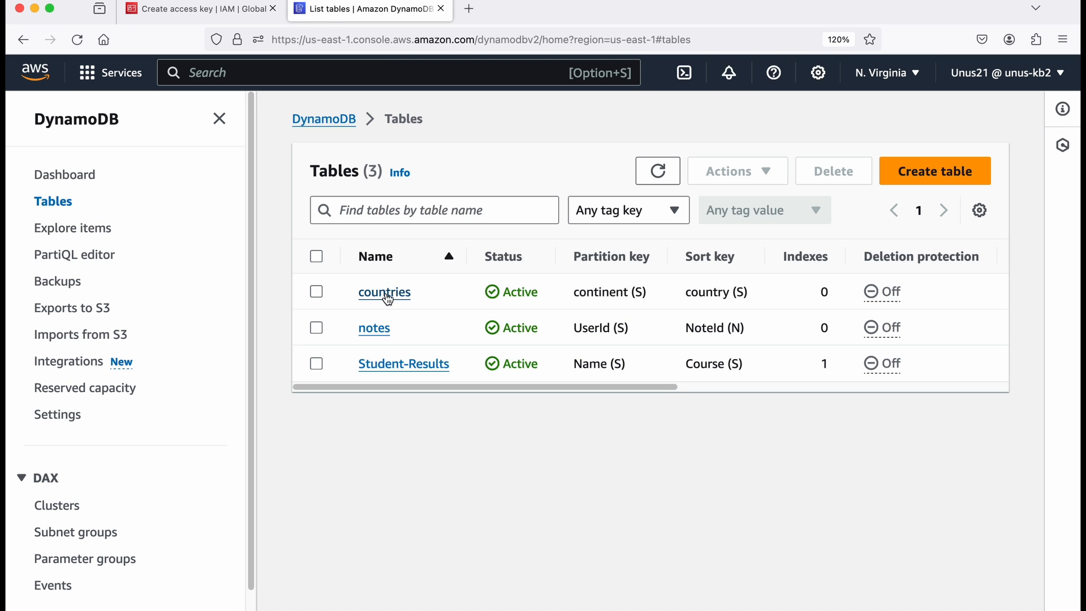
# - Explore the countries table items in the DynamoDB console to see the Turkey item
pyautogui.click(384, 292)
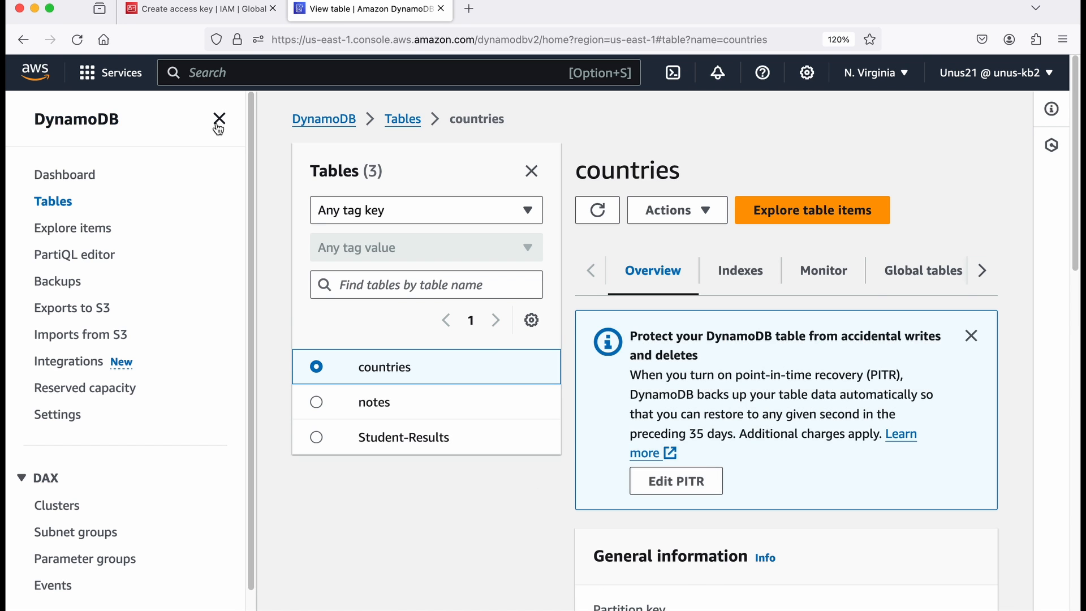
pyautogui.click(219, 119)
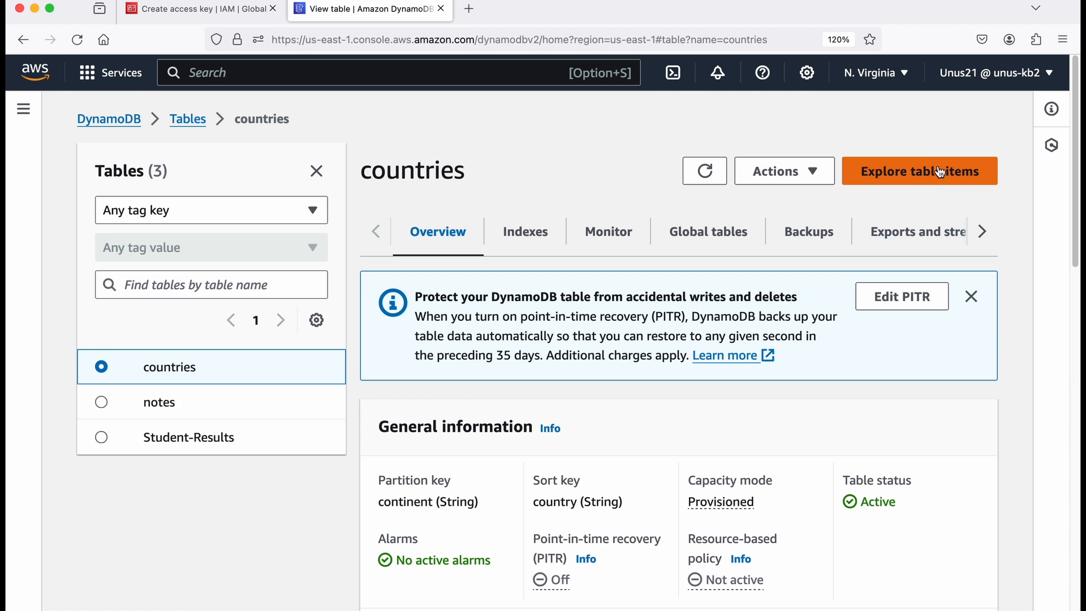
pyautogui.click(918, 171)
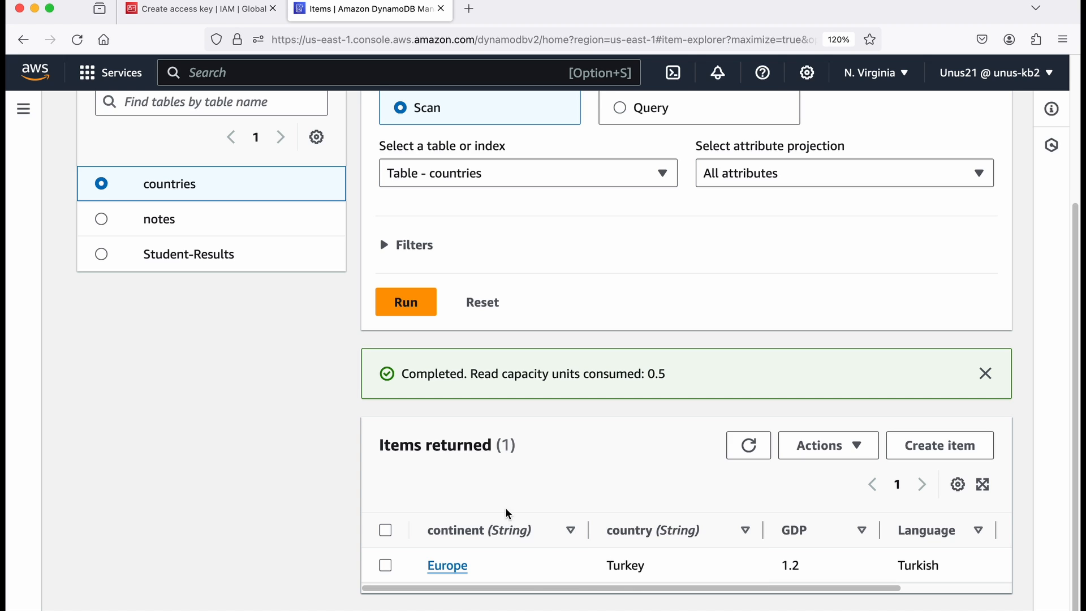
pyautogui.moveTo(621, 404)
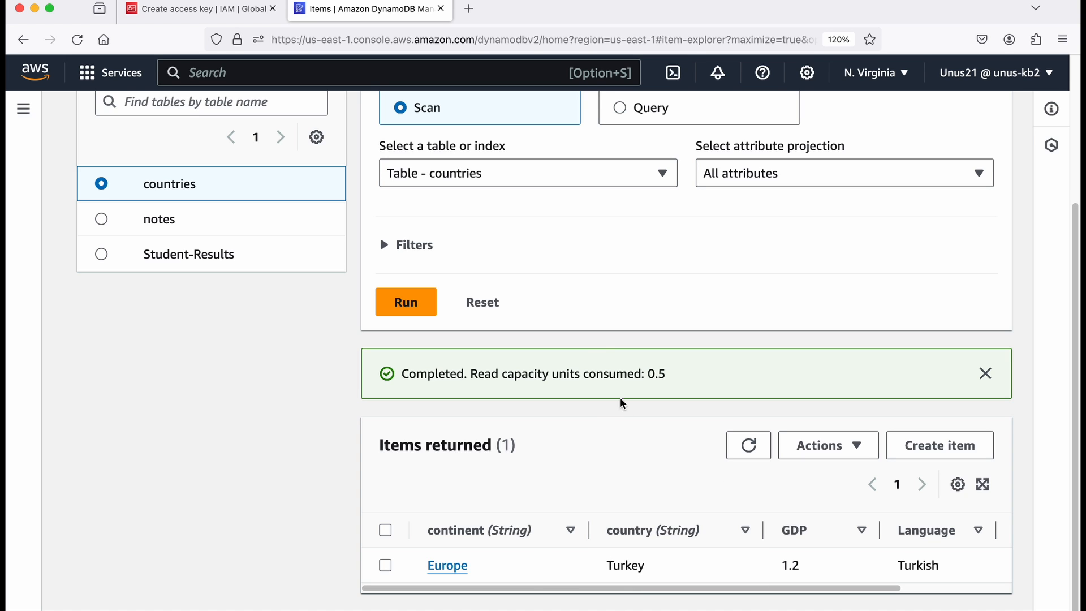
pyautogui.moveTo(576, 257)
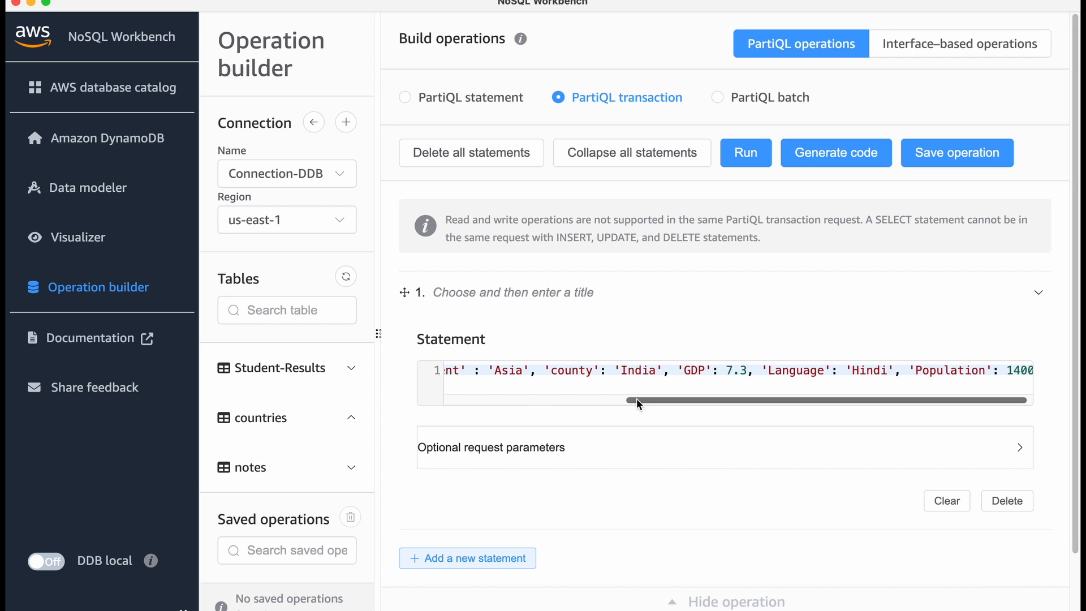
# - Edit the PartiQL insert to India: Asia, GDP 7.3, Hindi, population 1400, and run it
pyautogui.moveTo(631, 399); pyautogui.dragTo(448, 400)
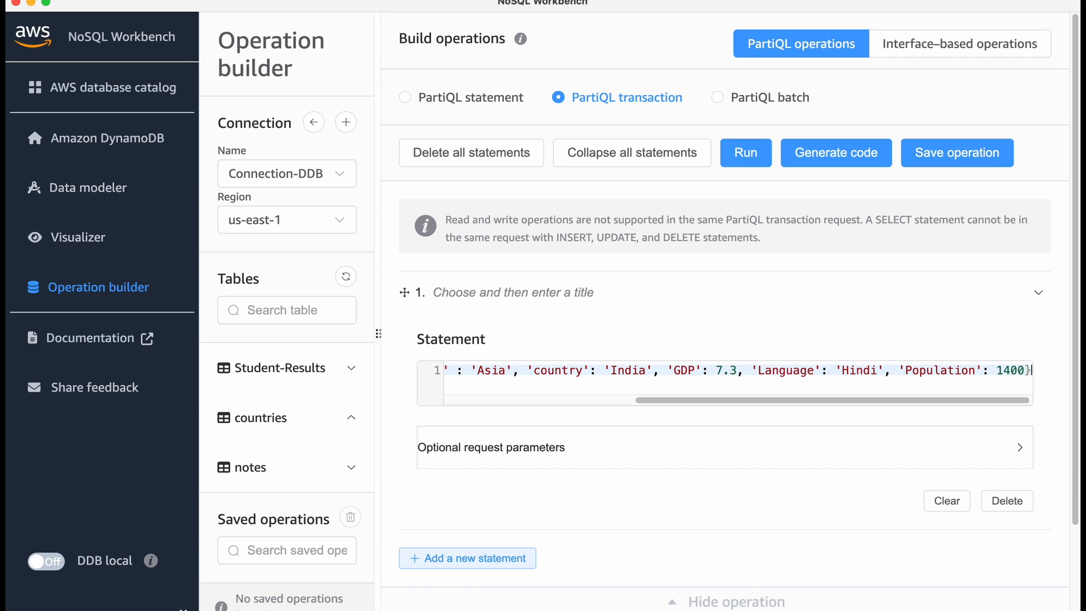
pyautogui.moveTo(746, 153)
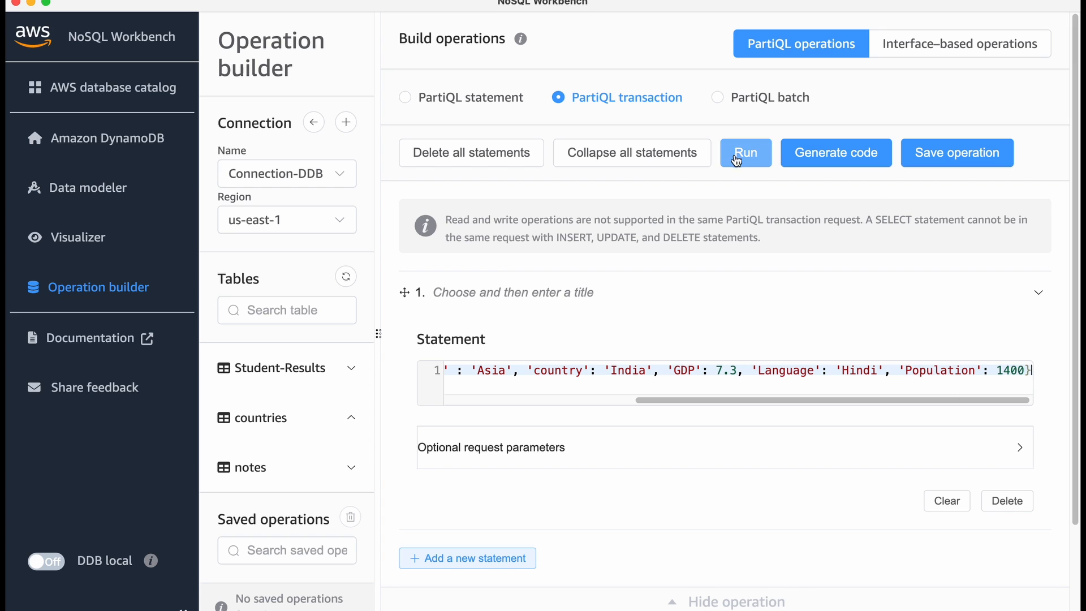
pyautogui.click(746, 152)
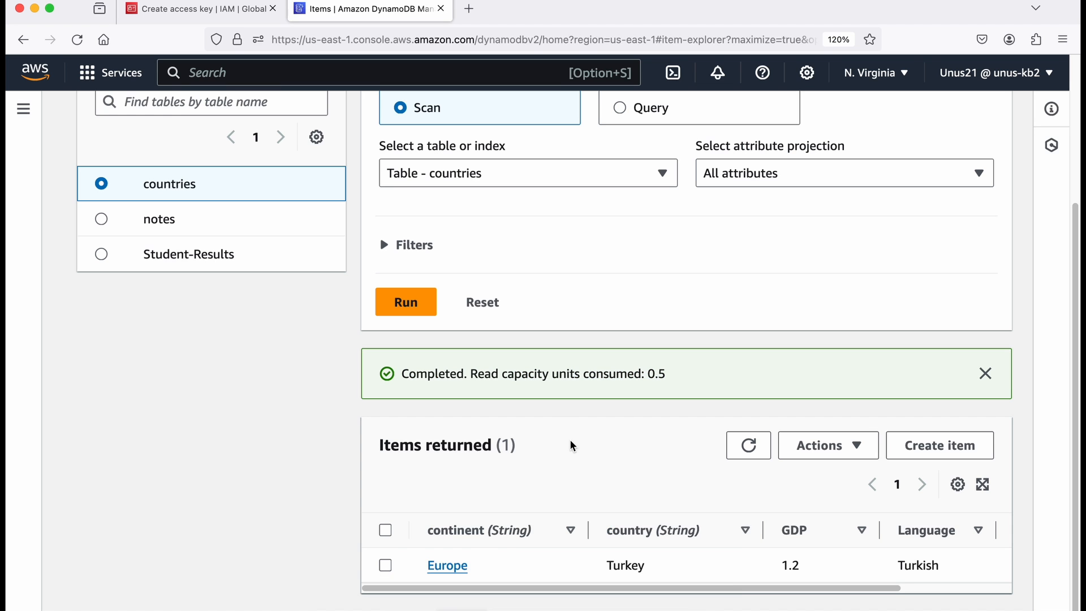
pyautogui.moveTo(578, 561)
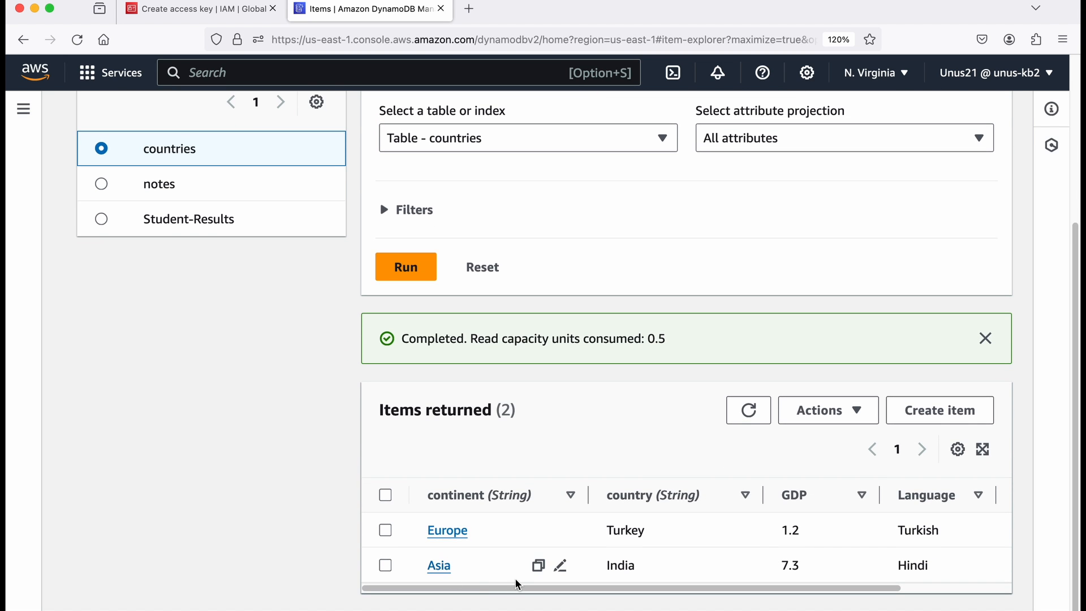
pyautogui.moveTo(620, 556)
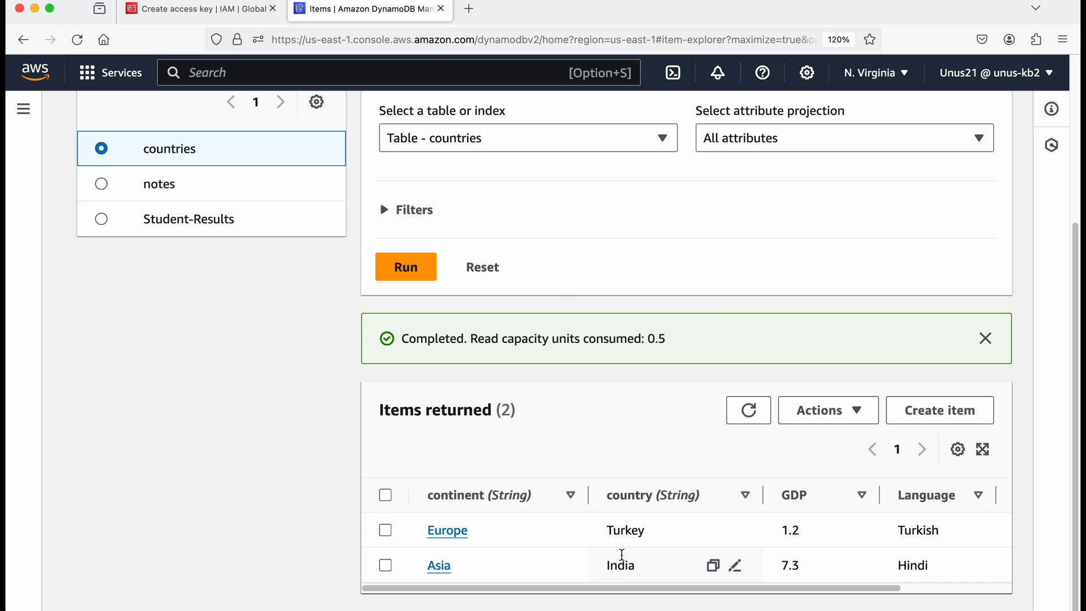
pyautogui.moveTo(534, 533)
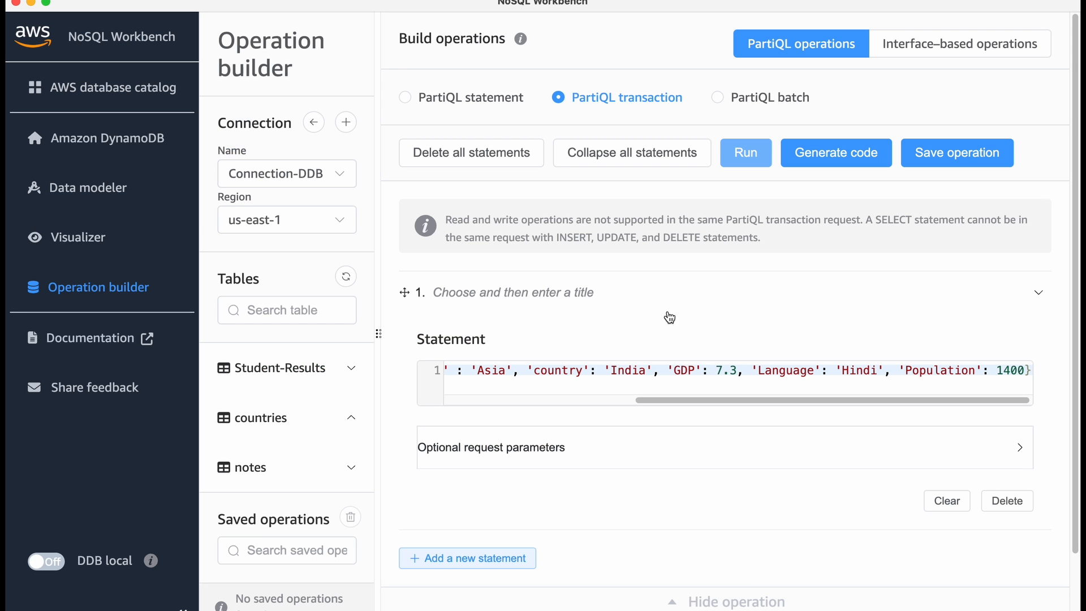
pyautogui.moveTo(703, 308)
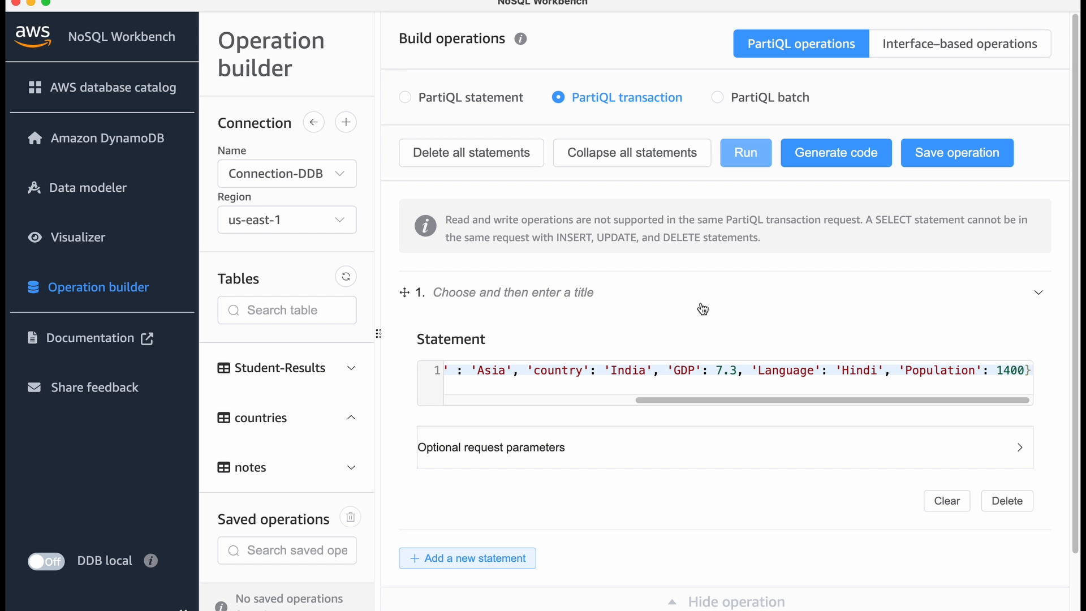